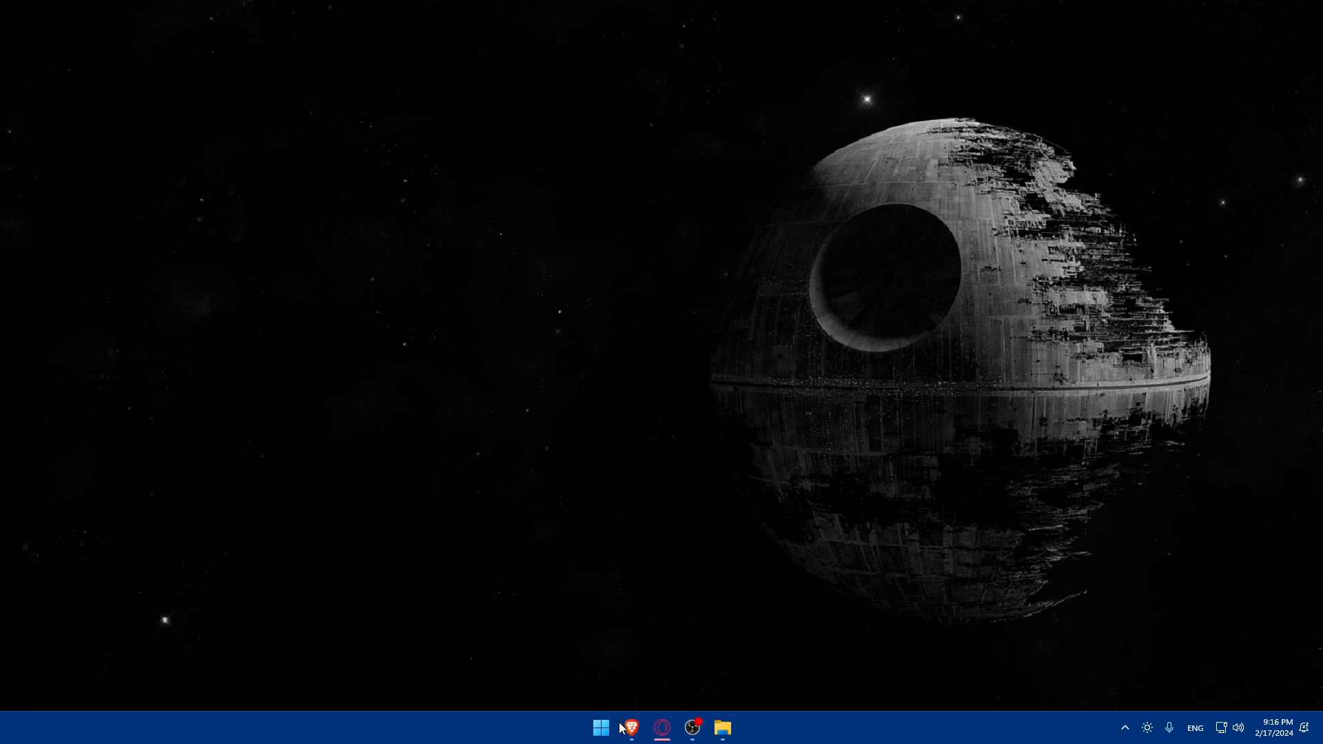
# Launch Brave from the taskbar and enter figma.com in the address bar.
pyautogui.click(630, 728)
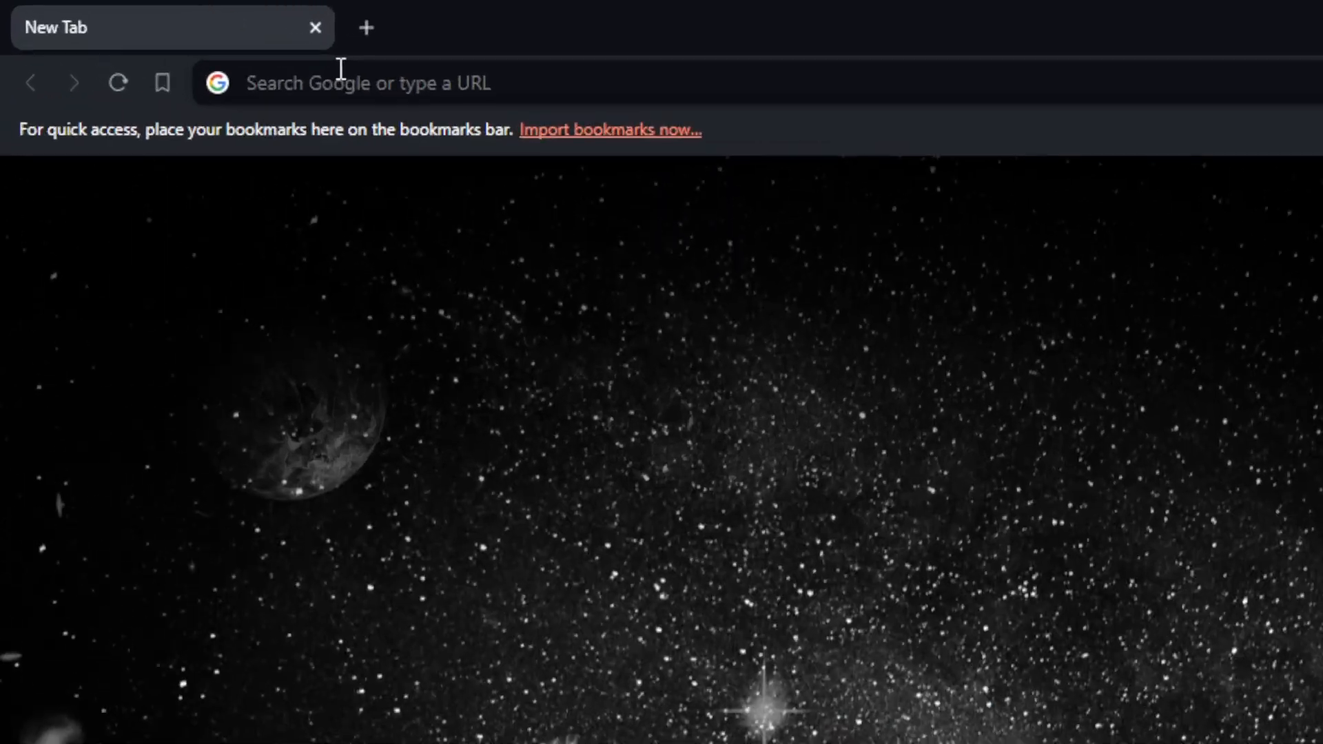
pyautogui.click(340, 76)
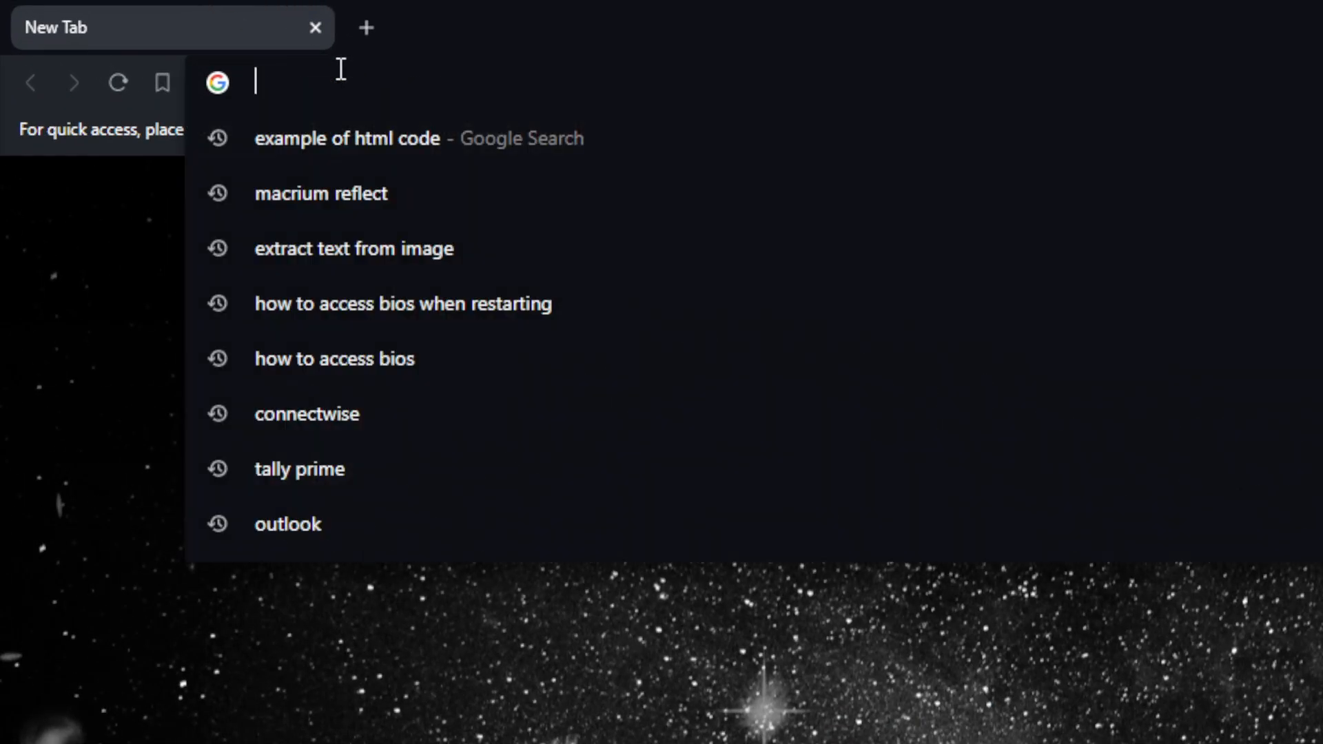
pyautogui.write('figma.com')
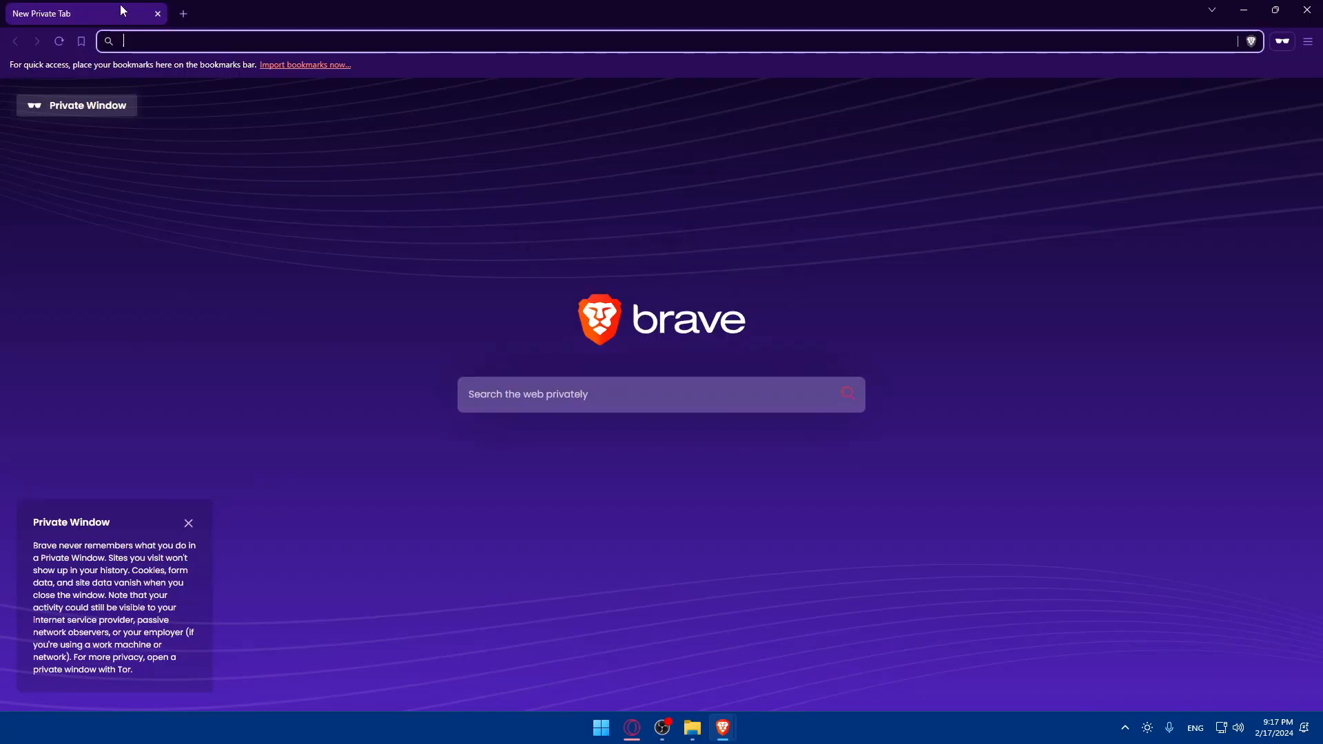
pyautogui.write('figma.com')
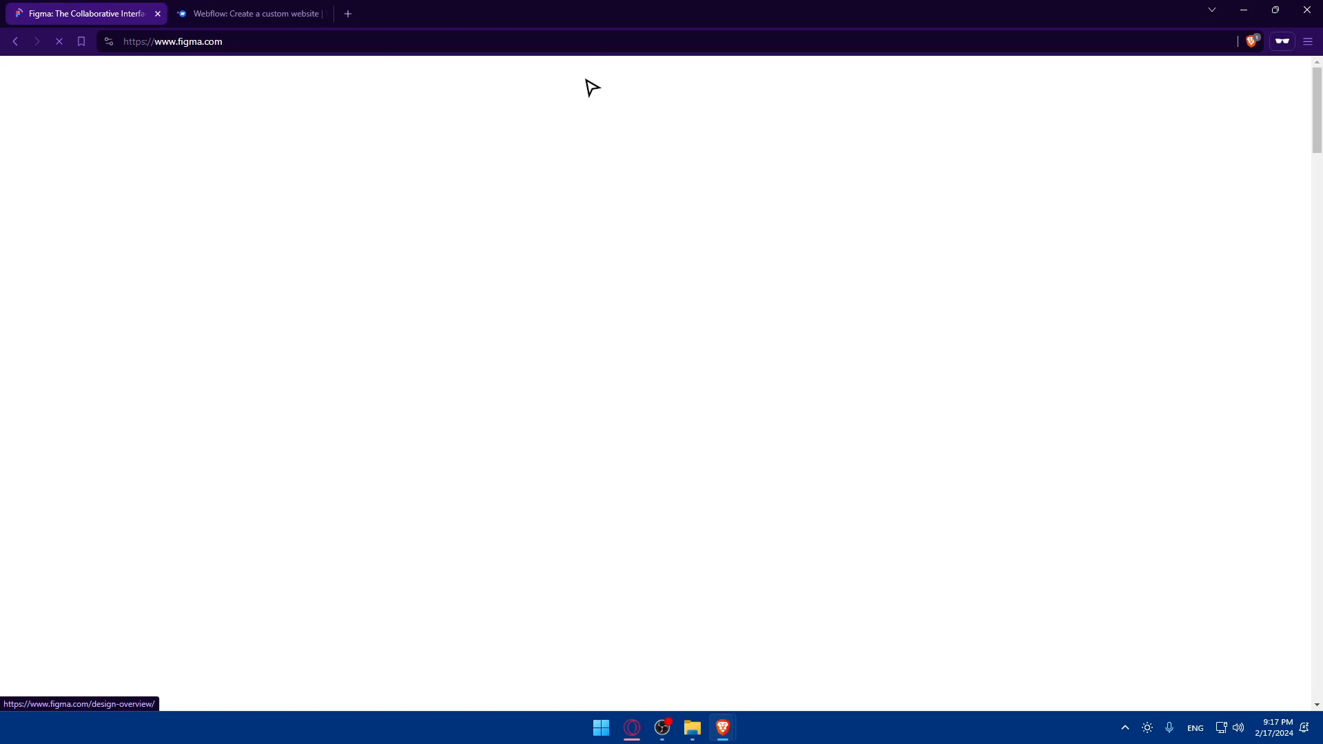
# Glance at the Webflow homepage, then scroll through the Figma homepage.
pyautogui.click(250, 13)
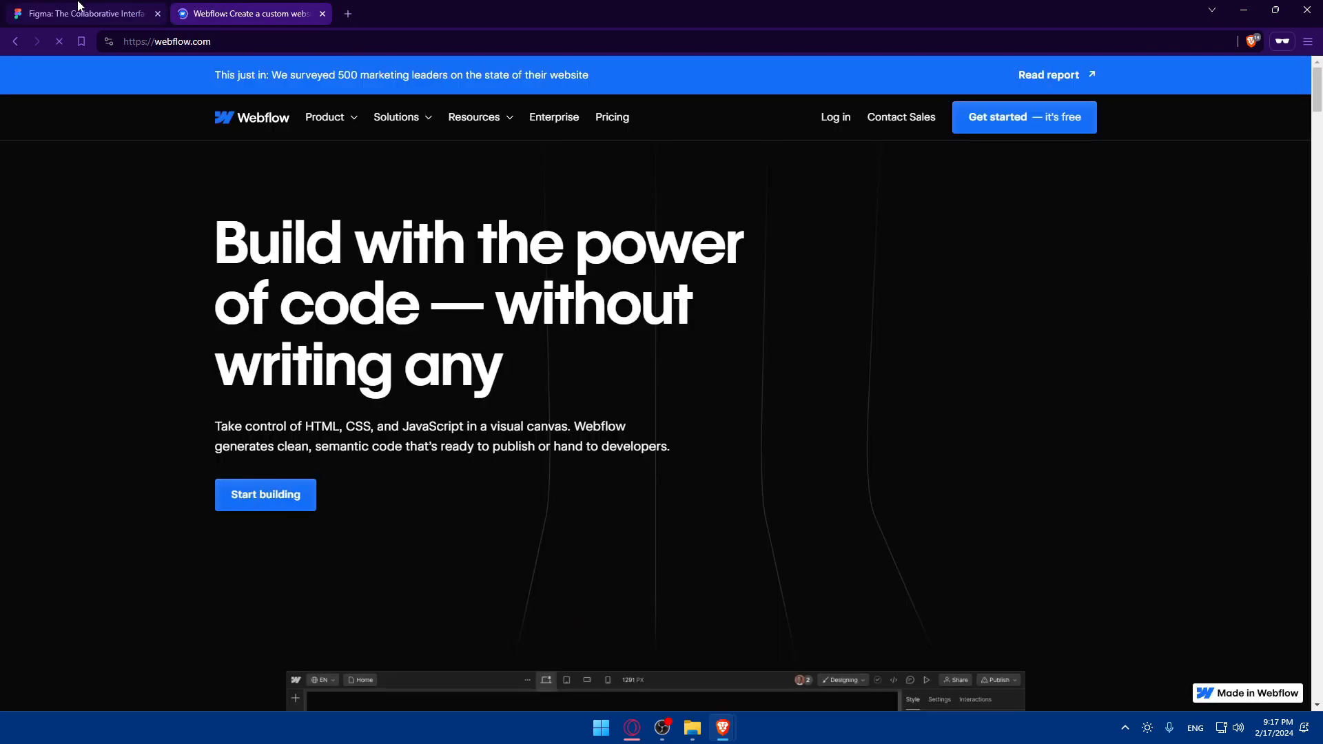
pyautogui.click(83, 13)
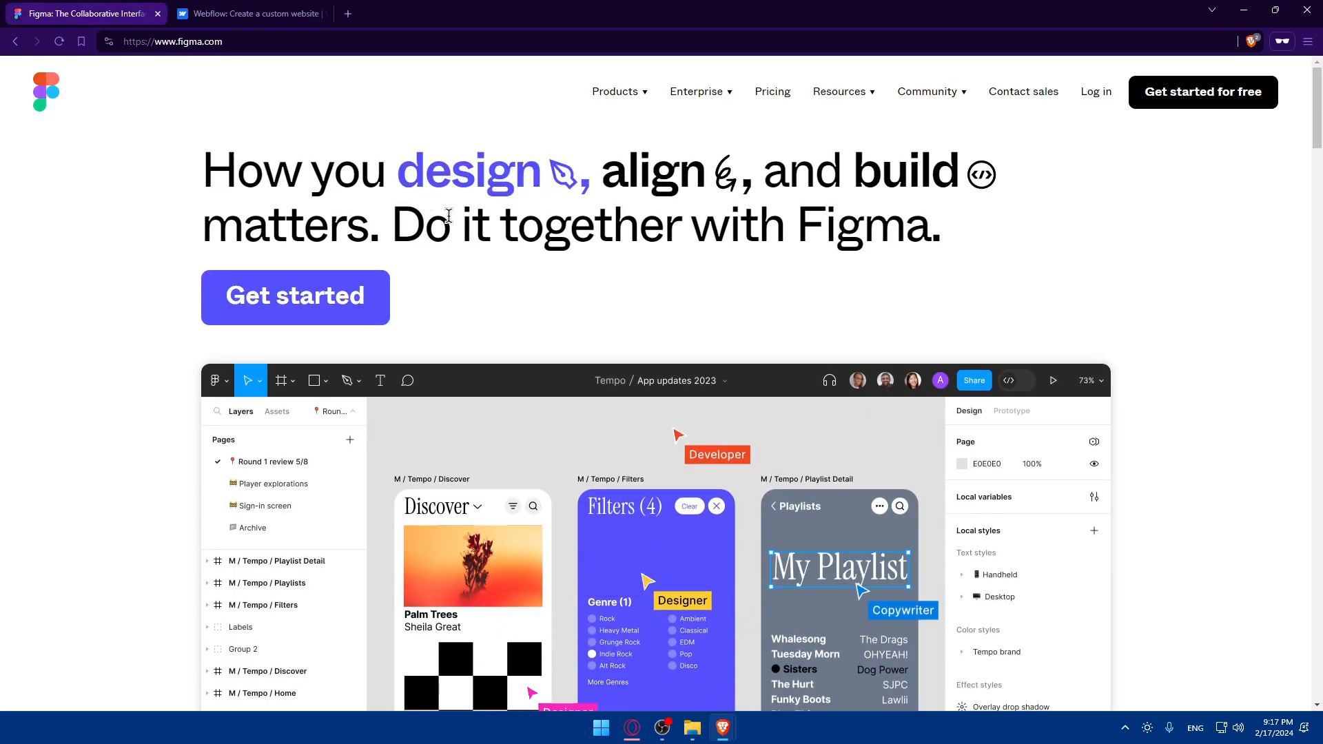
pyautogui.moveTo(1096, 91)
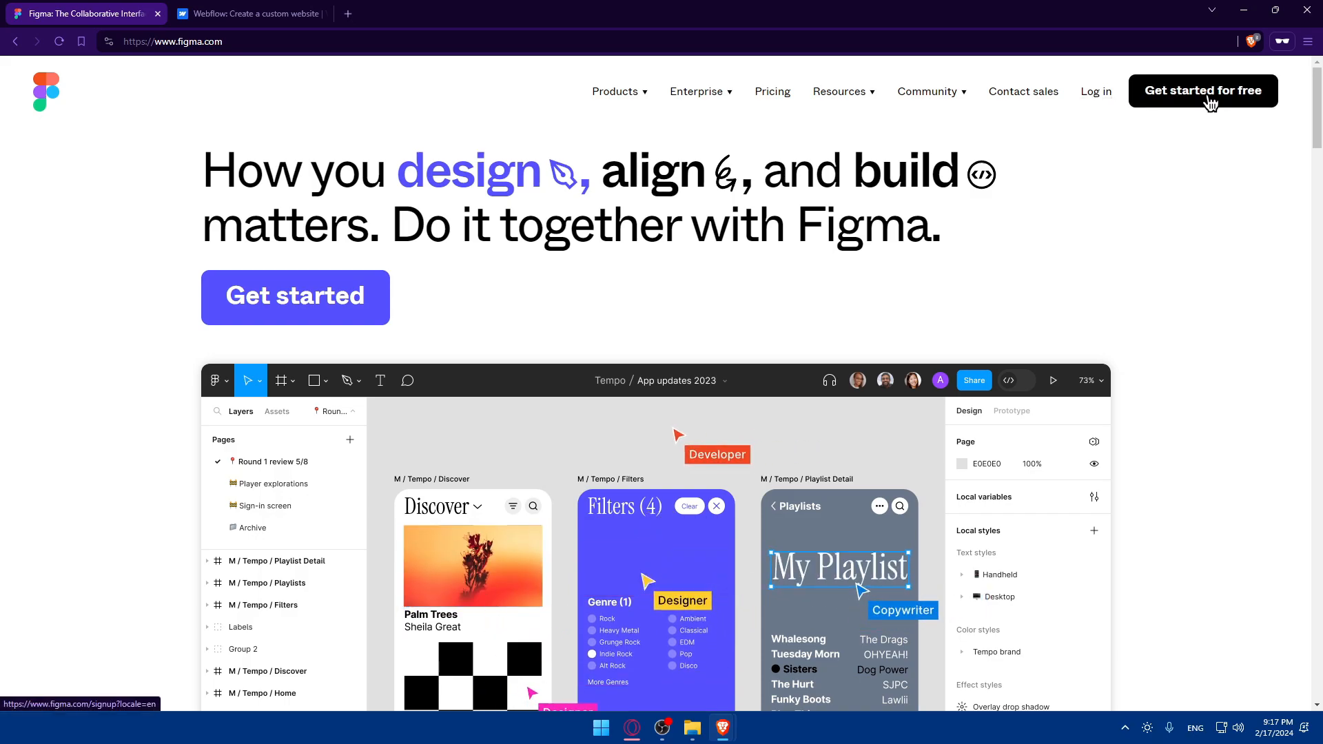
pyautogui.scroll(-3)
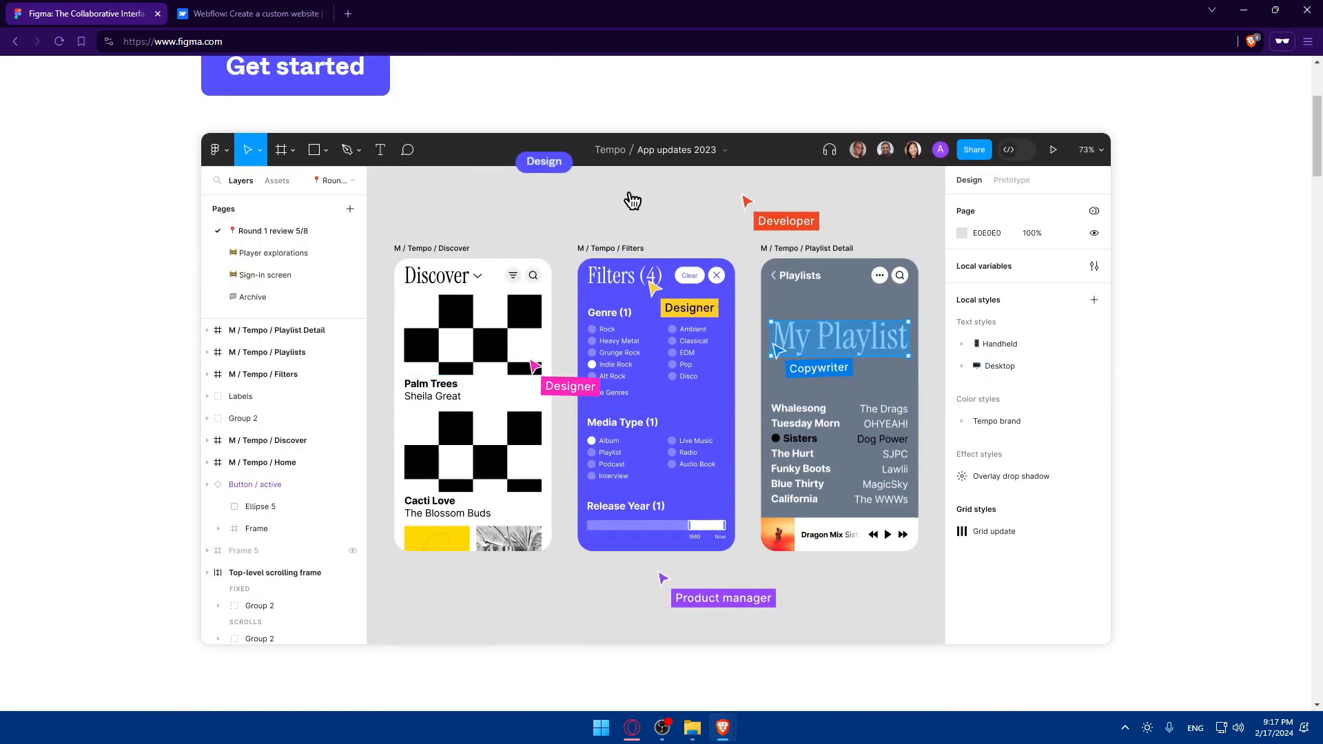
pyautogui.scroll(-3)
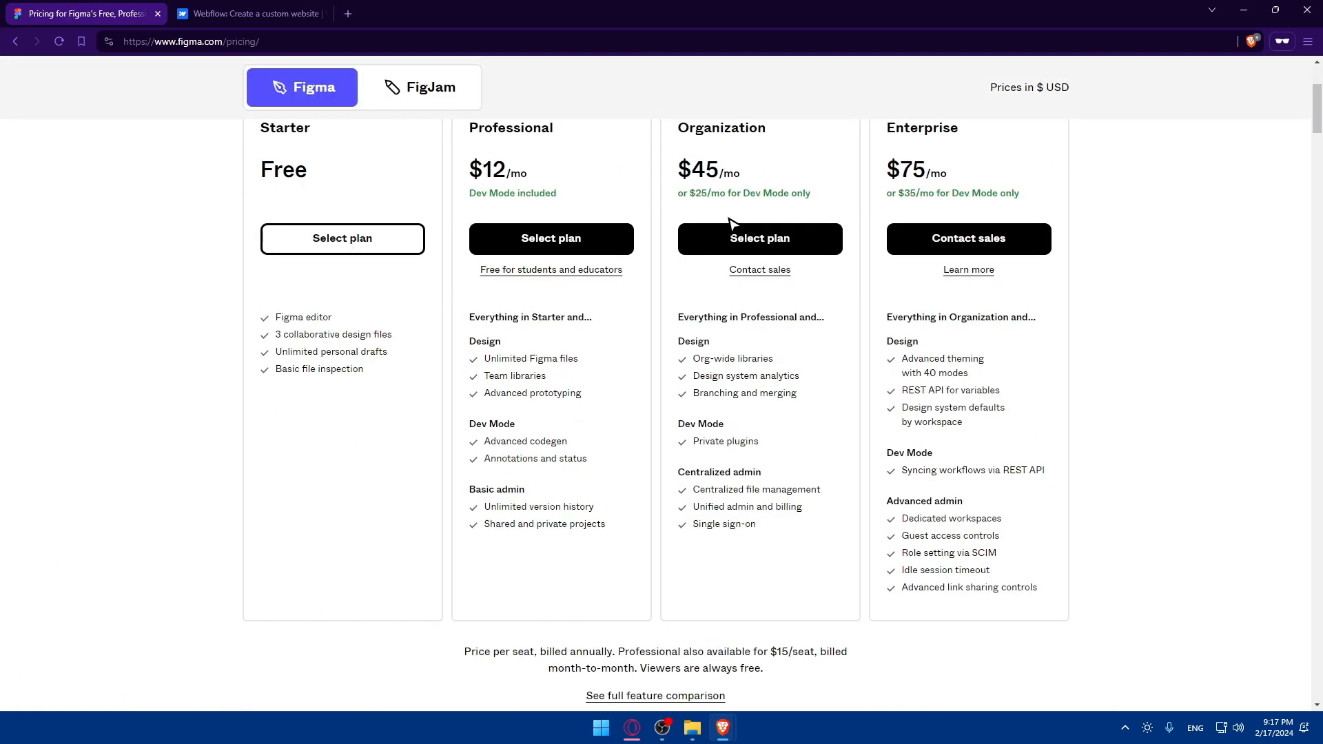
pyautogui.scroll(3)
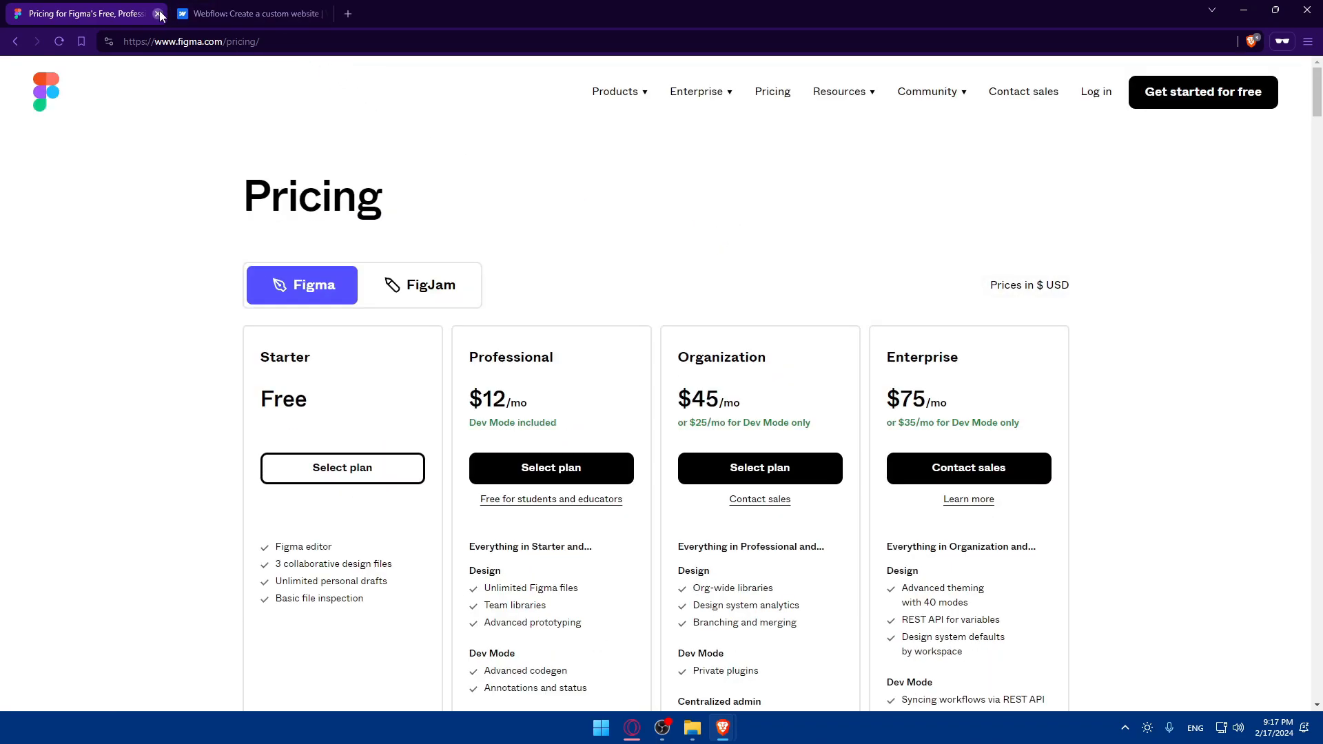
# Close Figma's pricing page and toggle Webflow's site plans between monthly and yearly billing.
pyautogui.click(157, 13)
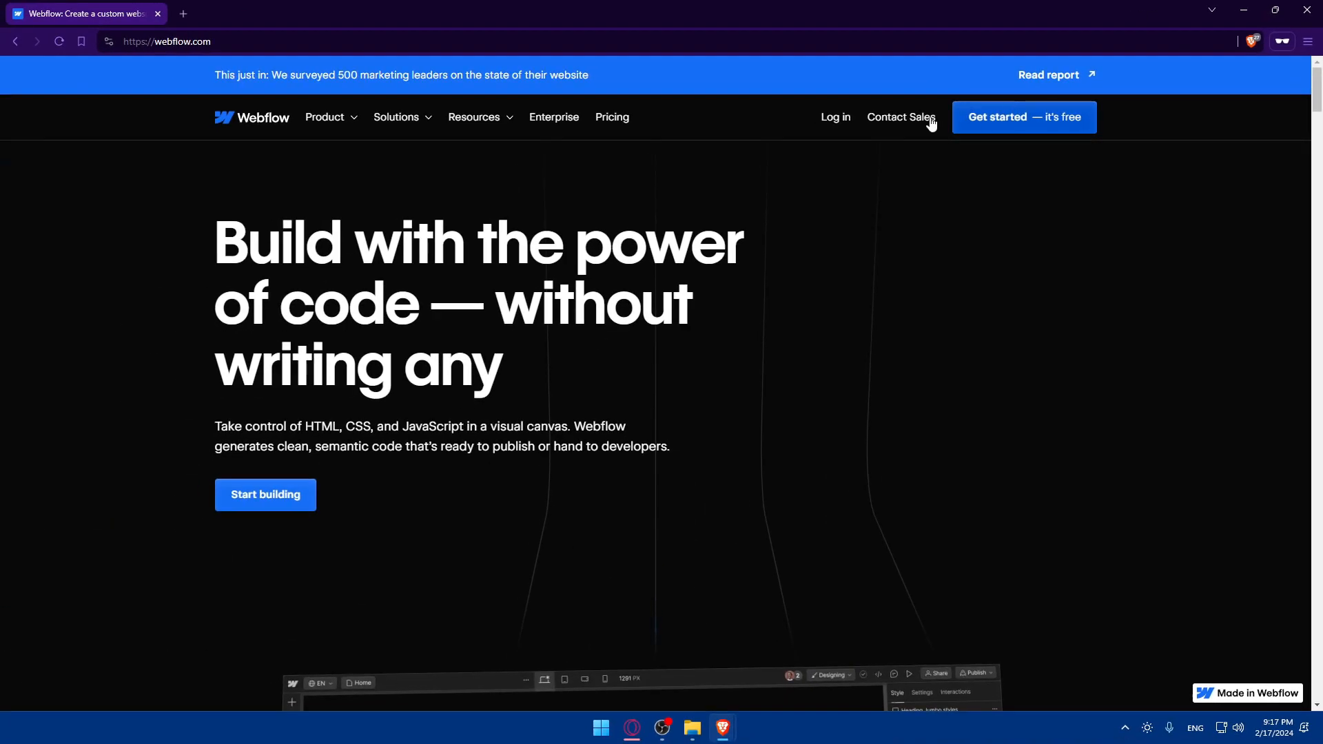
pyautogui.scroll(-3)
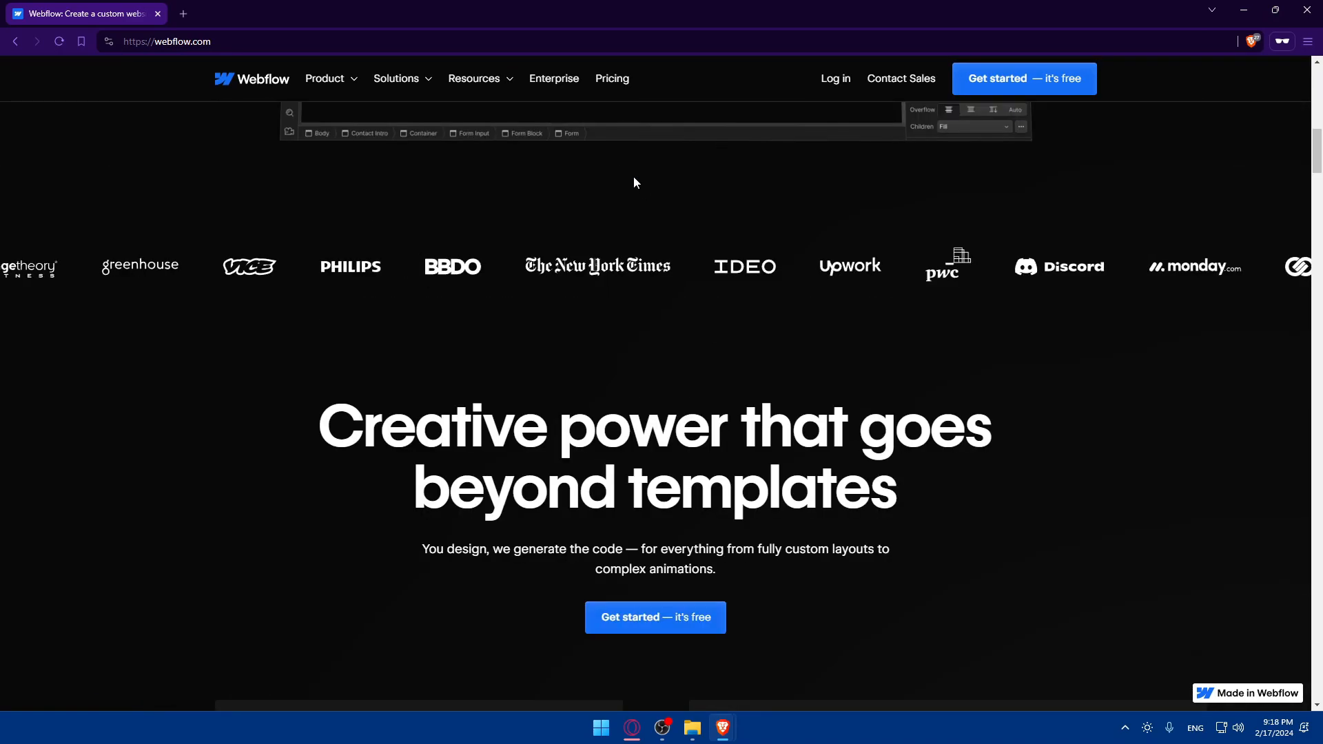
pyautogui.click(612, 79)
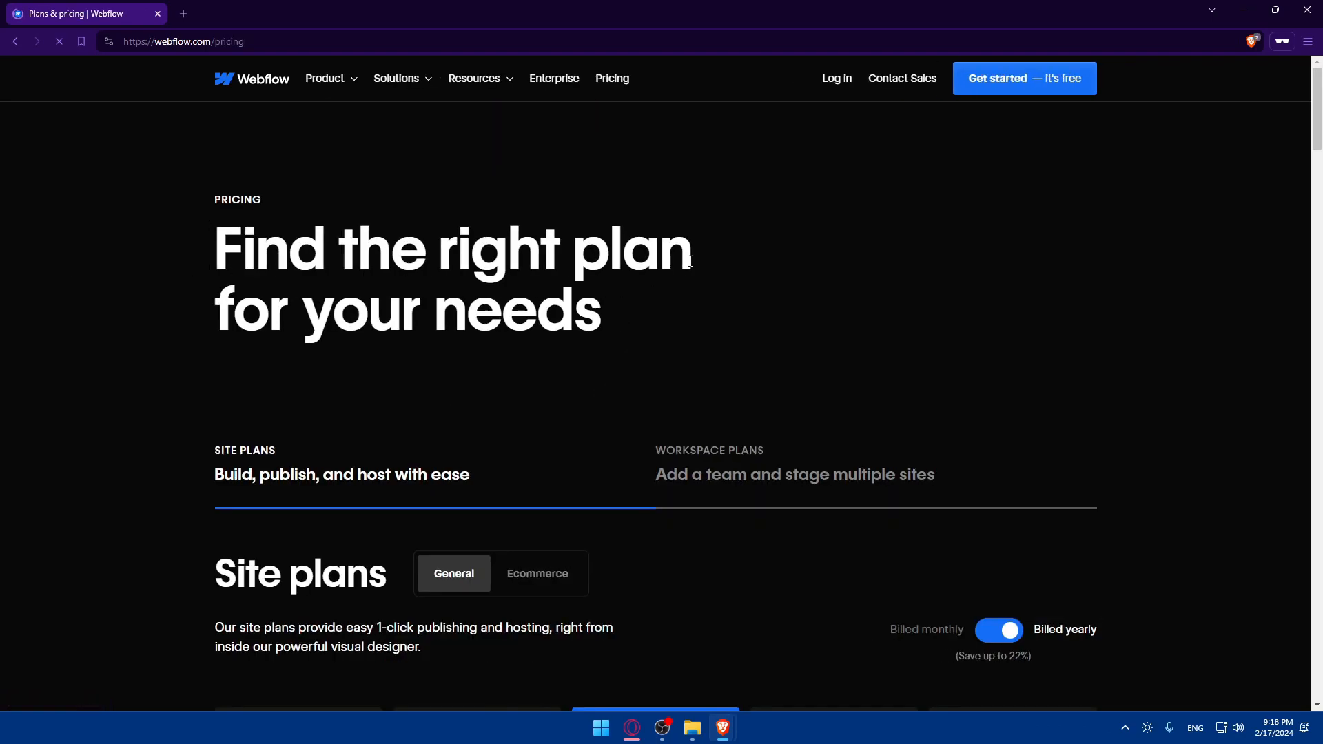
pyautogui.scroll(-3)
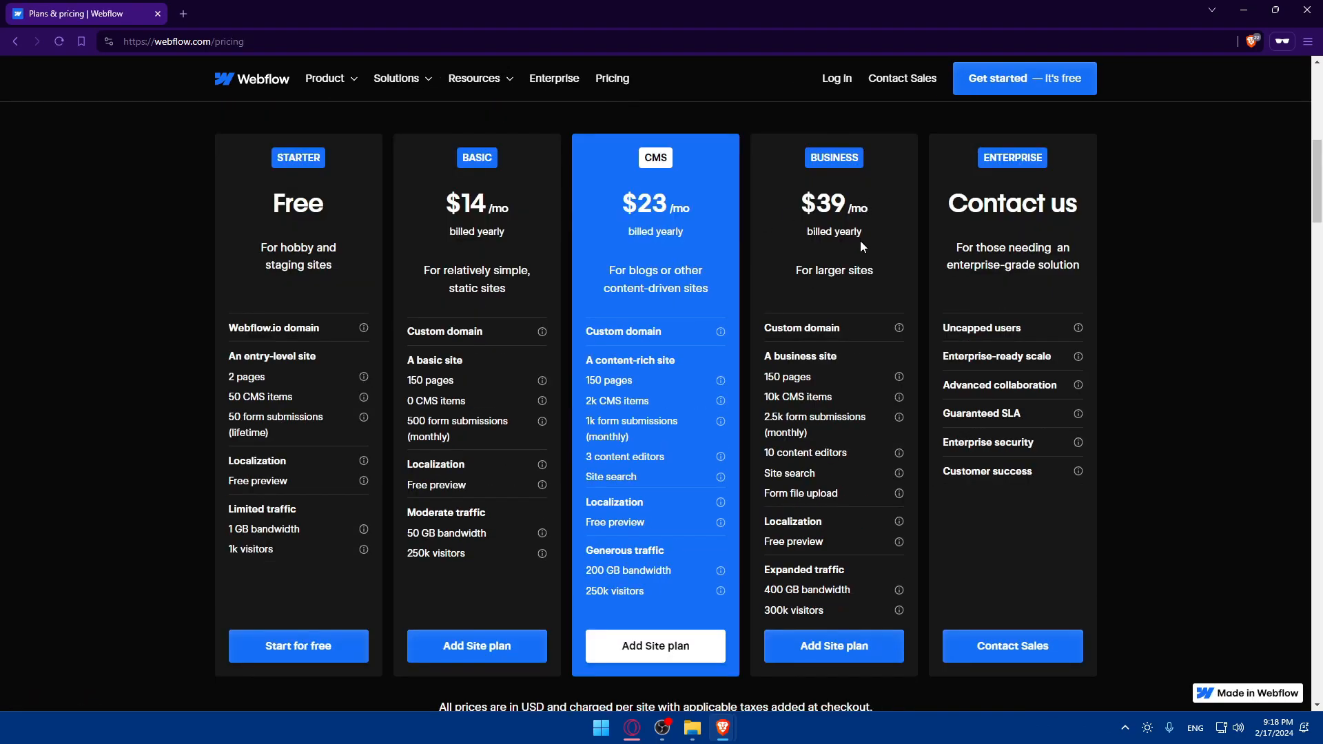
pyautogui.click(998, 170)
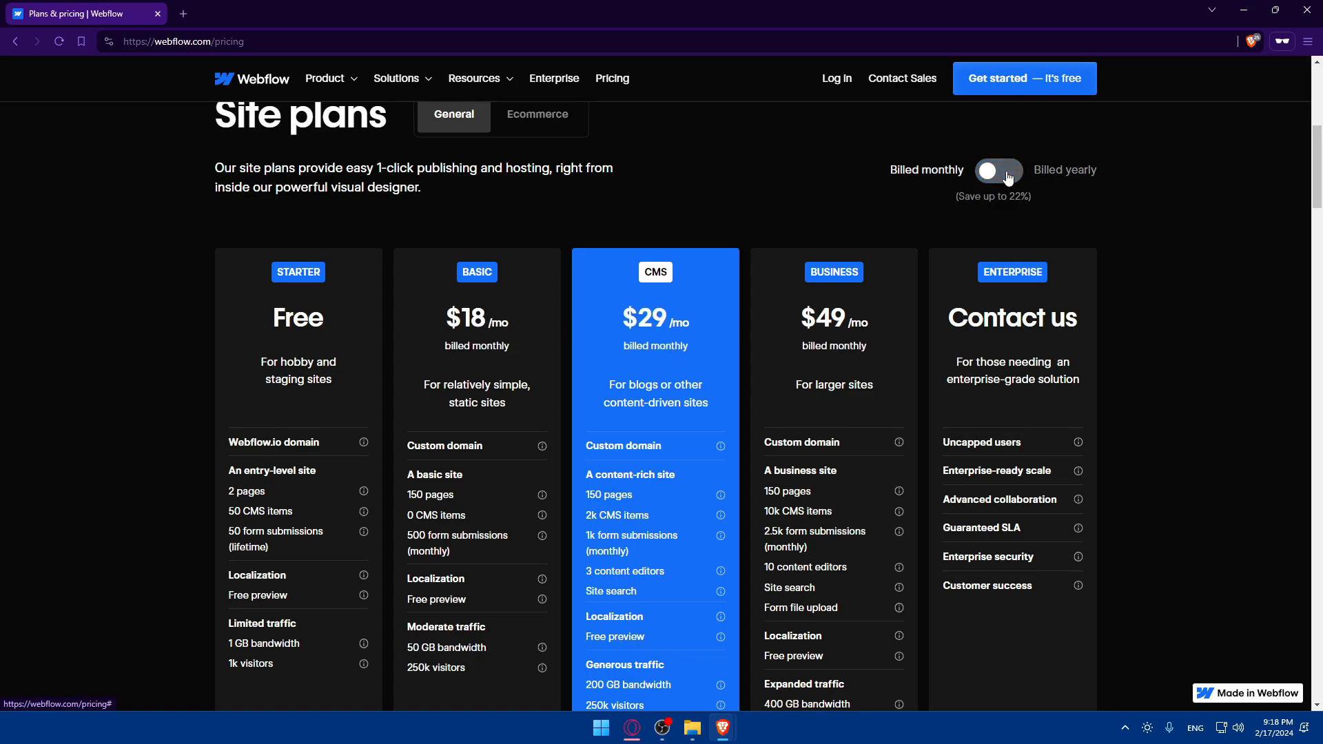
pyautogui.click(998, 170)
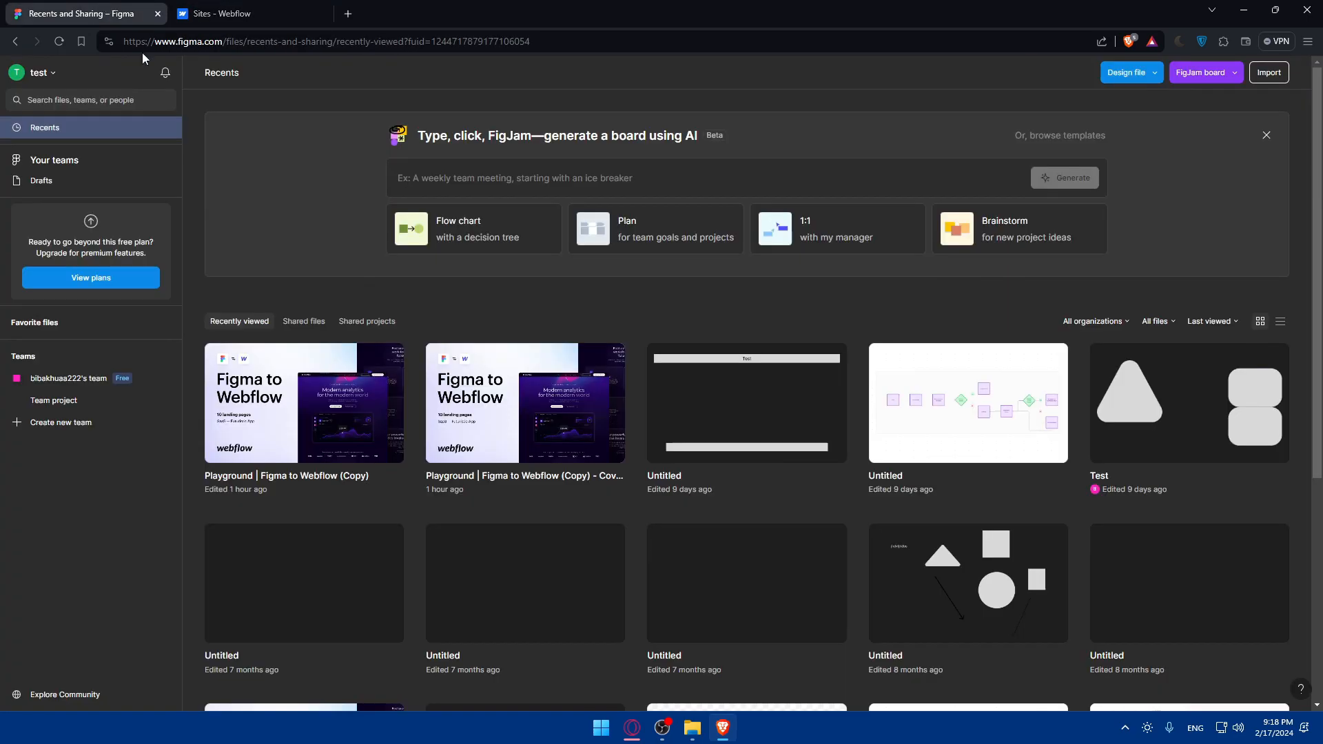
pyautogui.moveTo(209, 173)
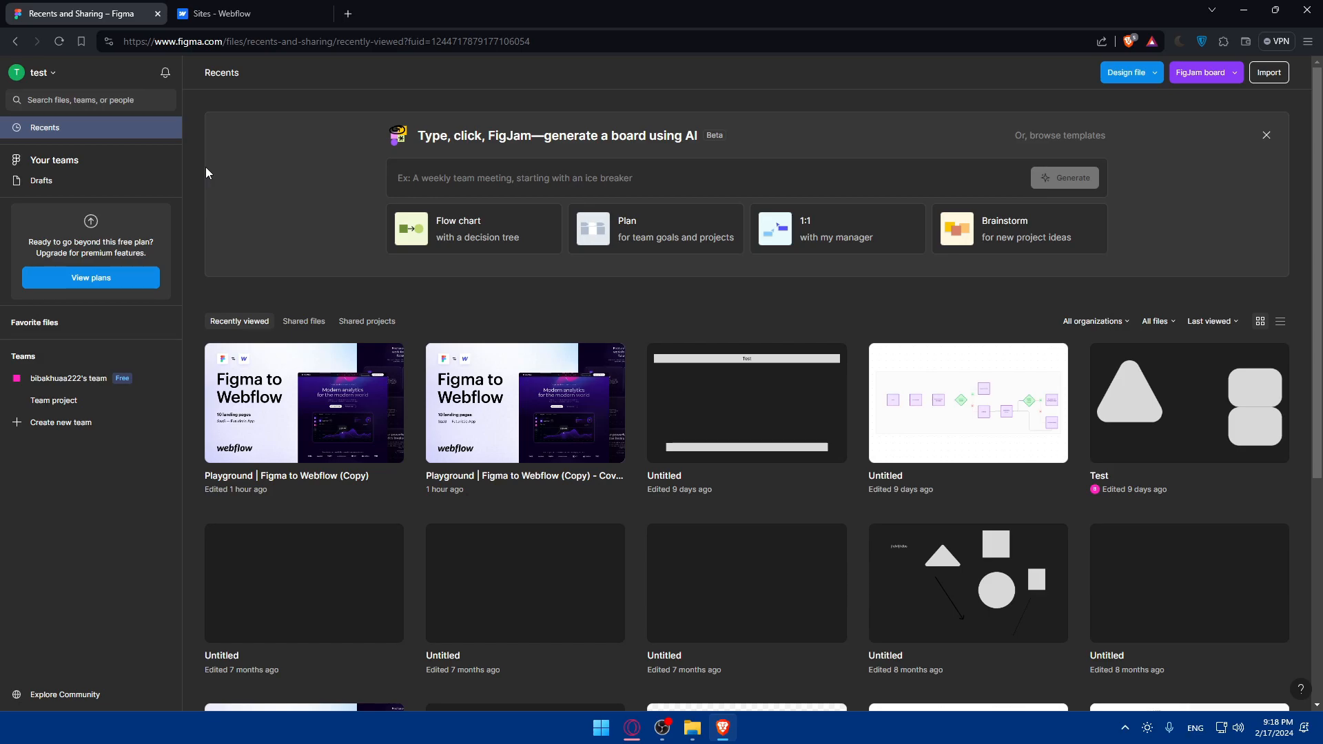
pyautogui.moveTo(352, 245)
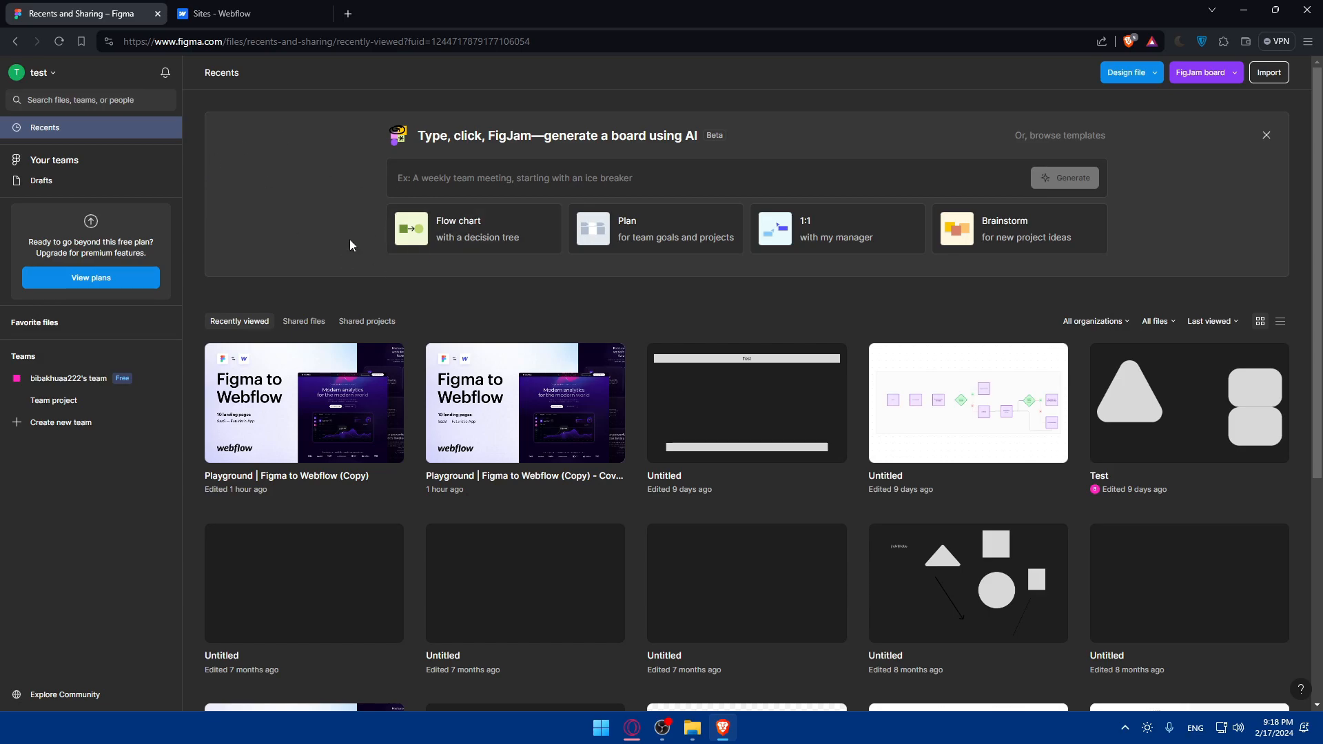
pyautogui.moveTo(292, 383)
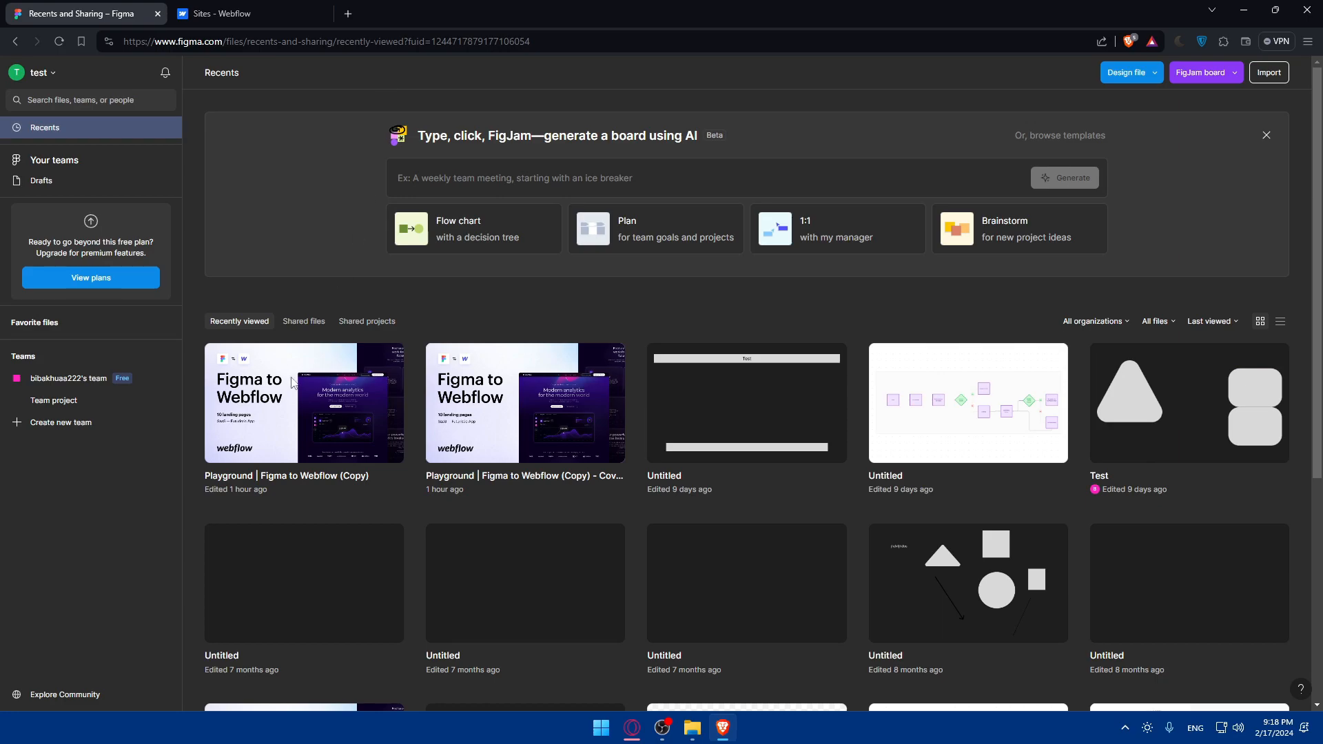
# Open Figma Community and search it for 'webflow'.
pyautogui.click(65, 695)
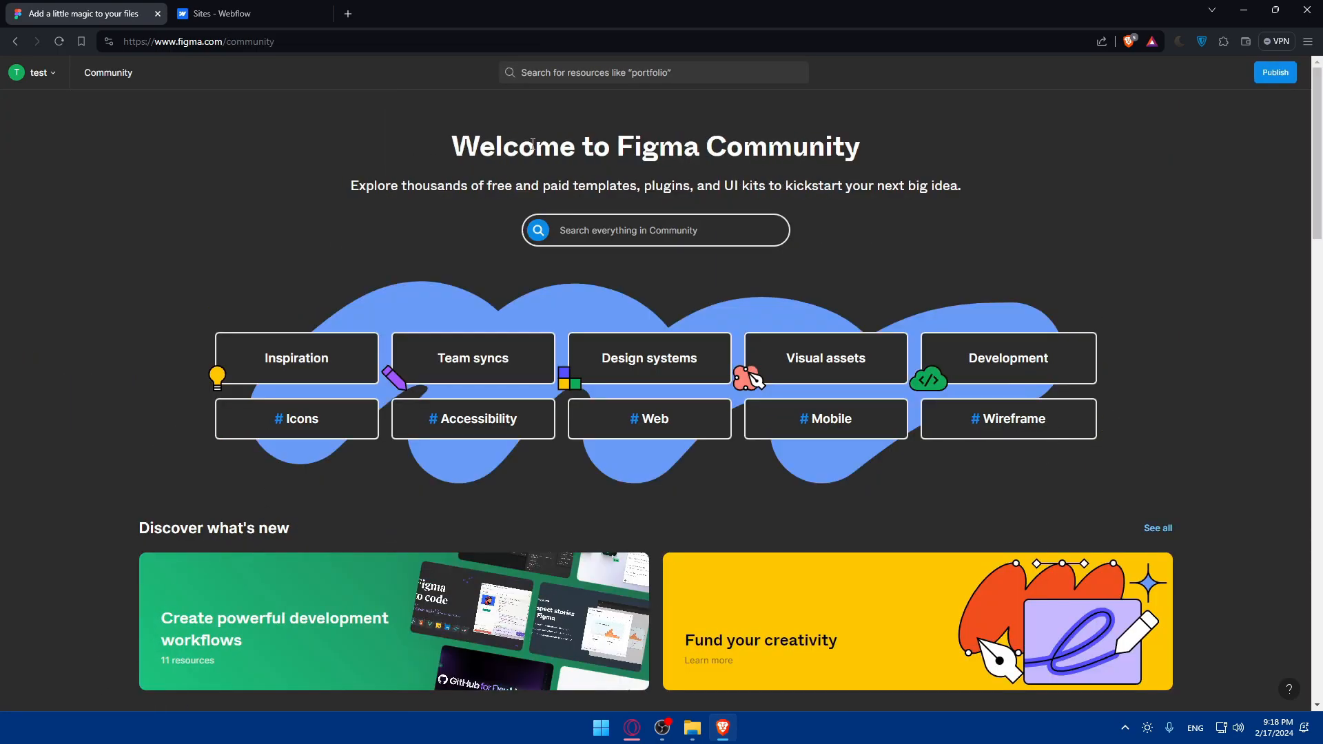
pyautogui.moveTo(350, 185); pyautogui.dragTo(641, 185)
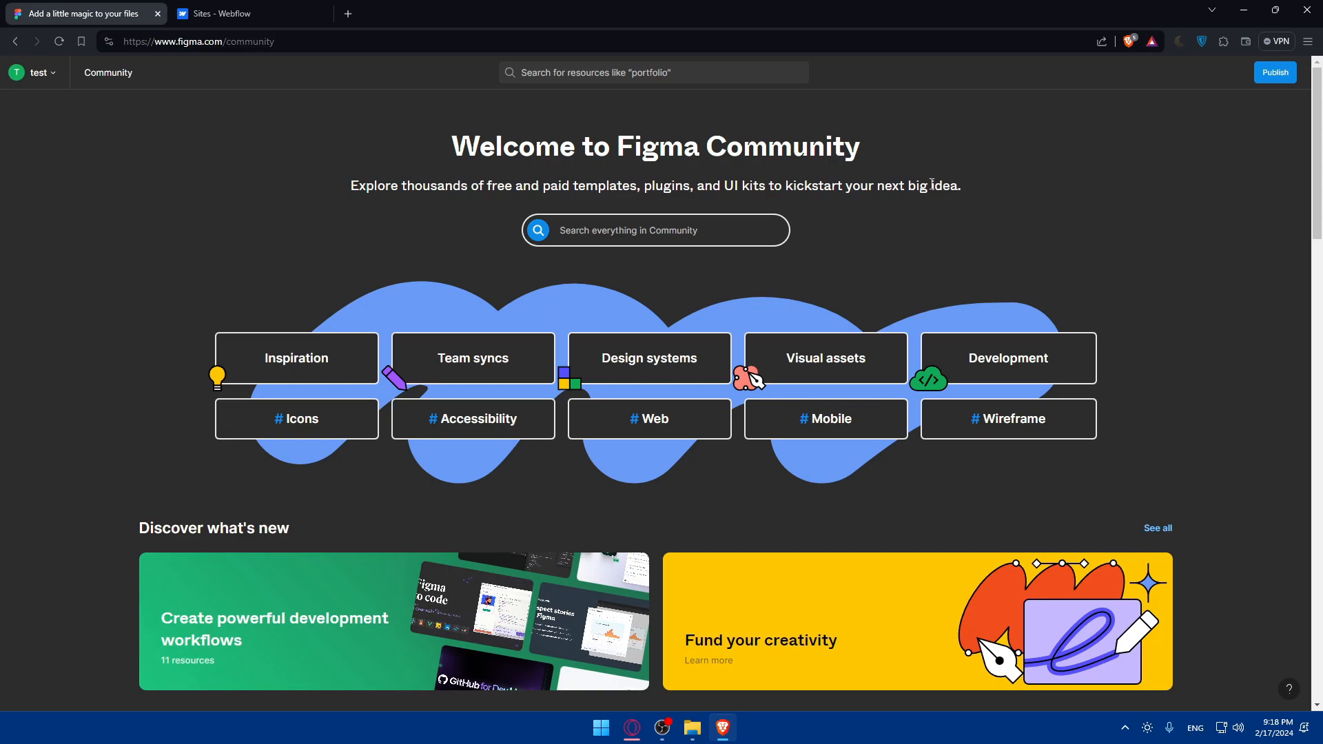
pyautogui.moveTo(672, 257)
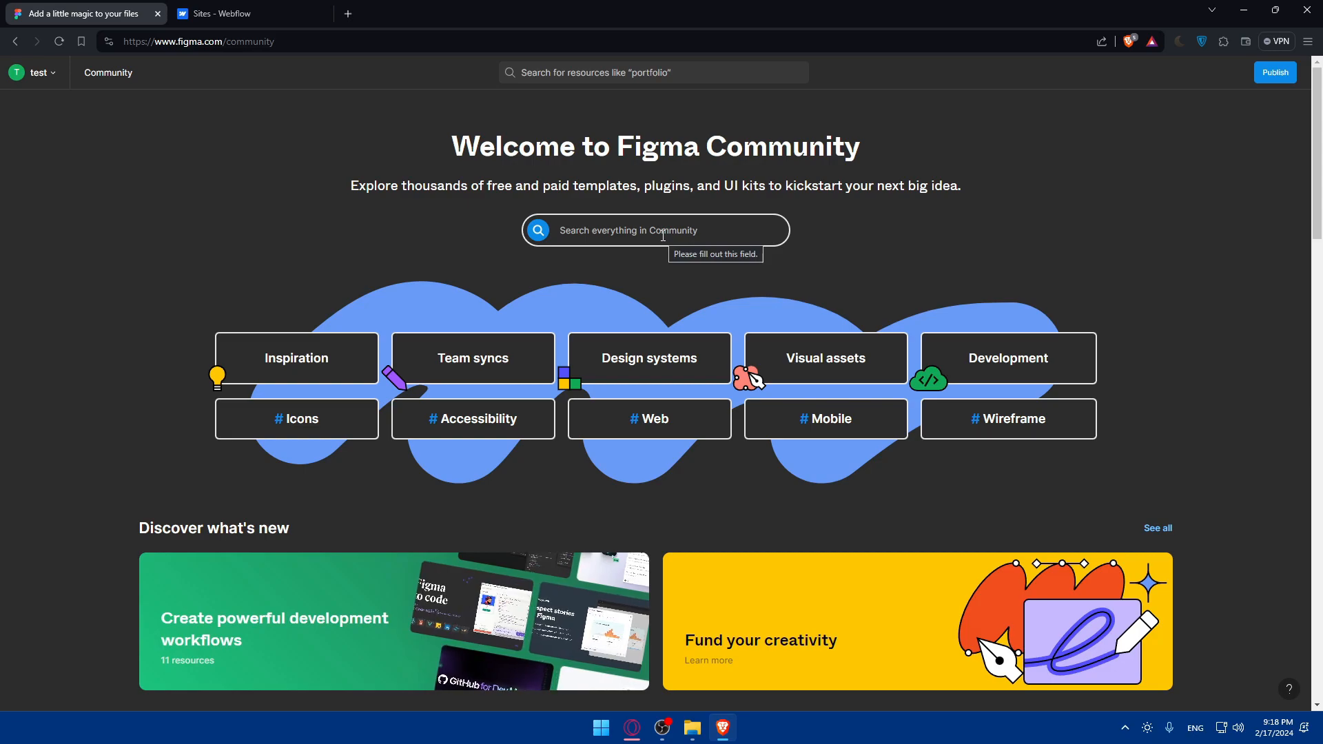
pyautogui.click(655, 230)
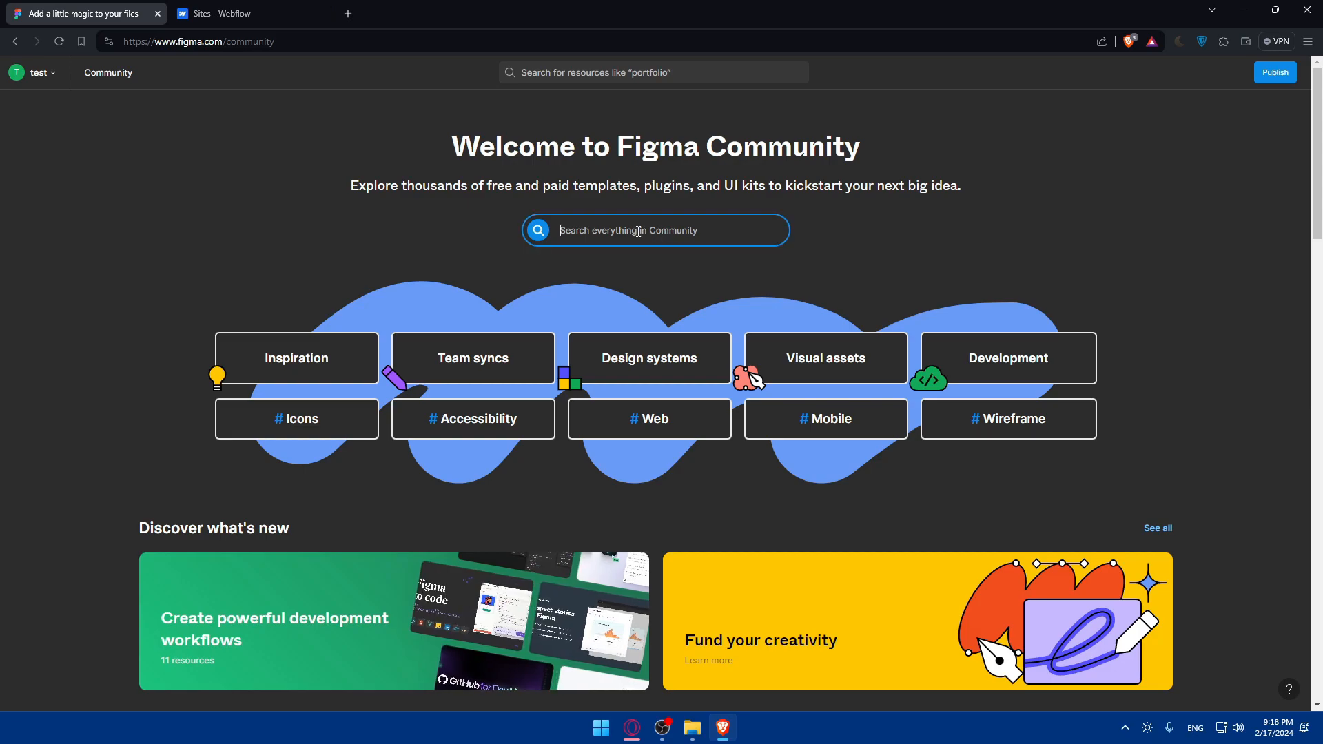
pyautogui.write('webflow')
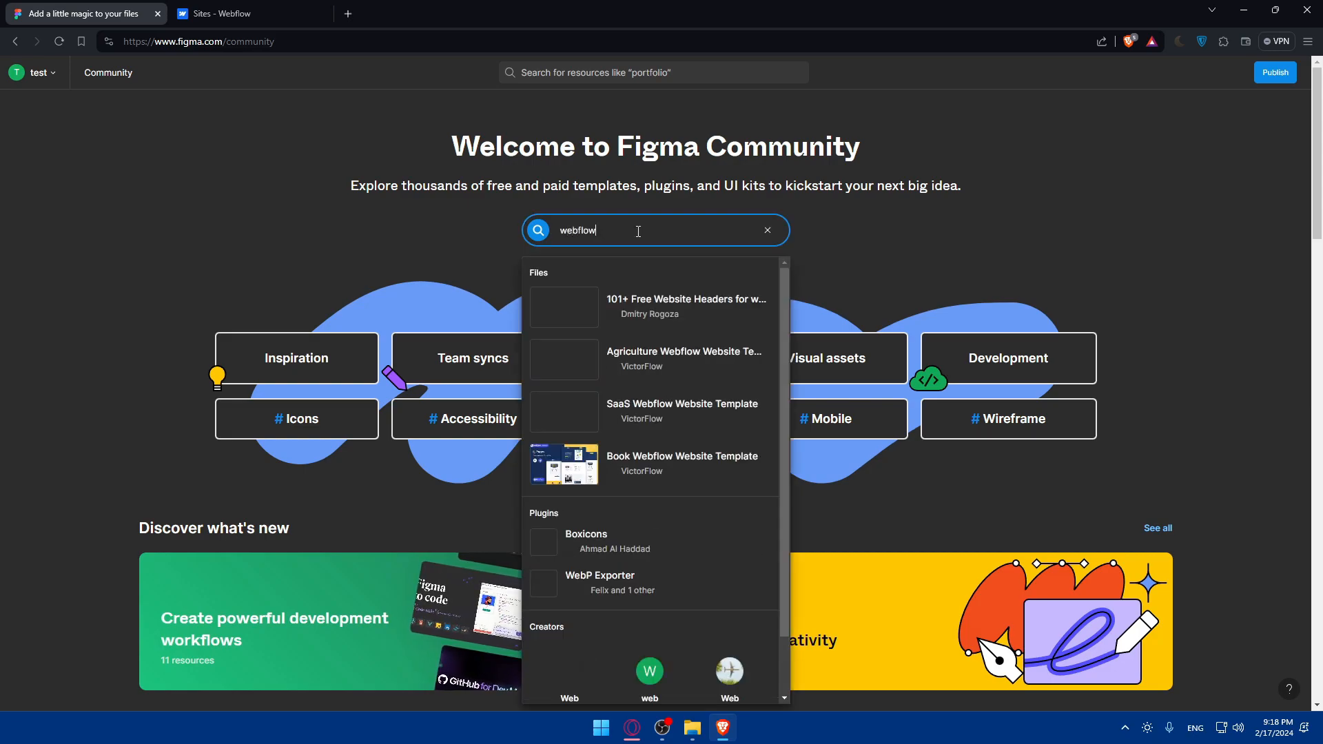
pyautogui.press('Enter')
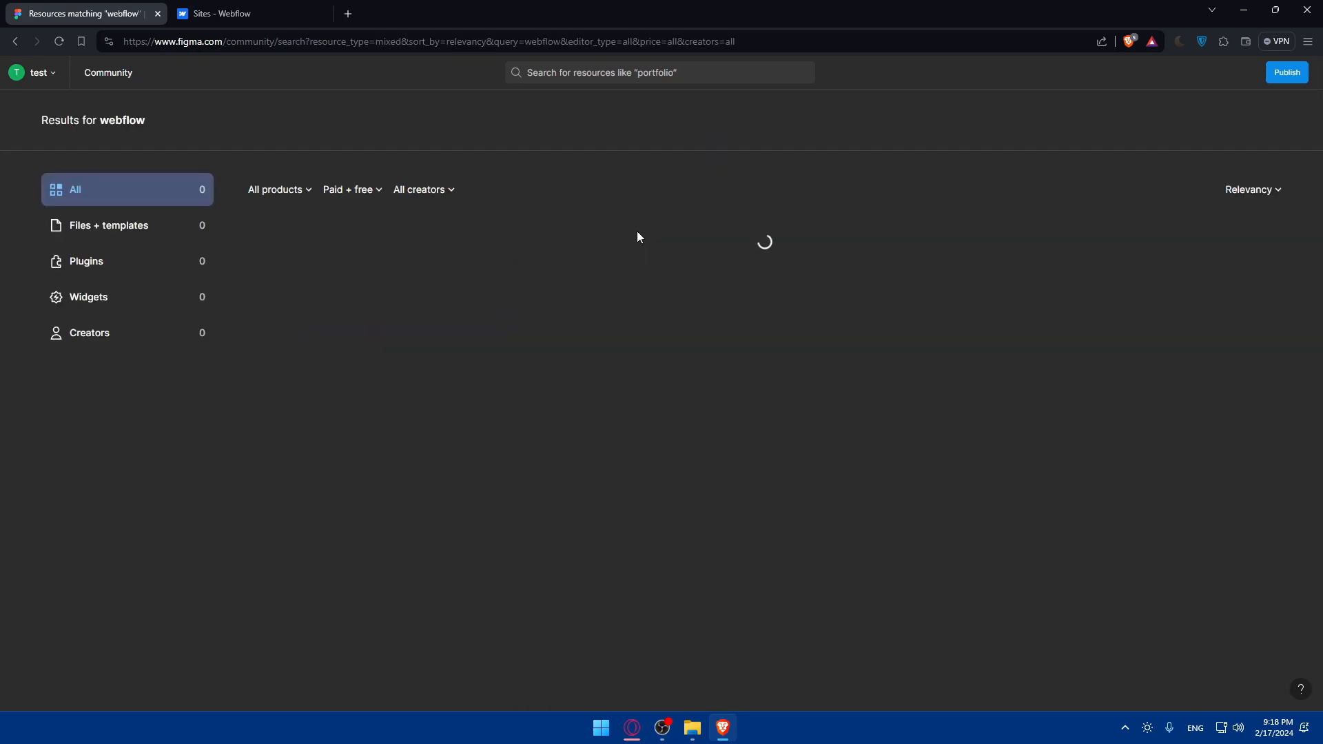
# Filter the webflow results to plugins and show Figma to Webflow's 'Open in…' recent files.
pyautogui.click(86, 261)
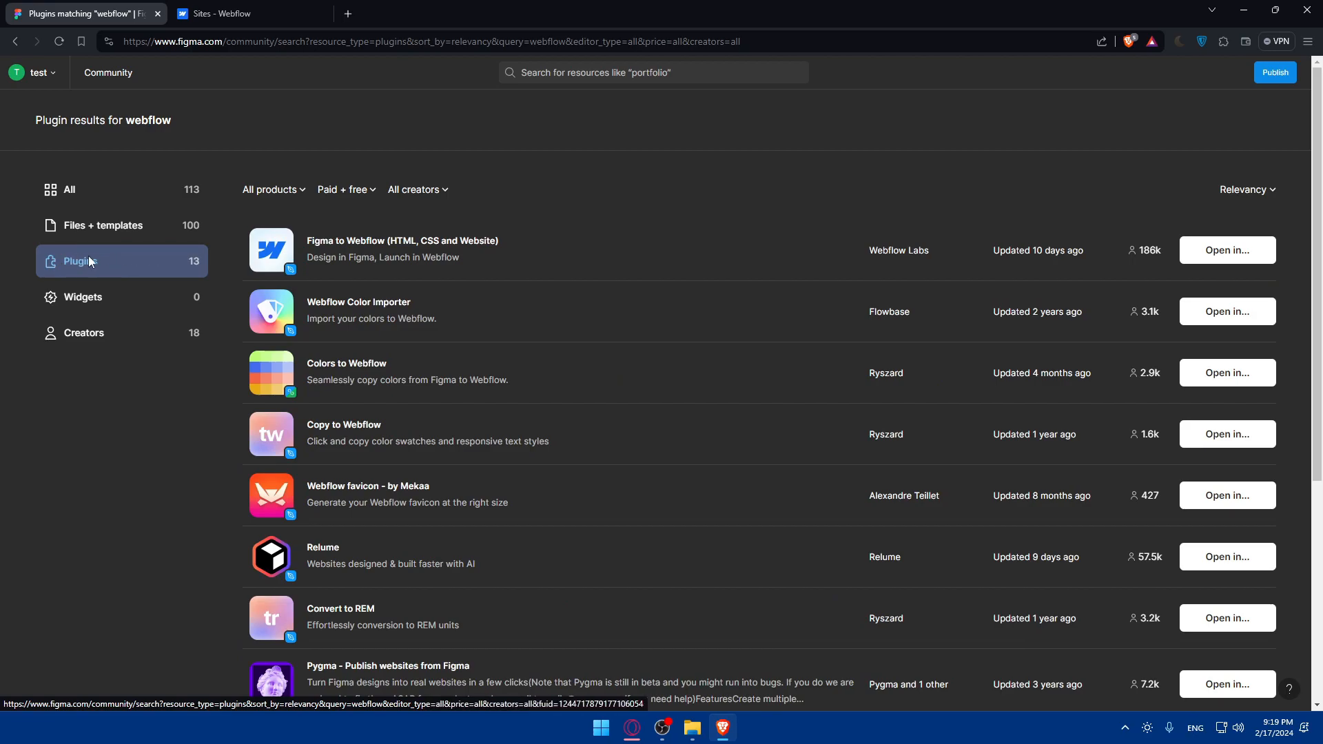
pyautogui.moveTo(312, 242)
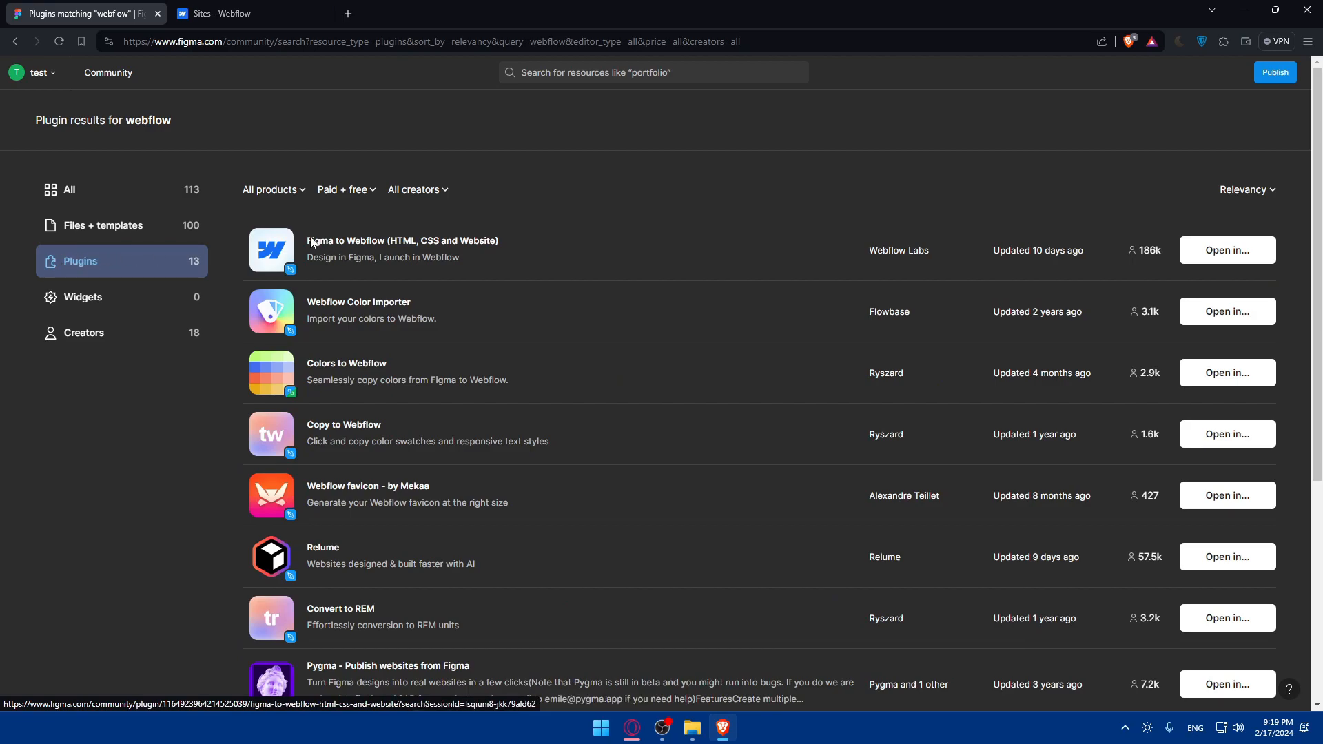
pyautogui.moveTo(1160, 252)
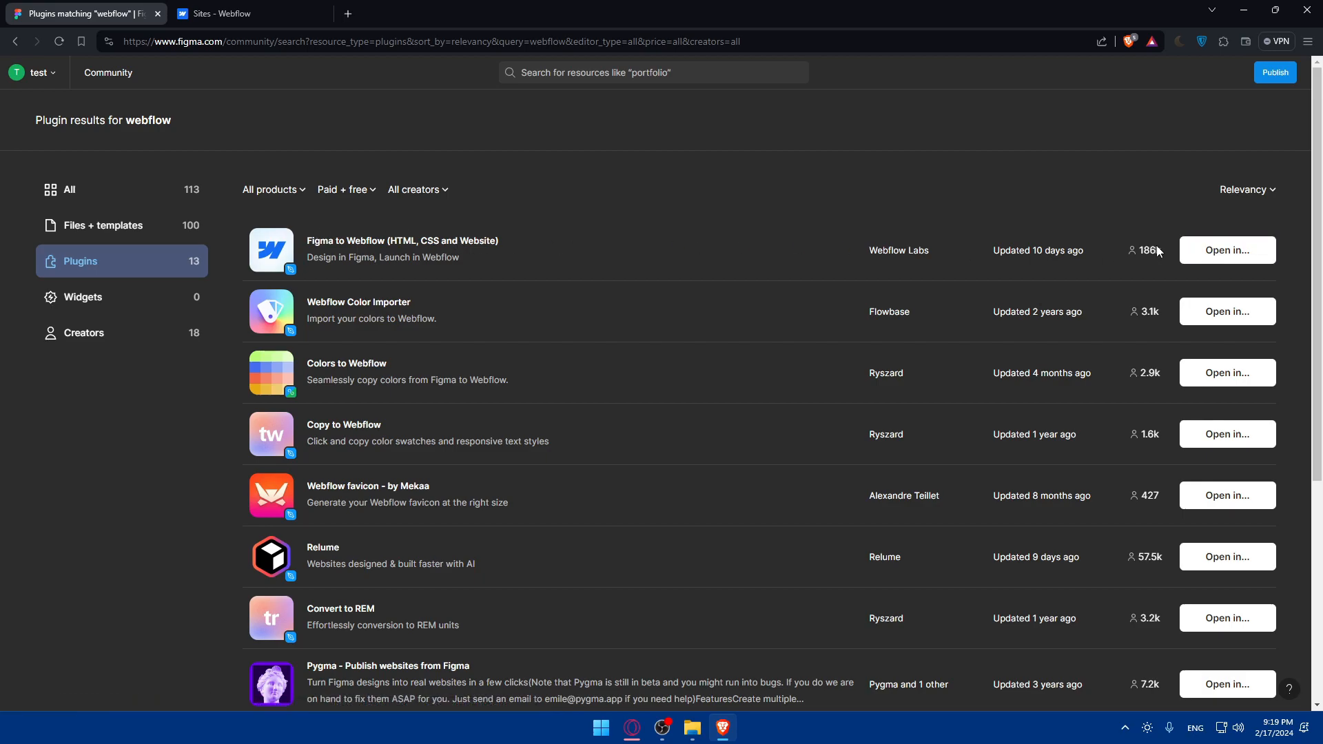
pyautogui.moveTo(1148, 257)
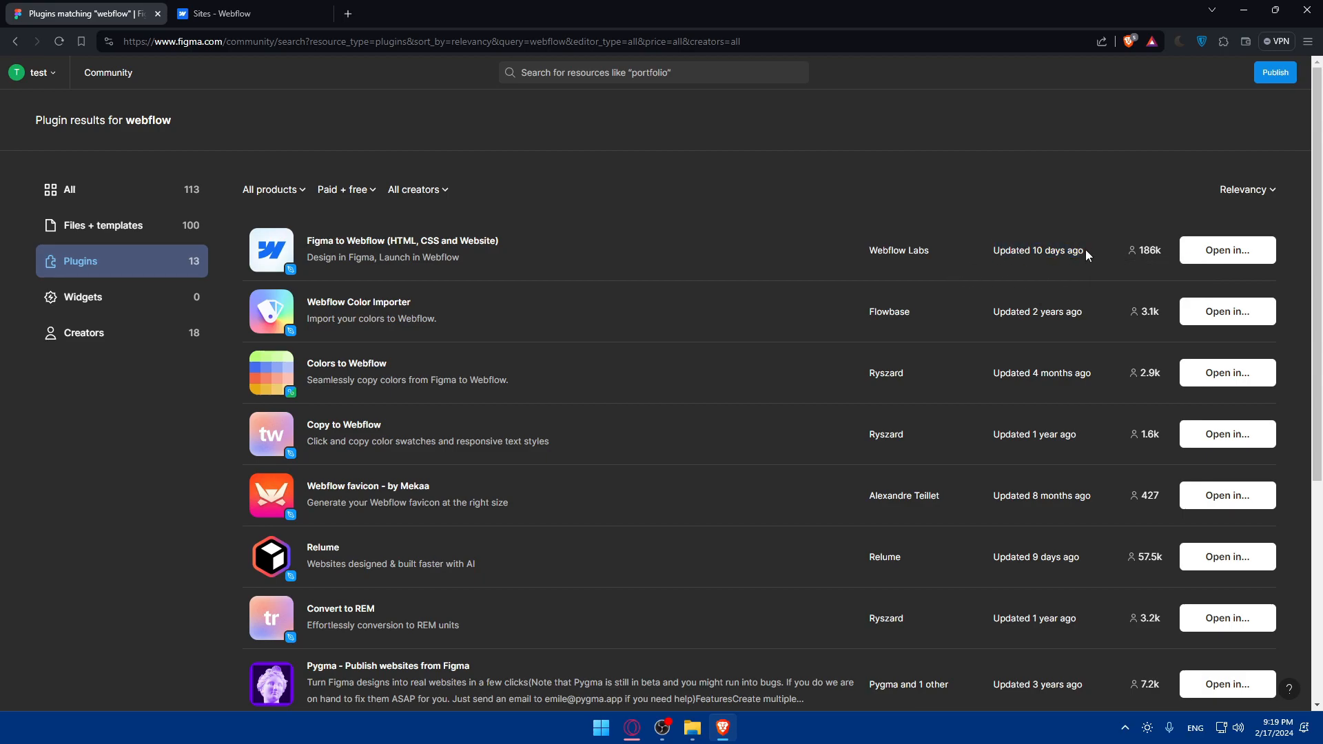
pyautogui.moveTo(950, 270)
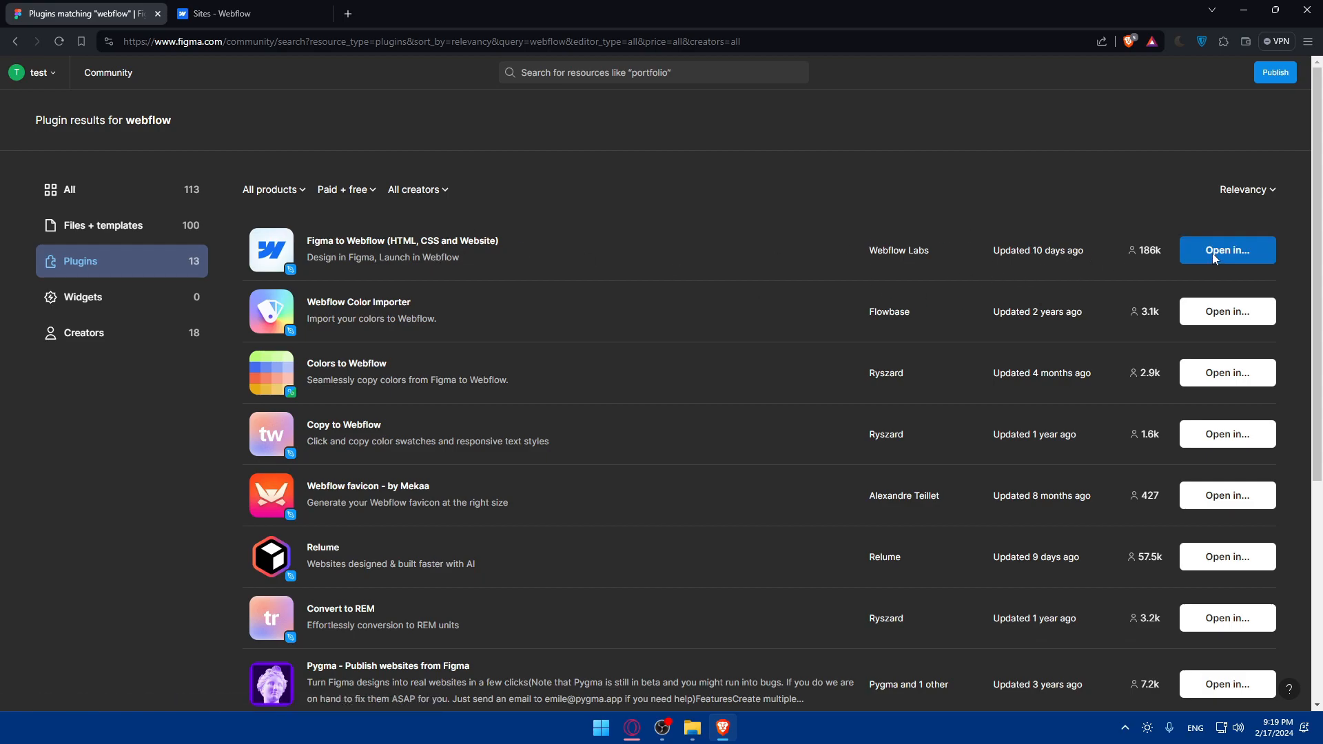
pyautogui.click(1227, 250)
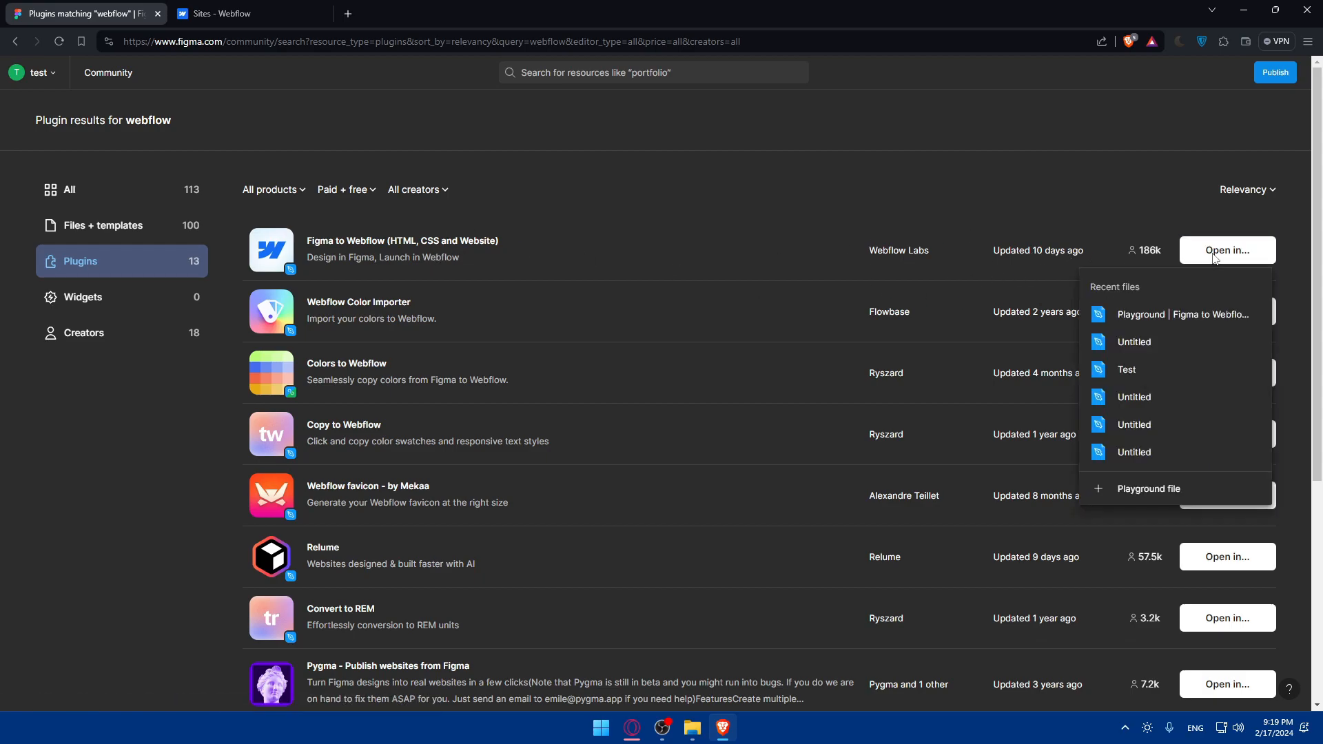
pyautogui.moveTo(1124, 389)
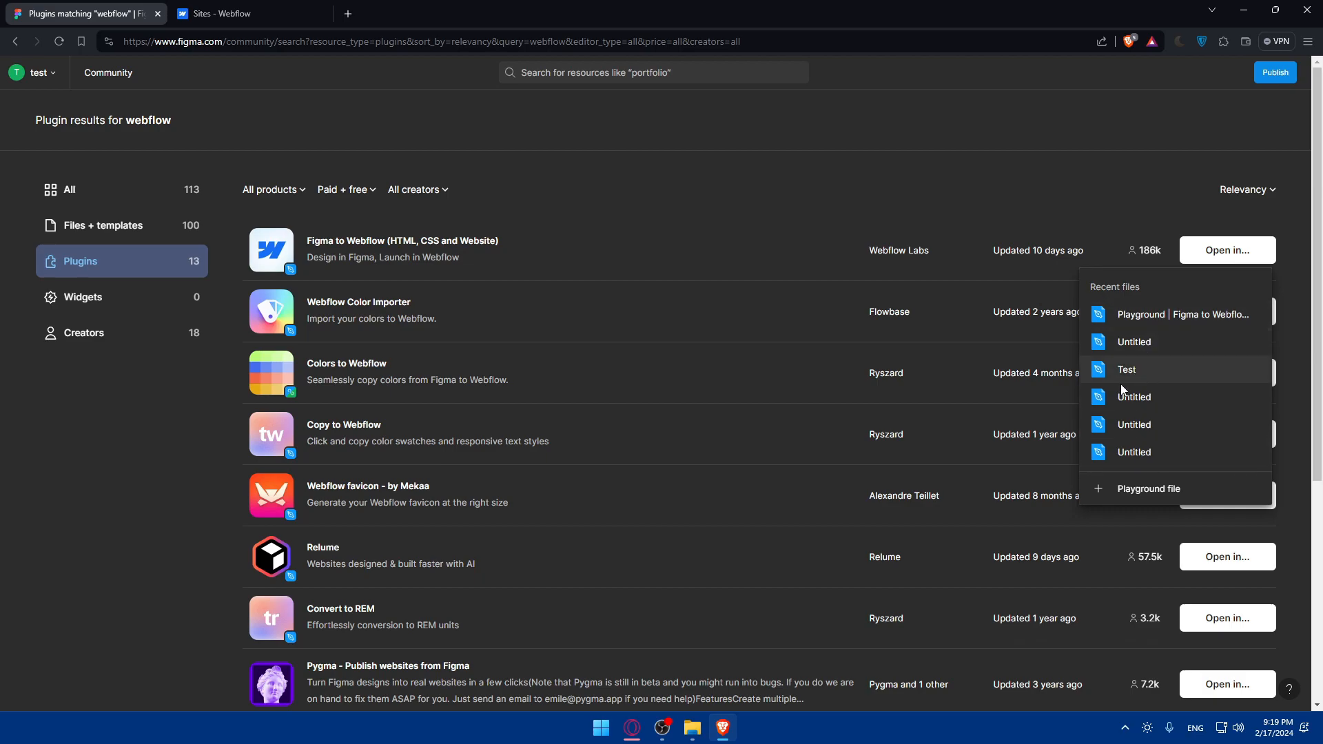
pyautogui.moveTo(1152, 336)
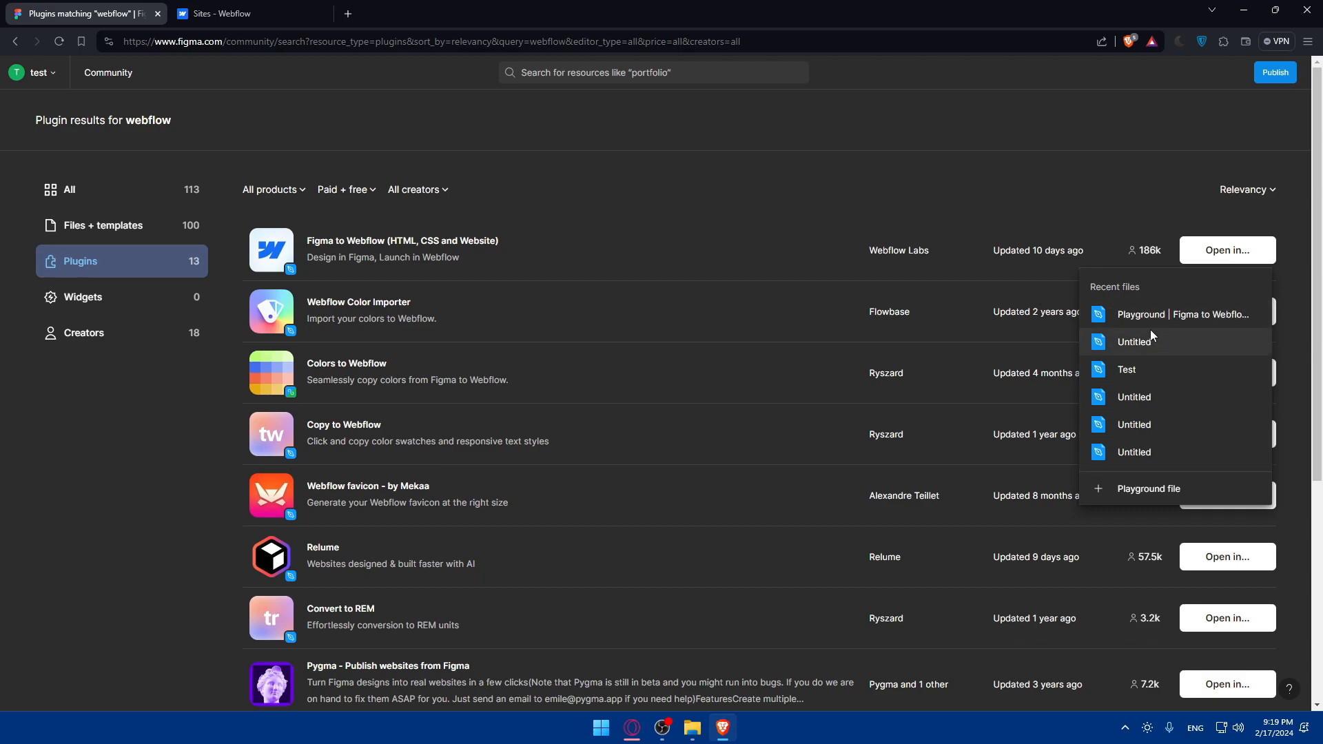
# Load figma.com in a new browser tab and scroll the recent files.
pyautogui.click(511, 13)
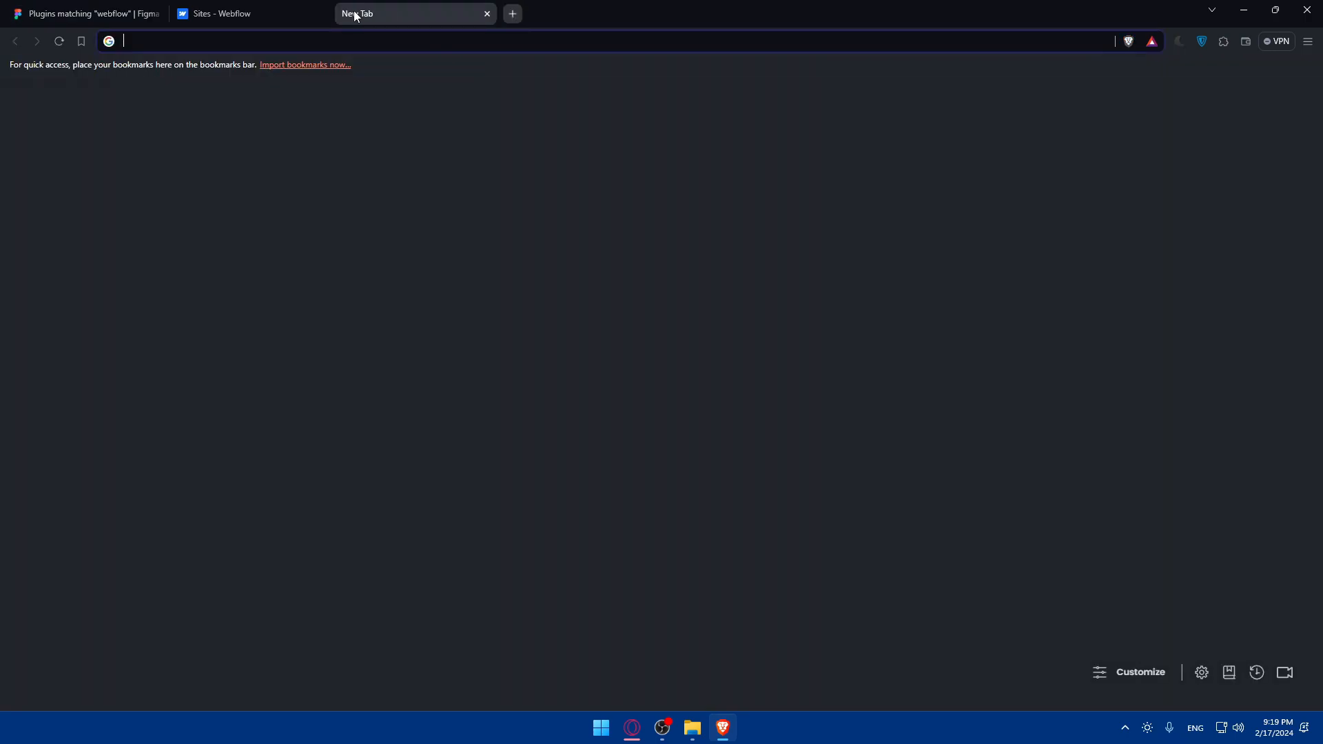
pyautogui.write('figma.com')
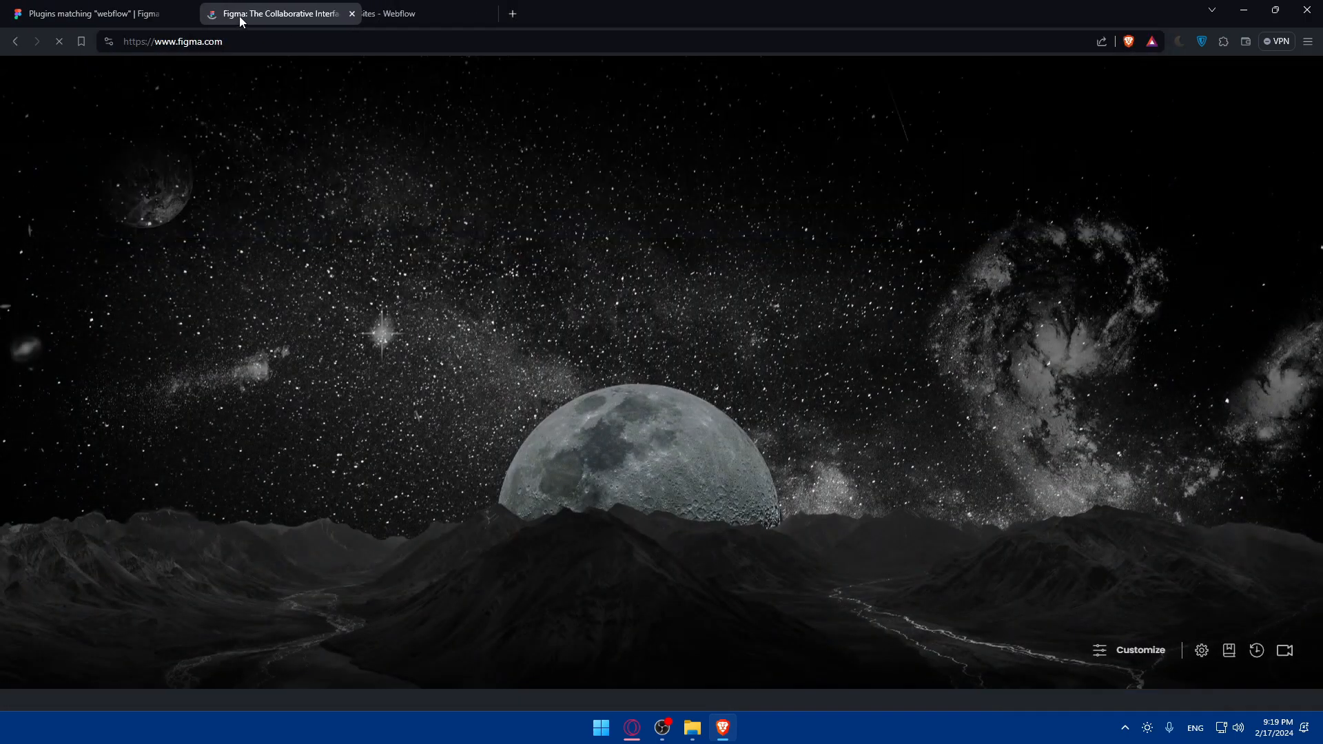
pyautogui.click(272, 14)
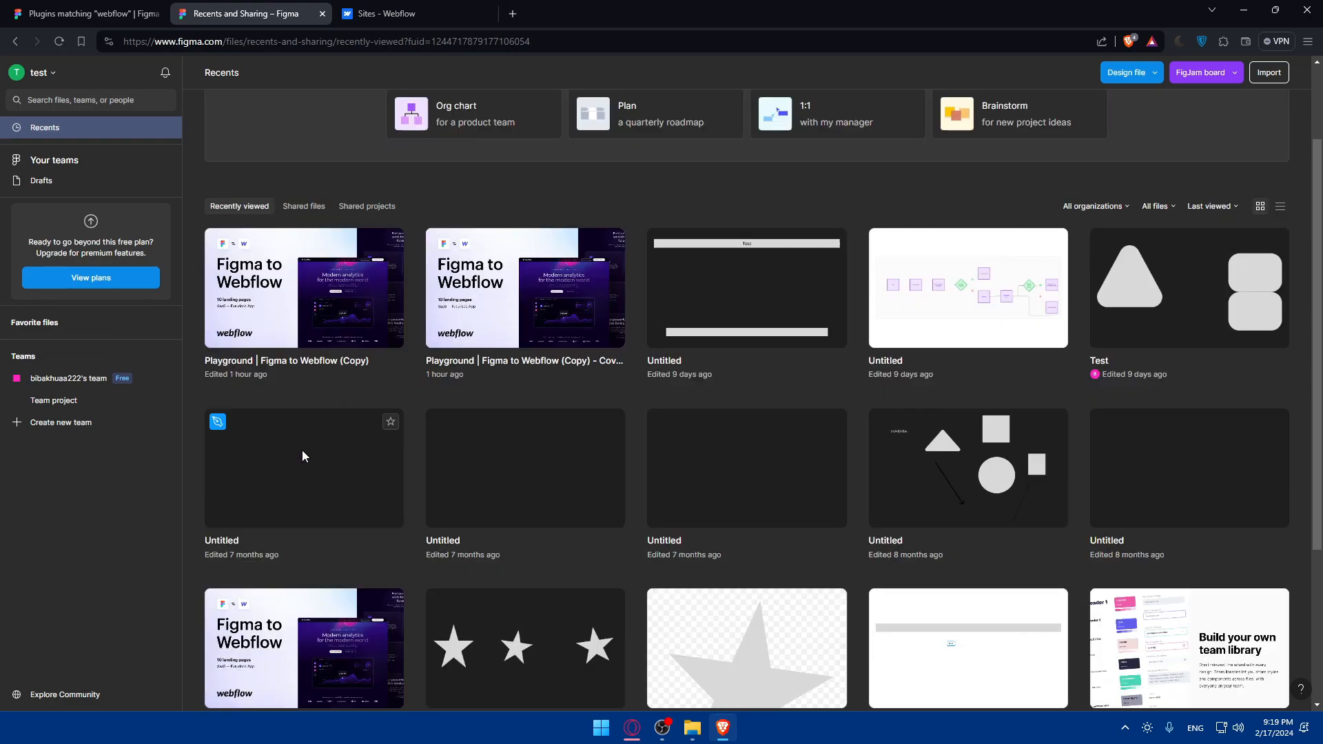
pyautogui.scroll(-3)
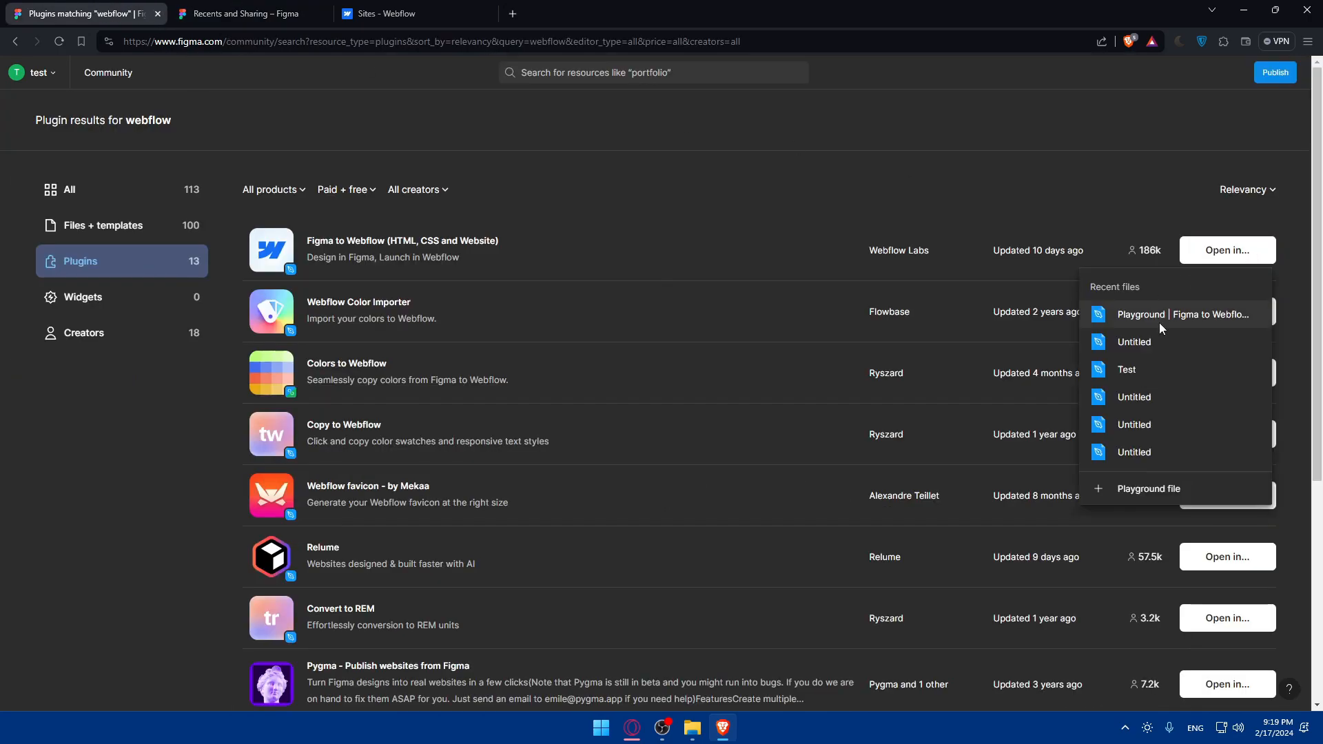
pyautogui.moveTo(1157, 438)
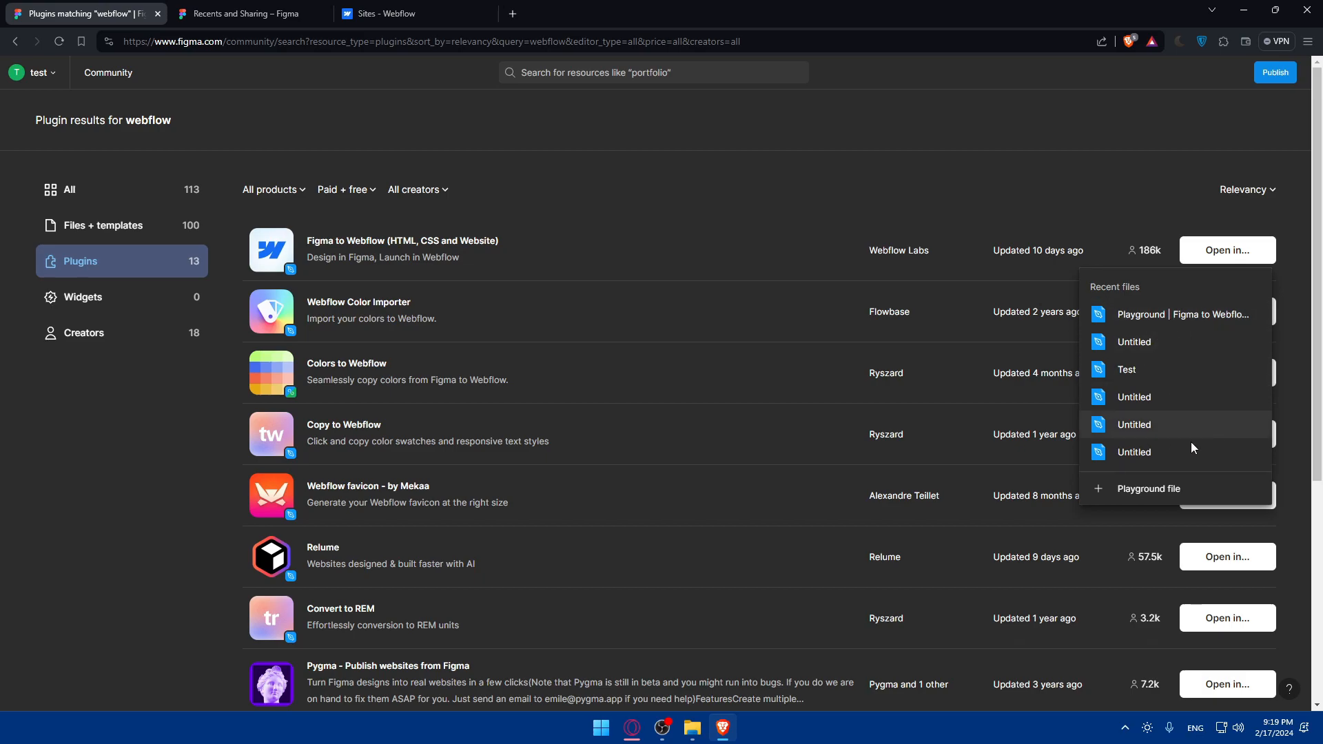
pyautogui.moveTo(1140, 494)
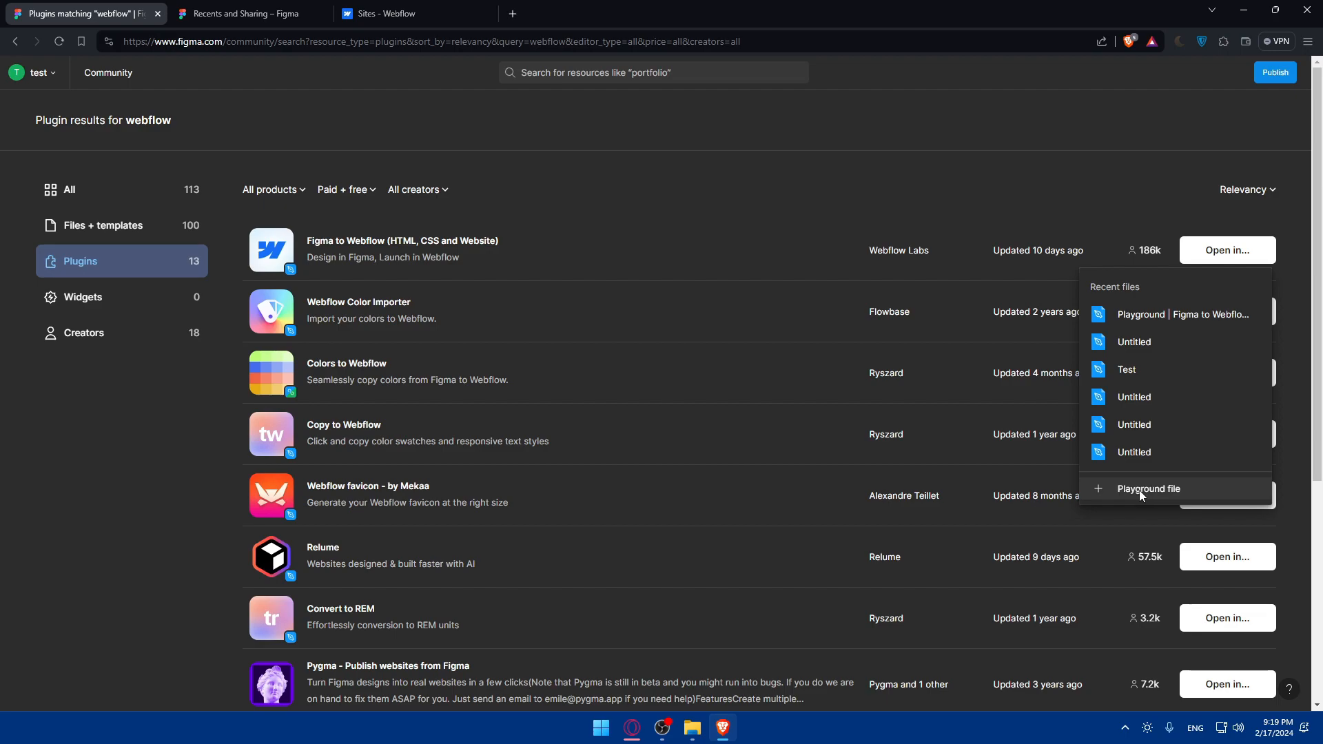
pyautogui.moveTo(1152, 491)
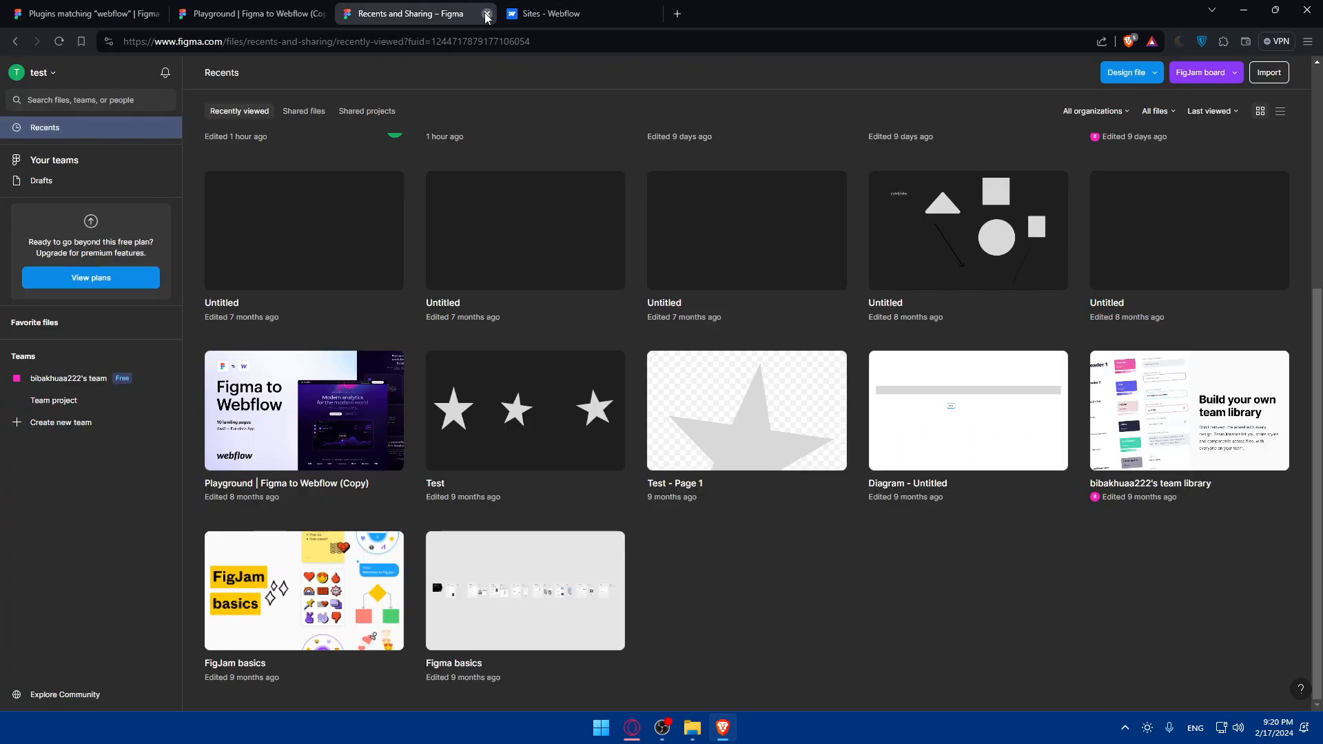
# Close the Recents page and read through the Figma to Webflow plugin description.
pyautogui.click(484, 13)
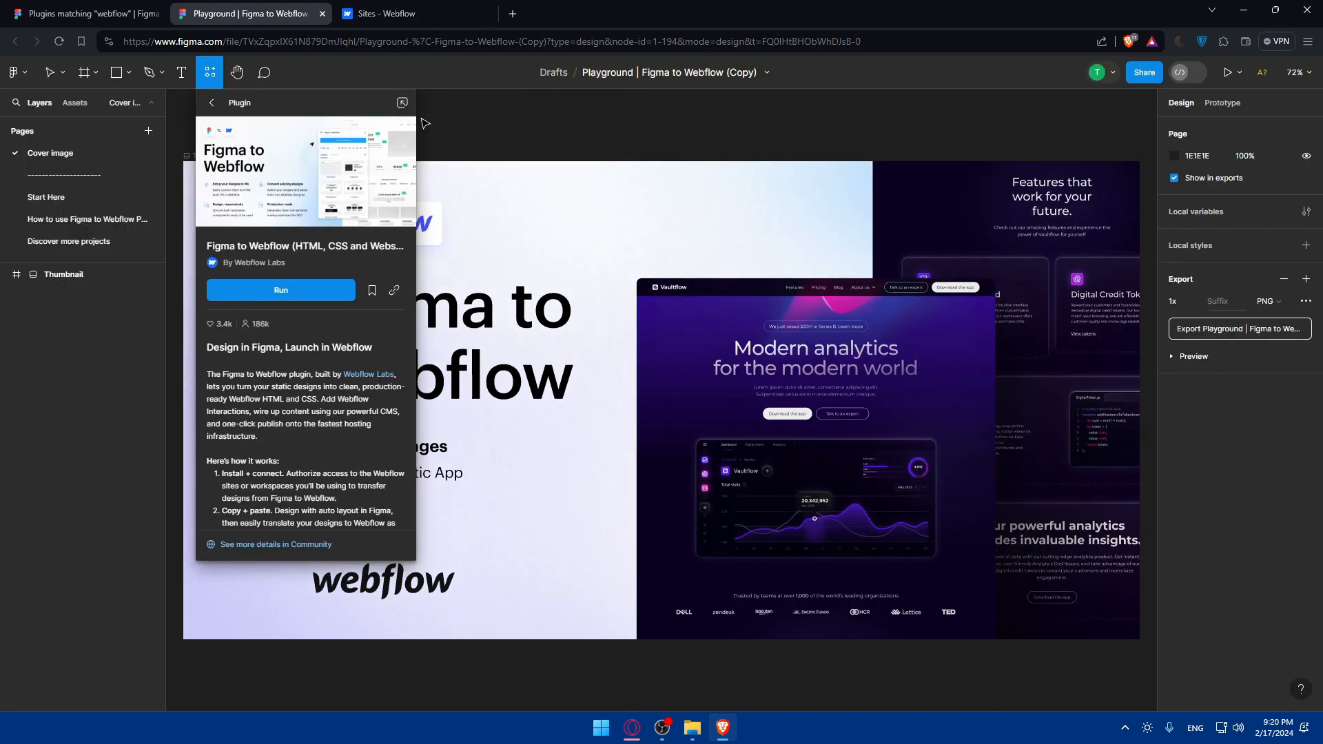
pyautogui.moveTo(217, 77)
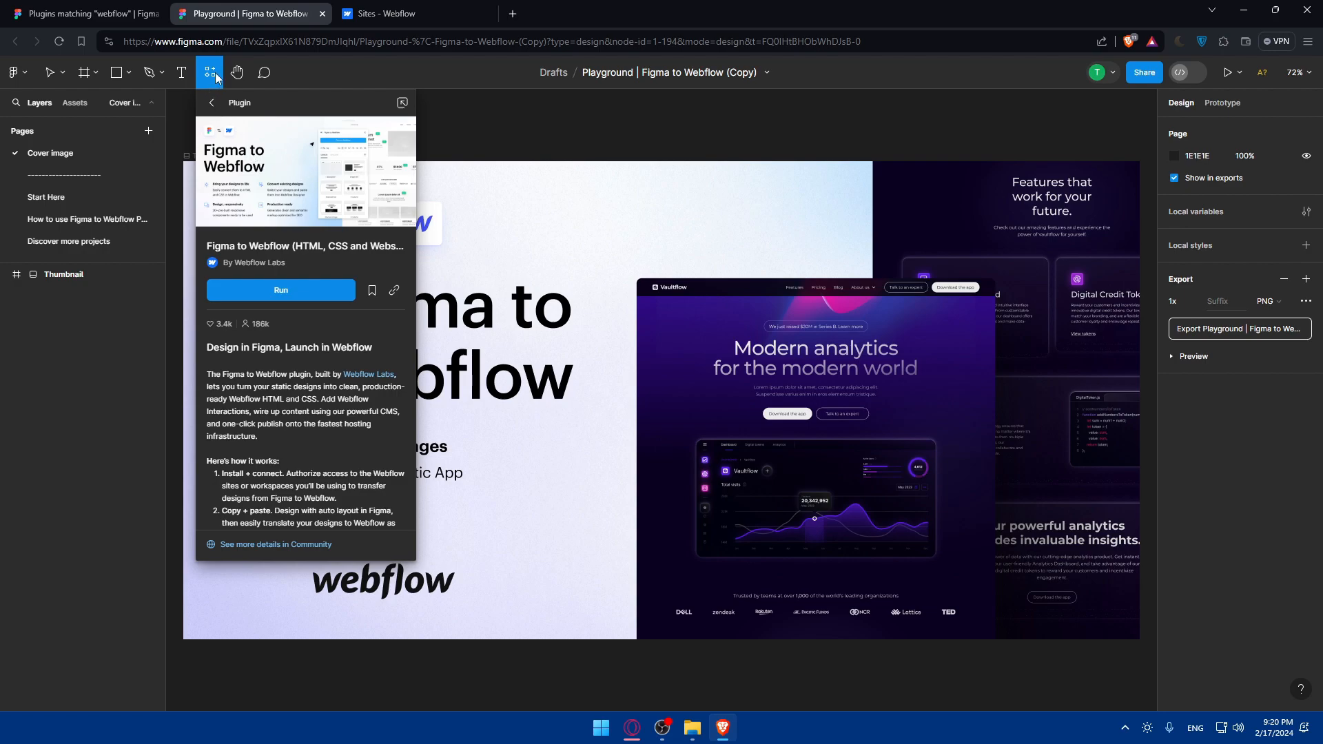
pyautogui.moveTo(232, 305)
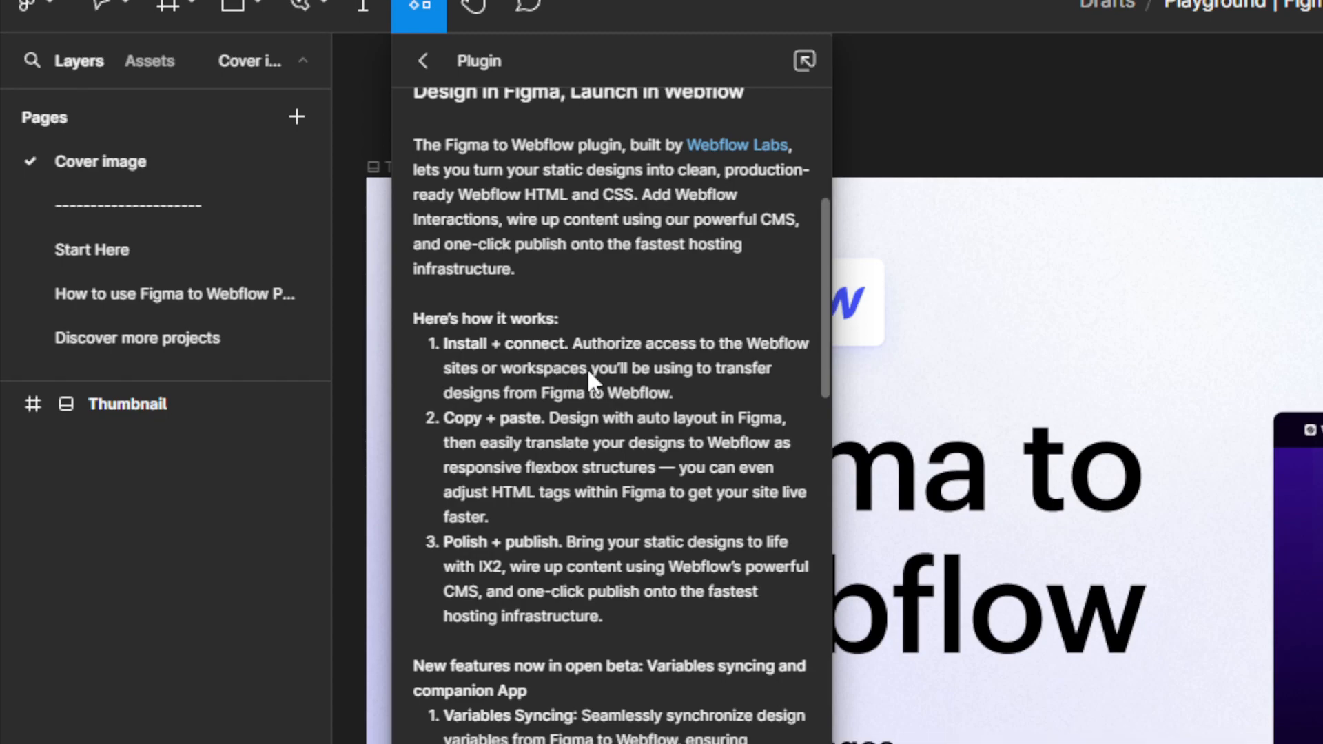
pyautogui.moveTo(691, 399)
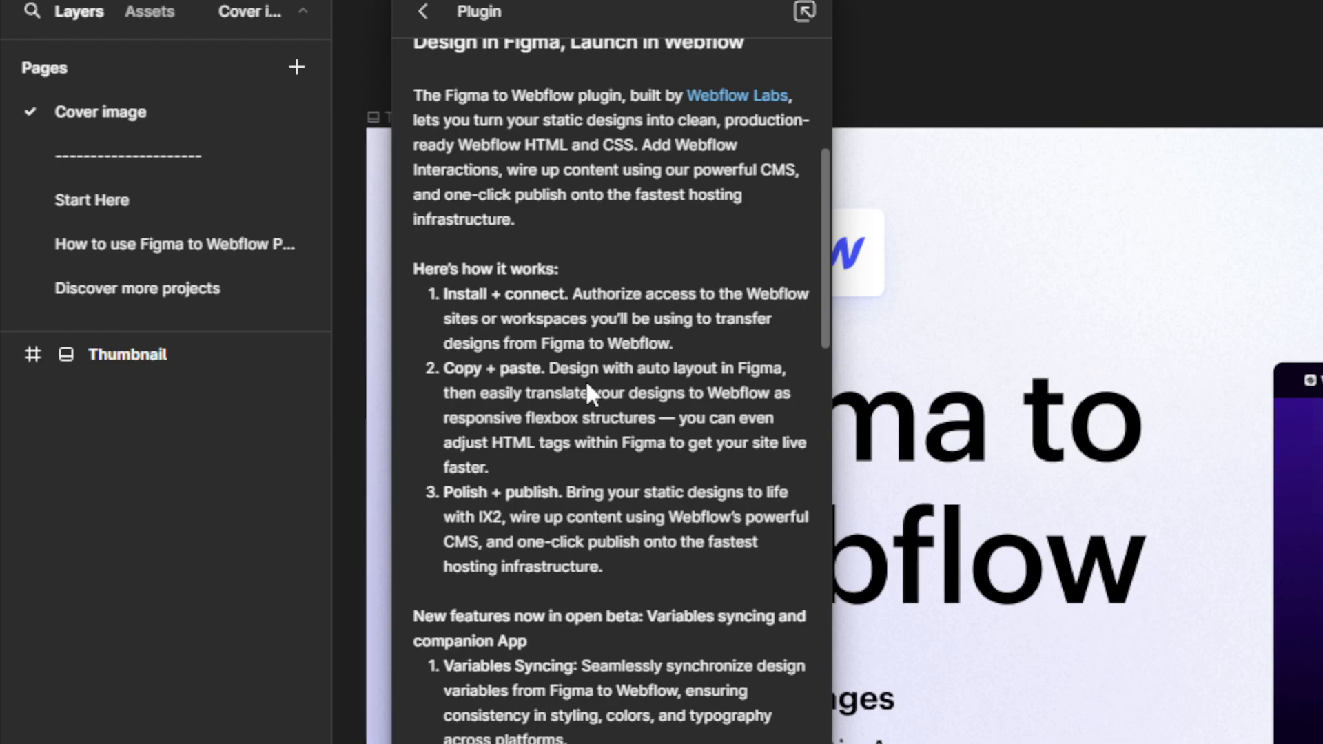
pyautogui.moveTo(615, 411)
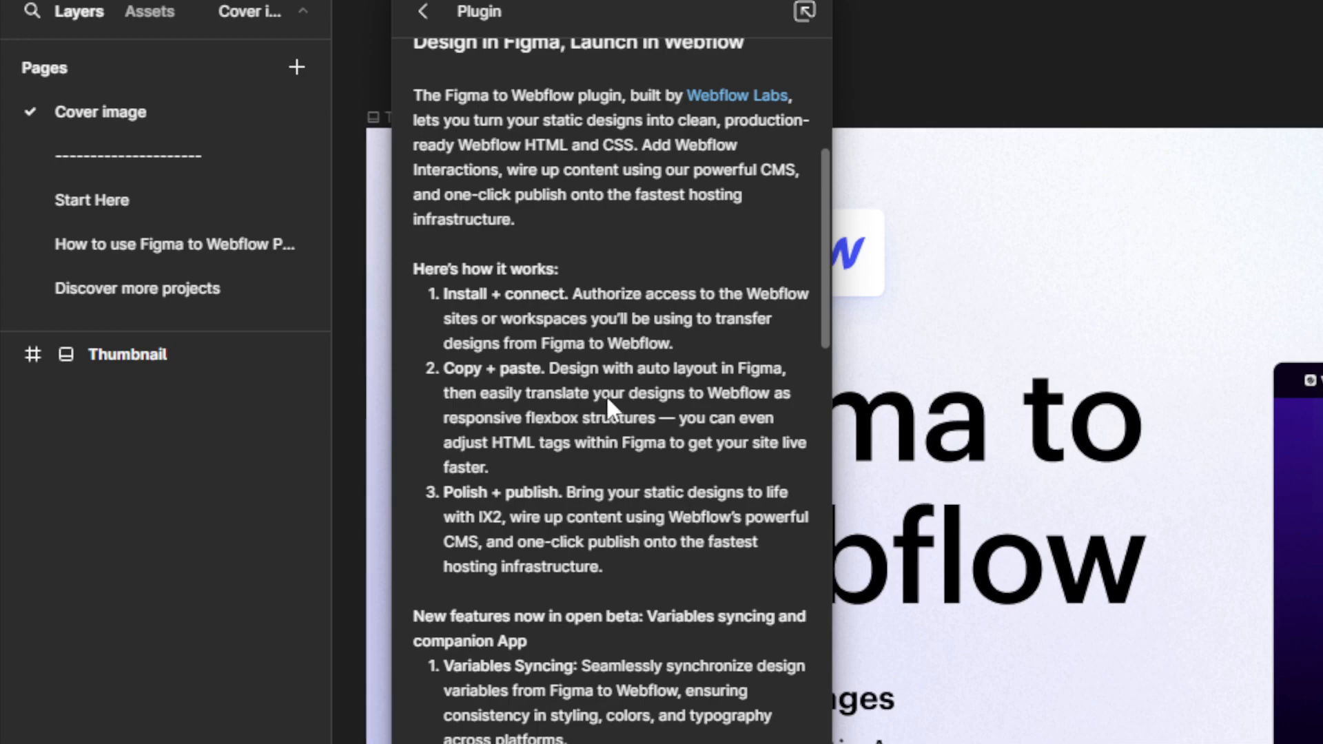
pyautogui.scroll(-3)
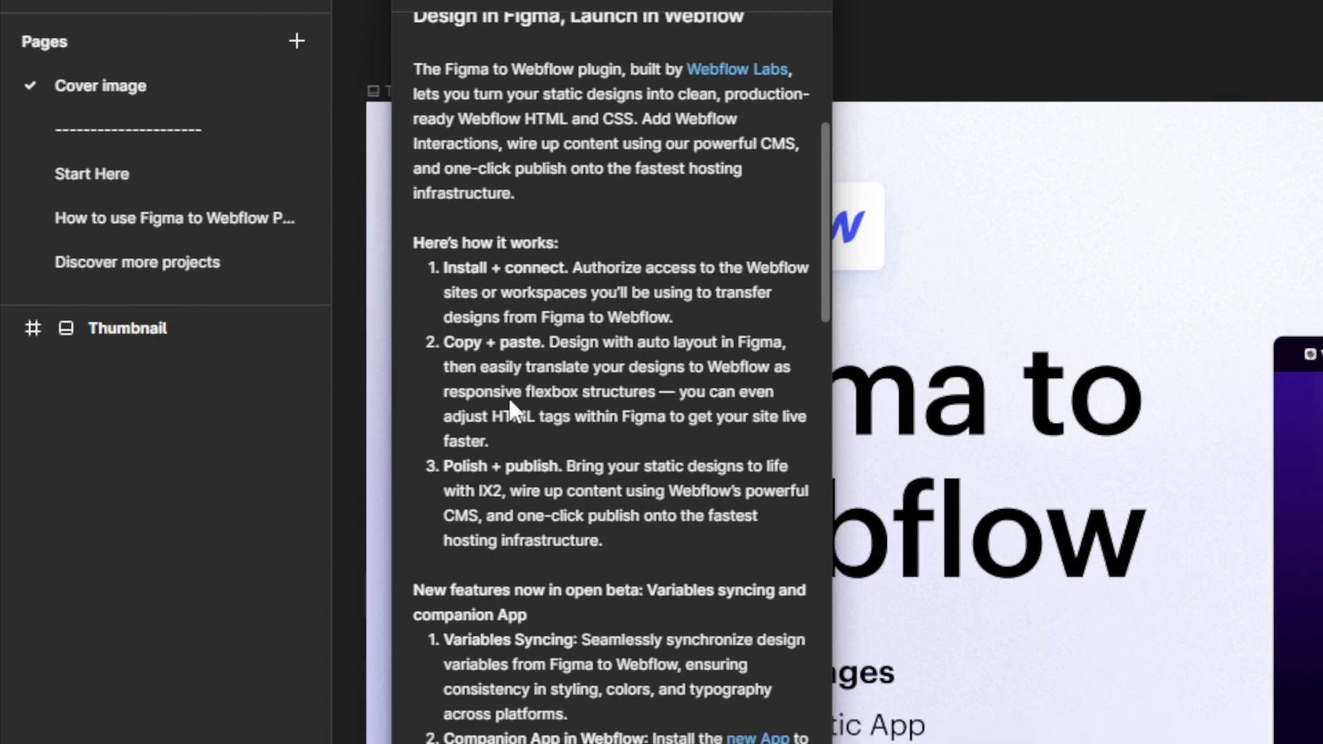
pyautogui.scroll(-3)
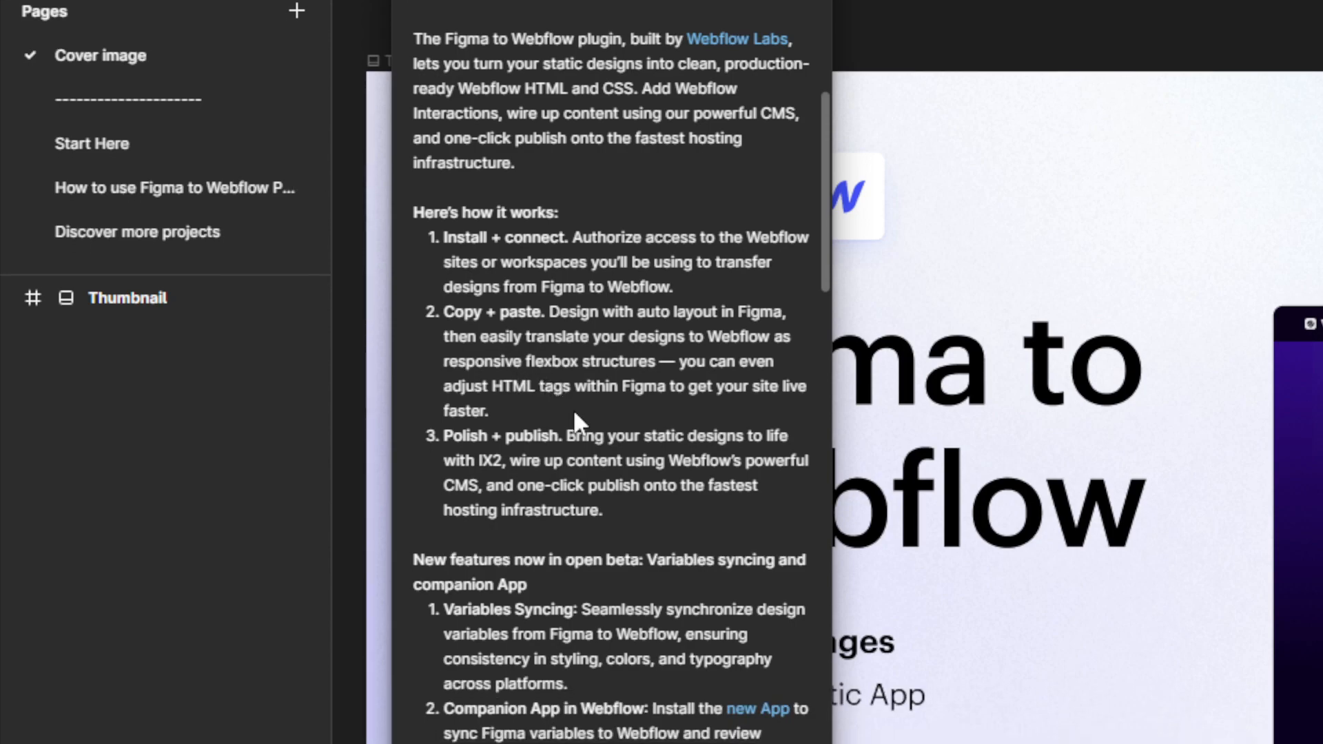
pyautogui.scroll(-3)
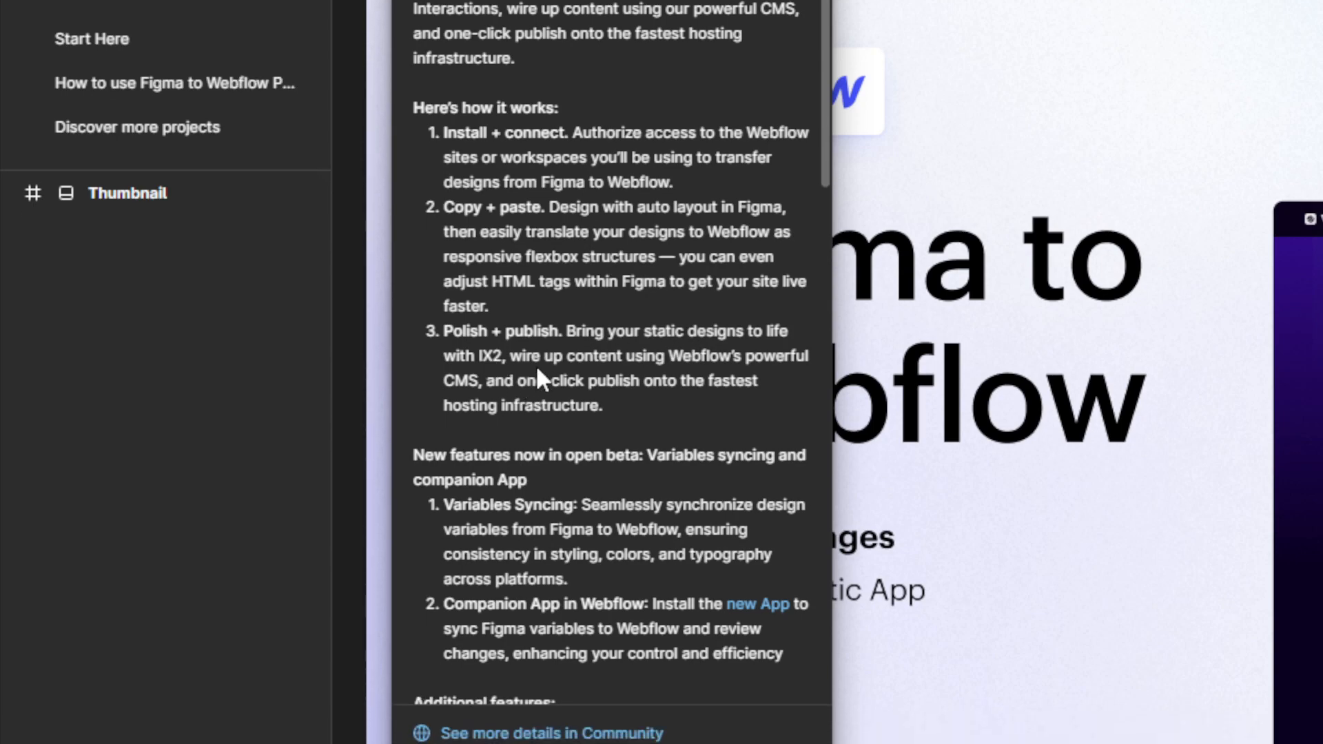
pyautogui.moveTo(525, 404)
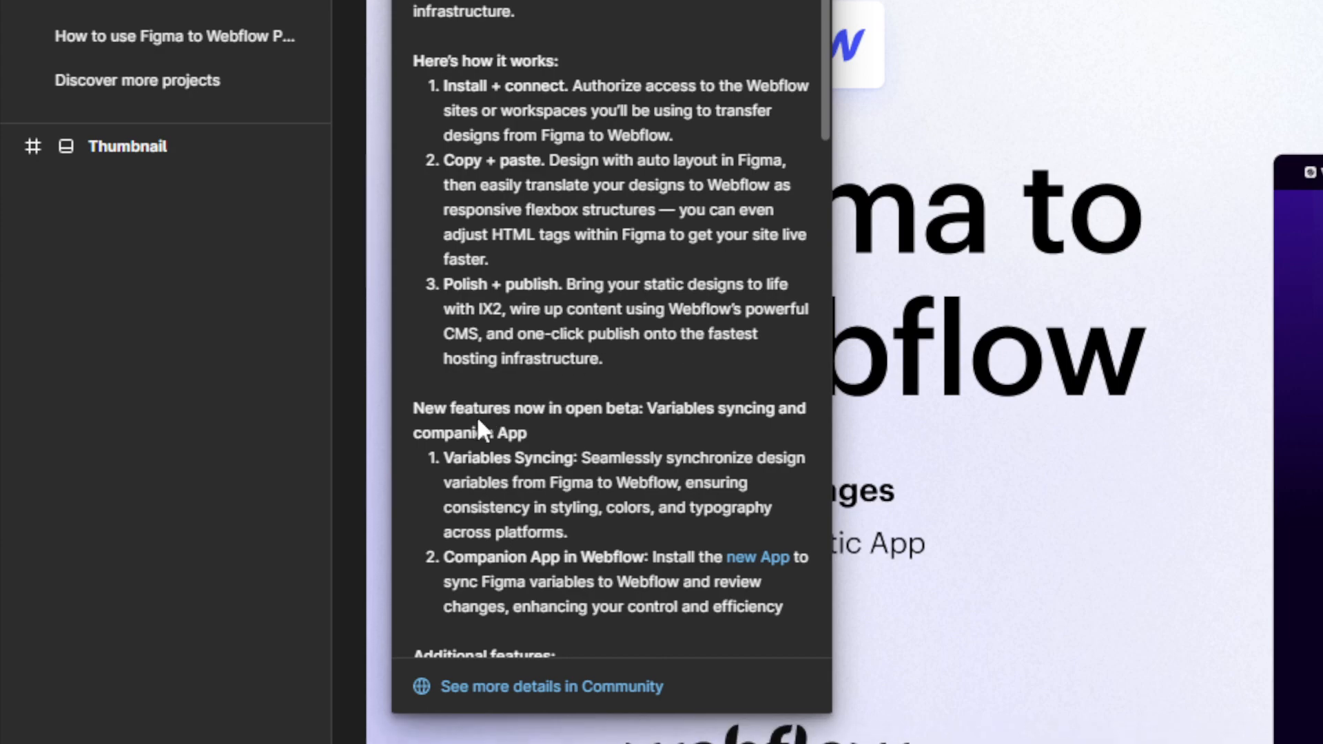
pyautogui.scroll(-3)
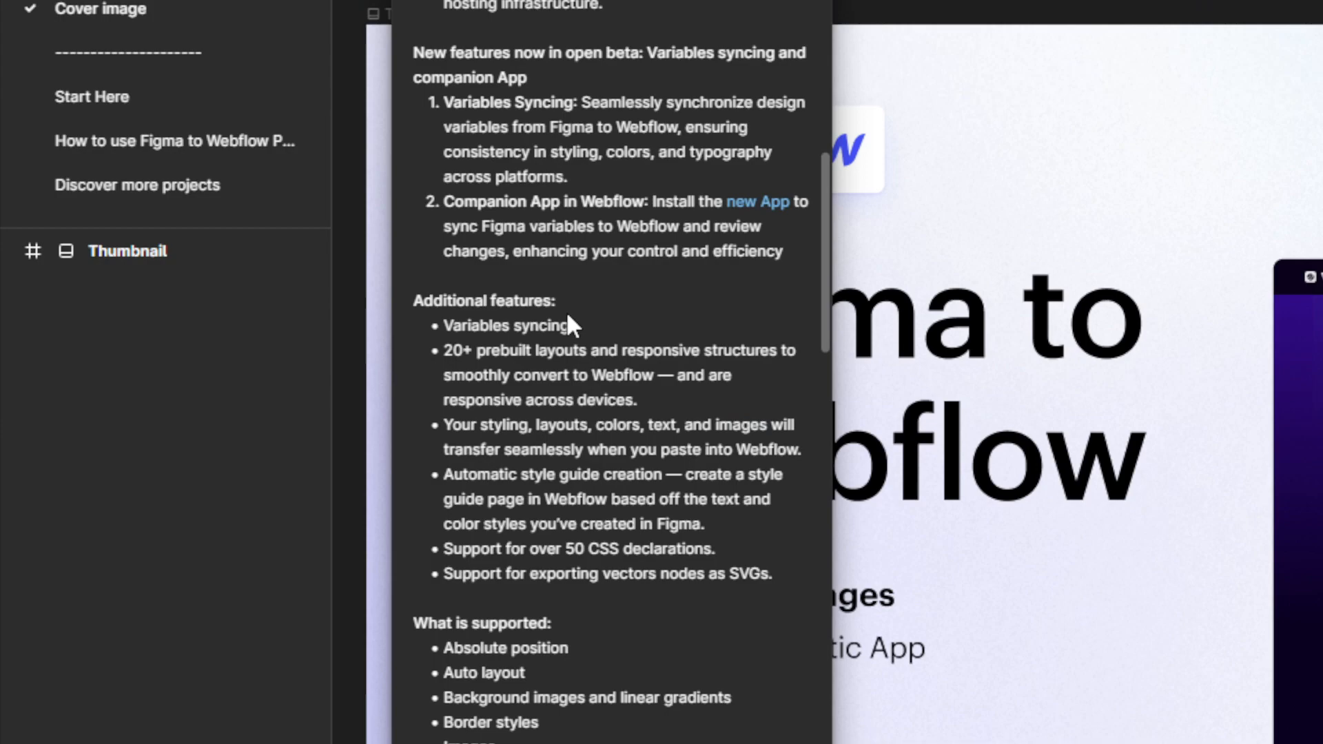
pyautogui.scroll(-3)
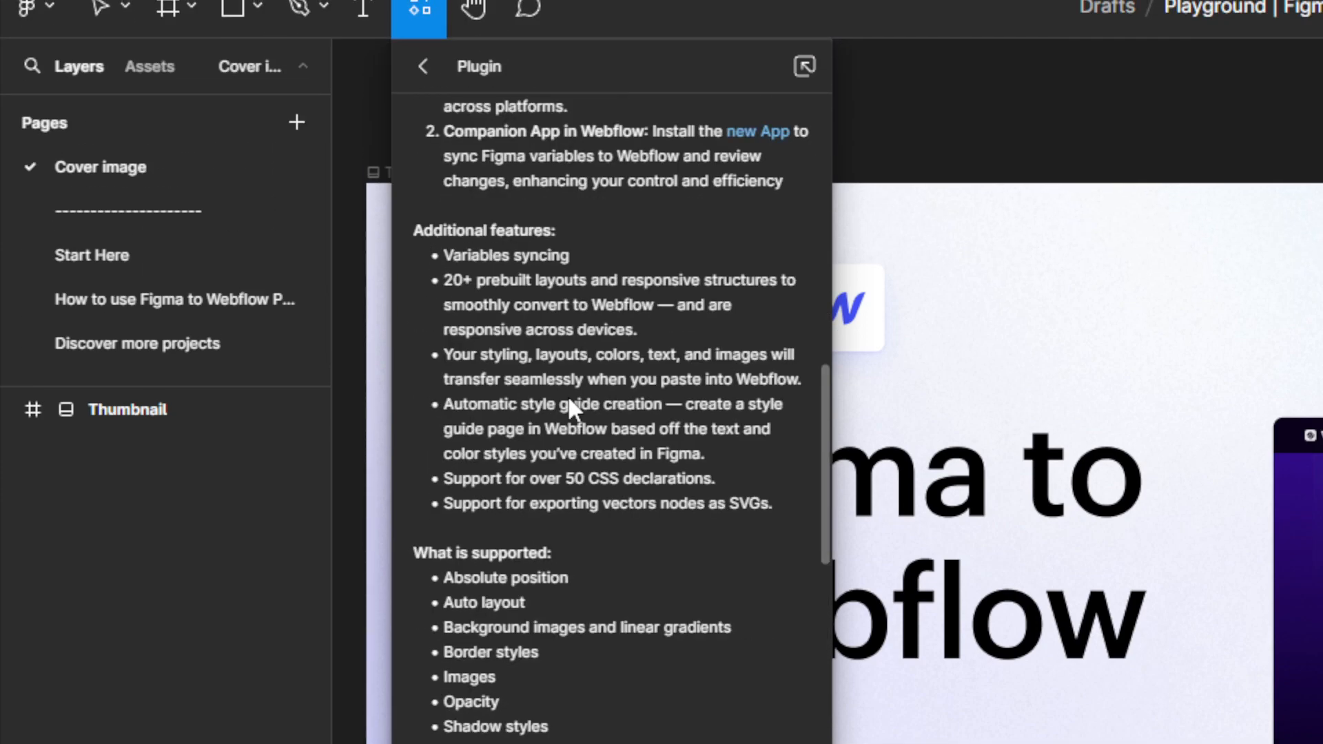
pyautogui.scroll(-3)
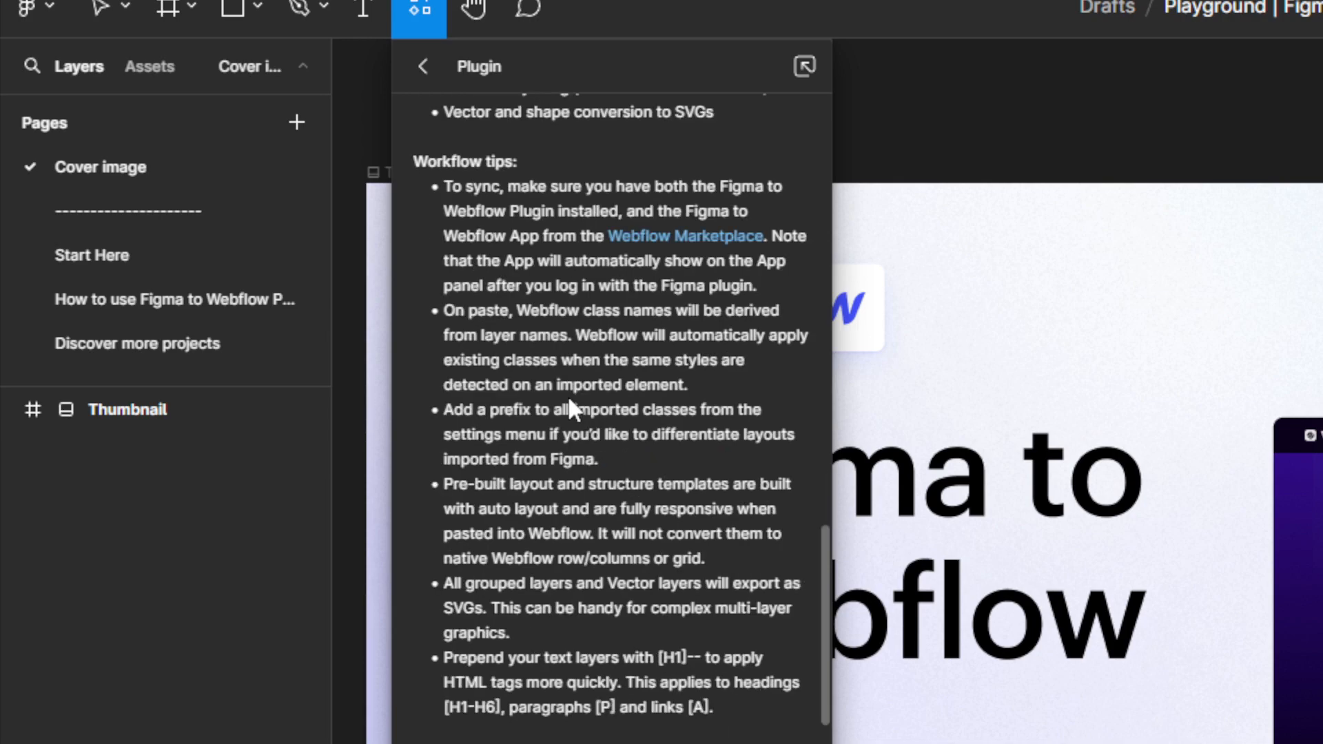
pyautogui.scroll(-3)
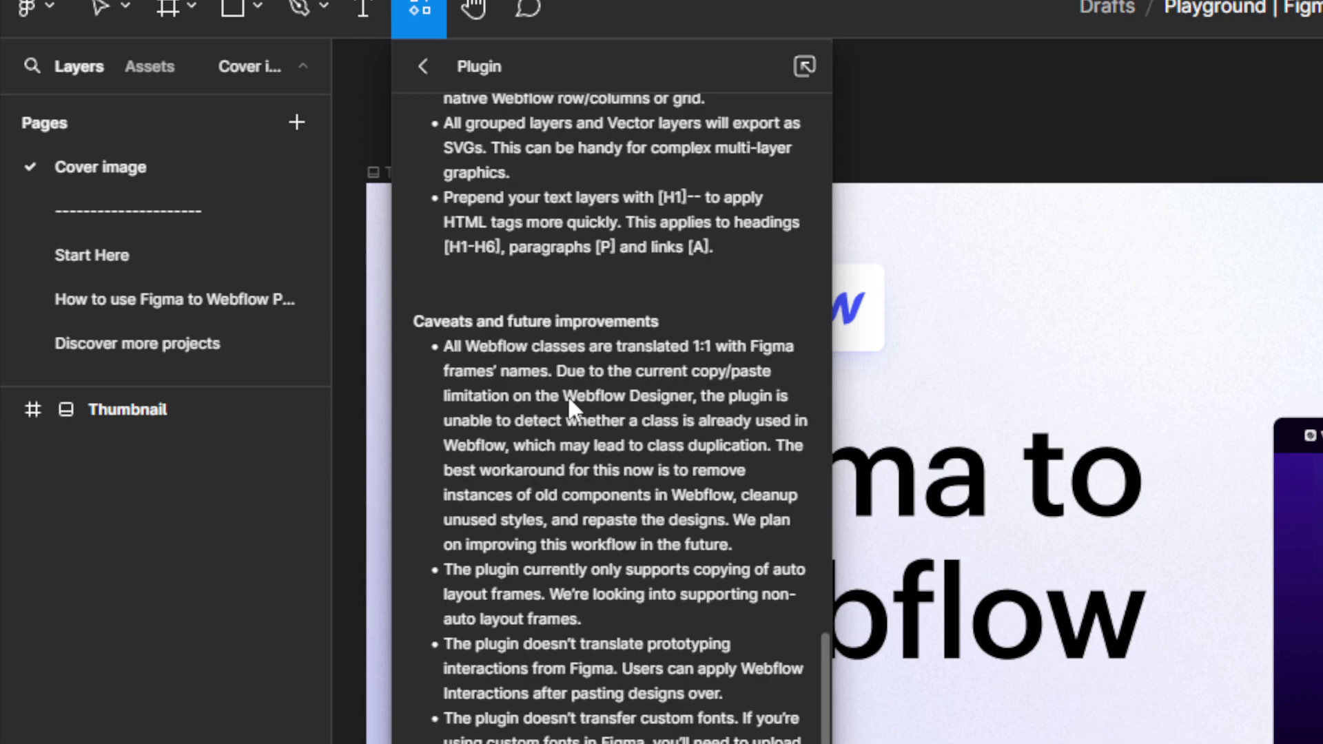
pyautogui.scroll(-3)
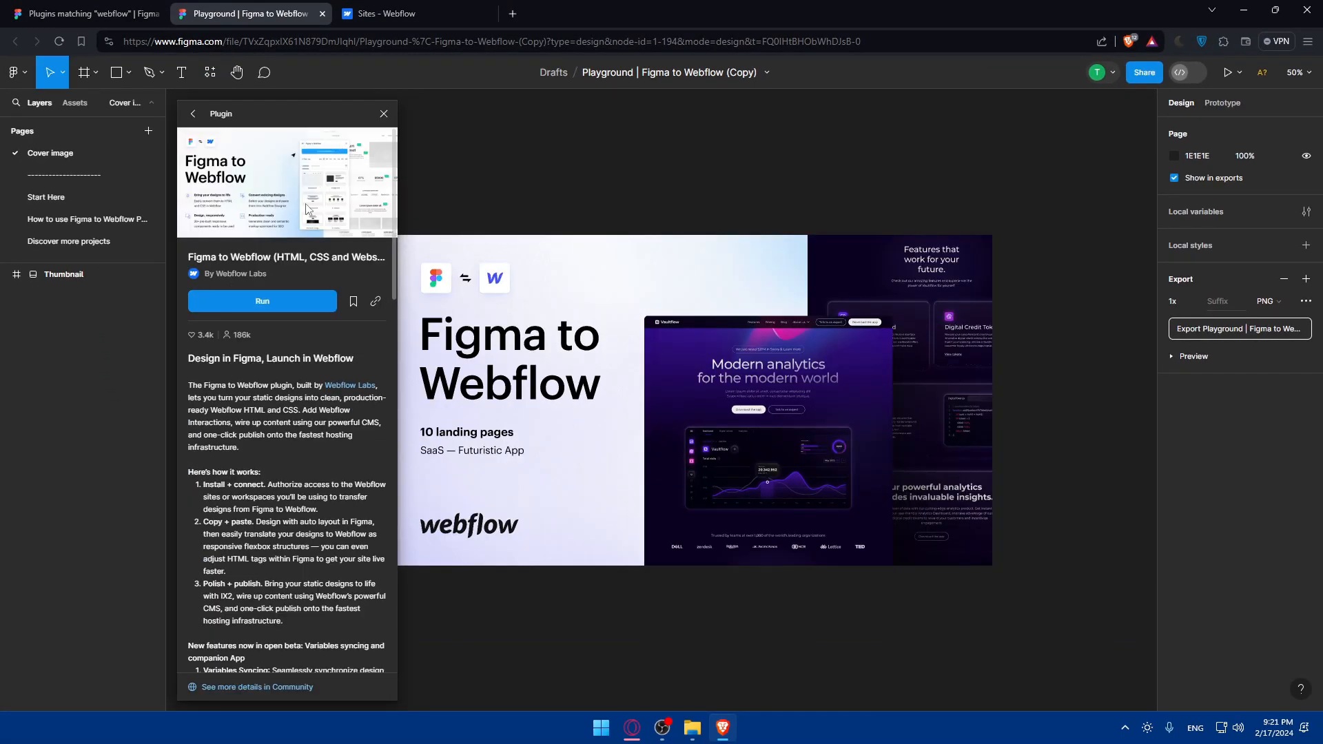
# Run Figma to Webflow, pass two onboarding screens, decline email updates, and connect account.
pyautogui.click(262, 301)
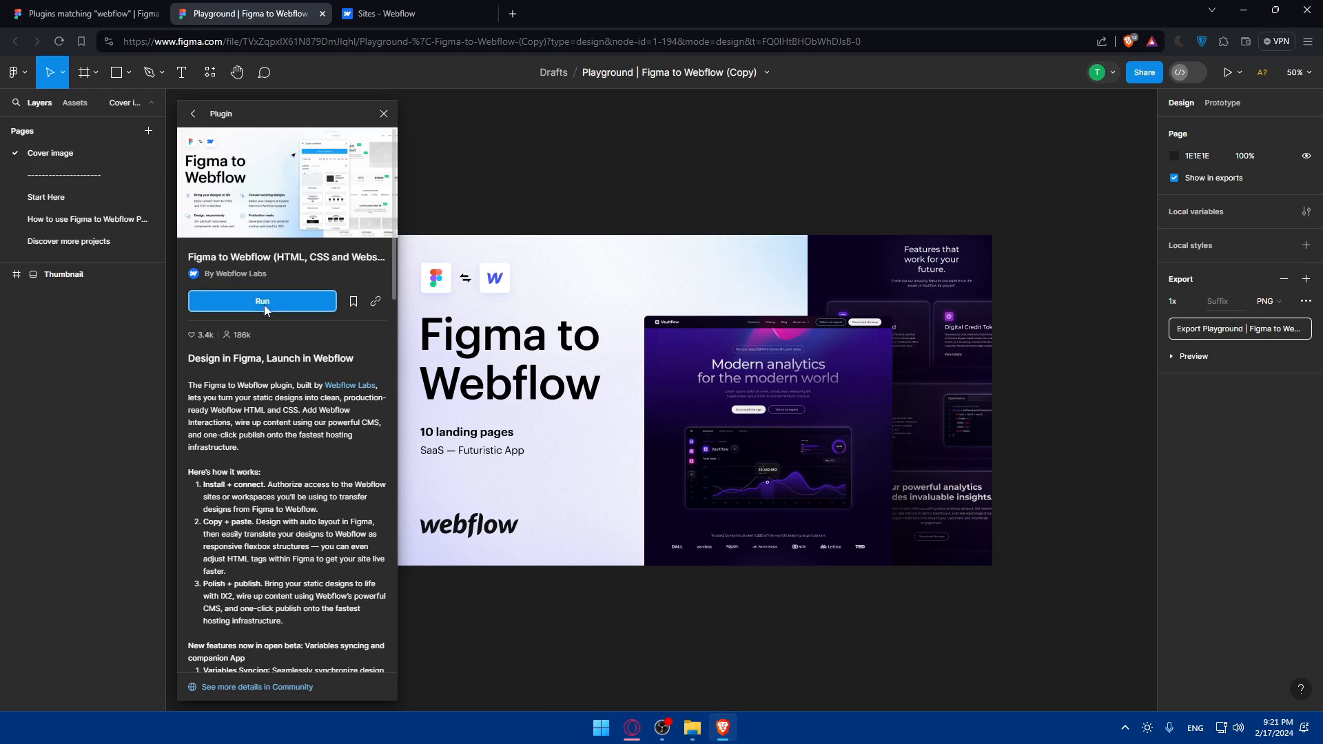
pyautogui.click(261, 301)
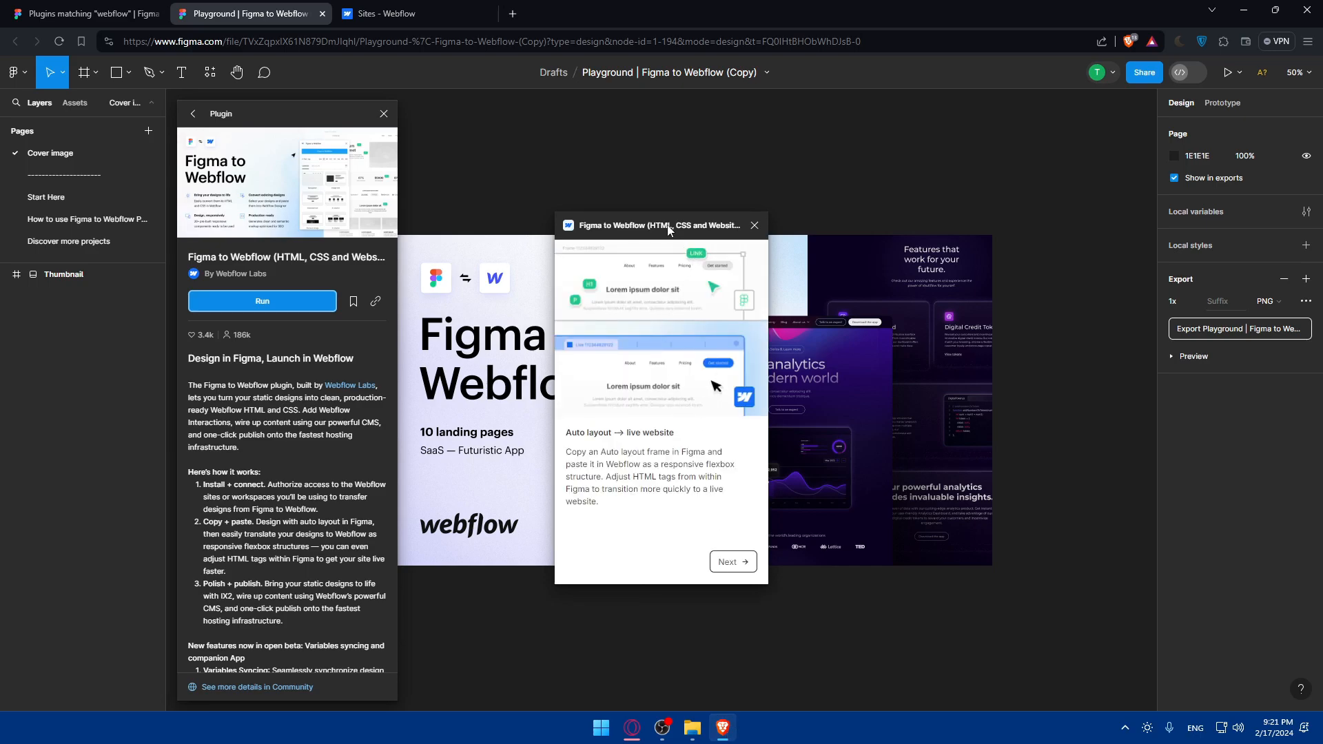
pyautogui.click(733, 561)
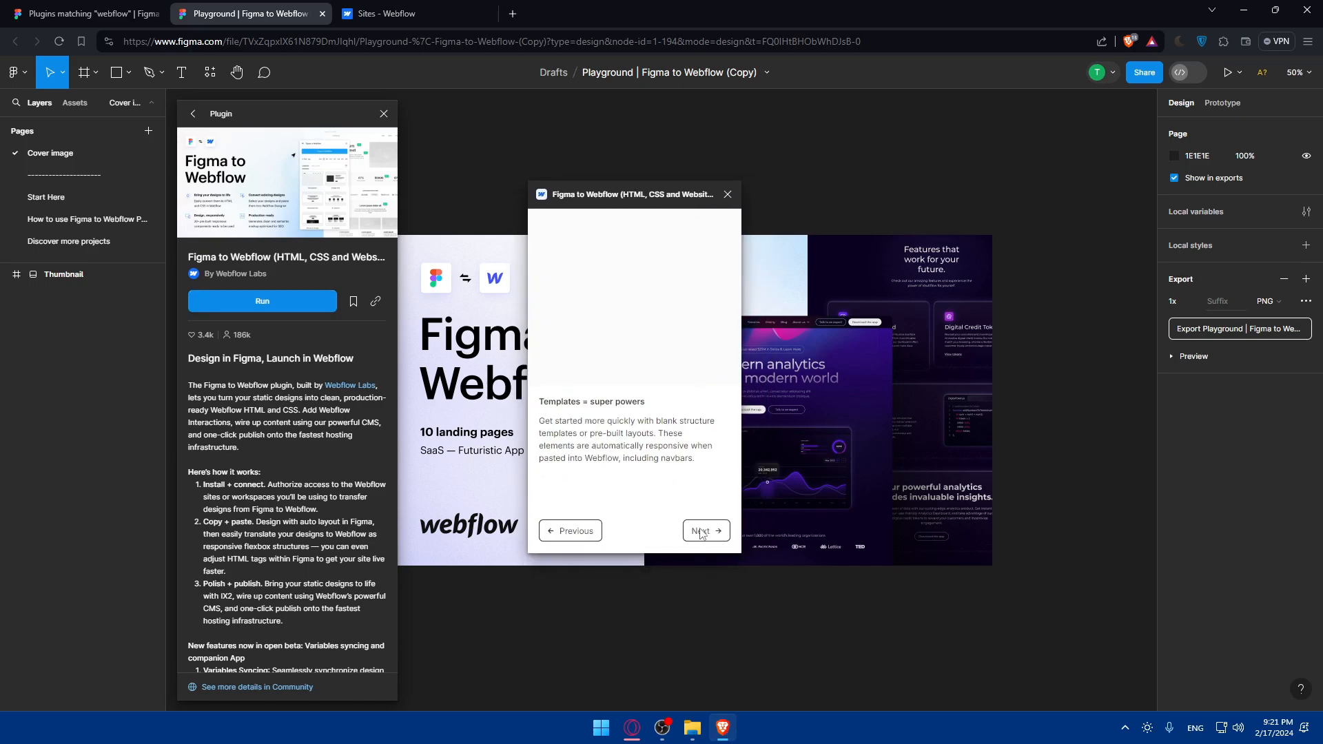
pyautogui.click(705, 531)
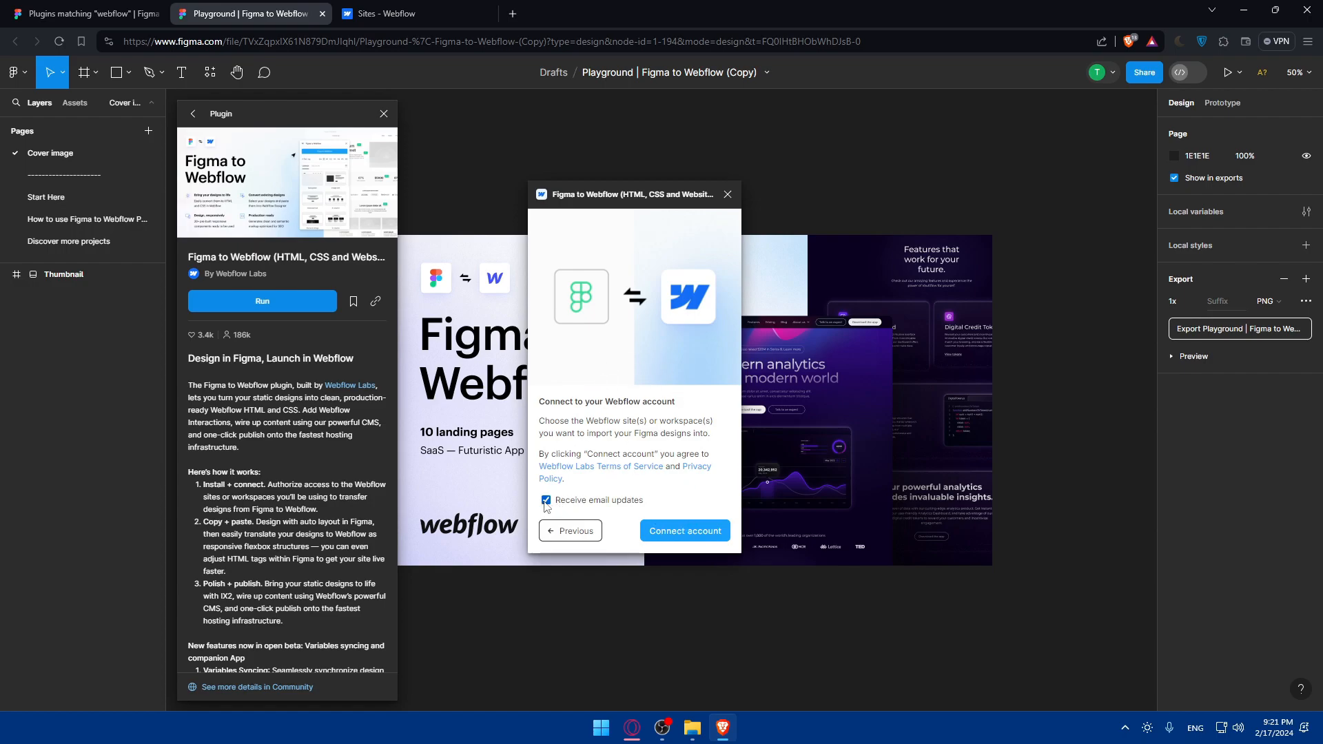
pyautogui.click(546, 500)
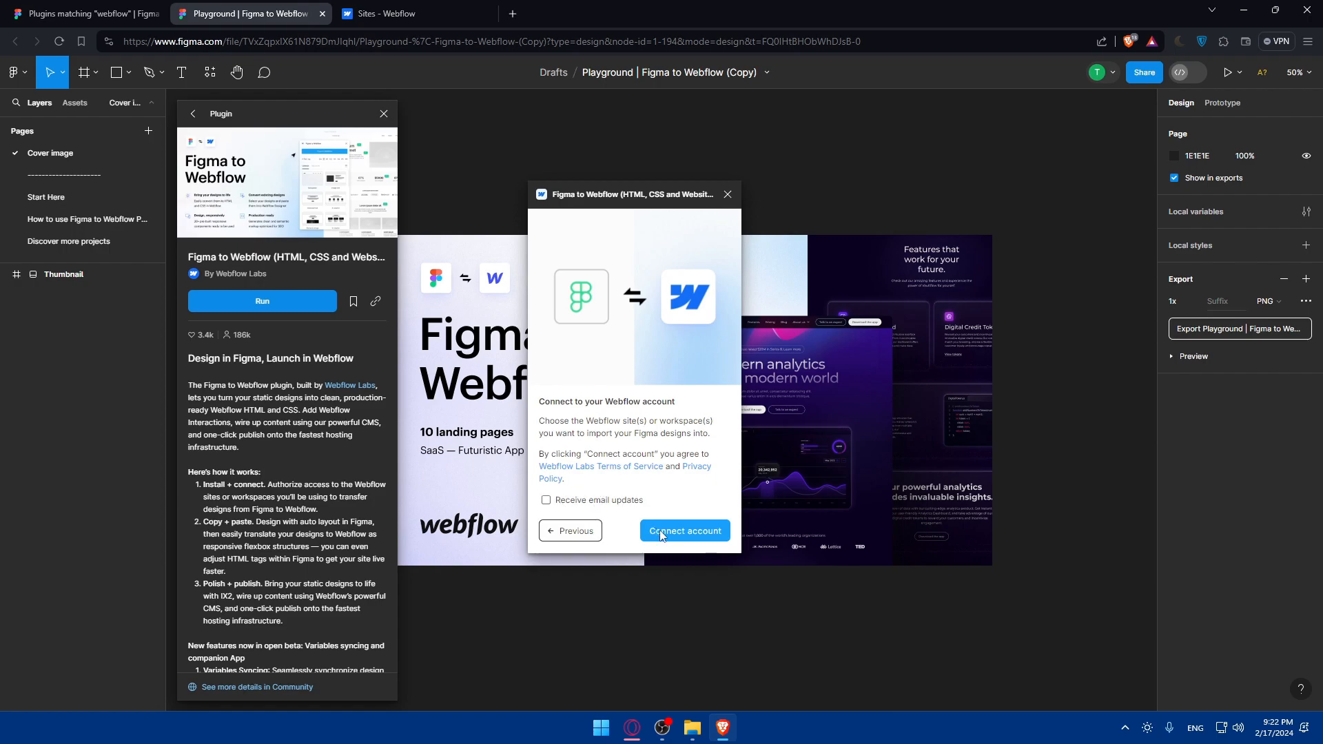
pyautogui.click(684, 531)
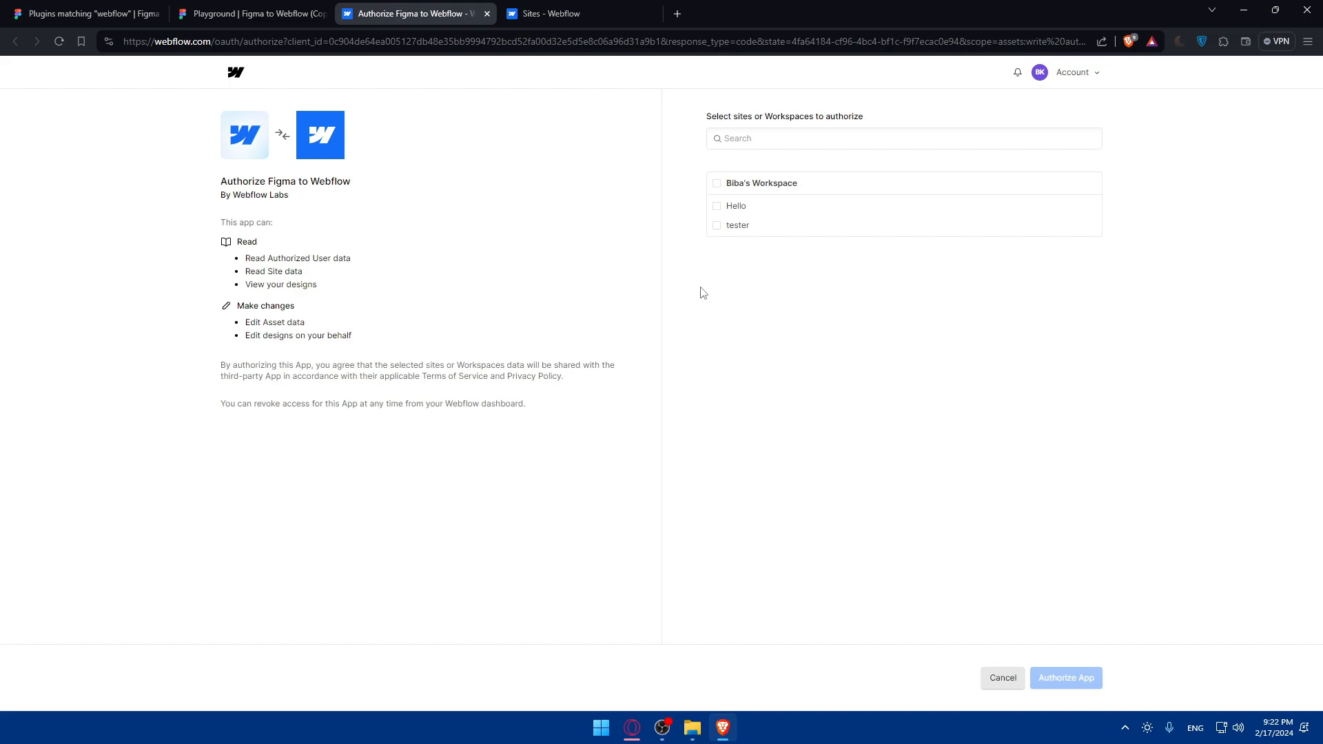
pyautogui.moveTo(724, 240)
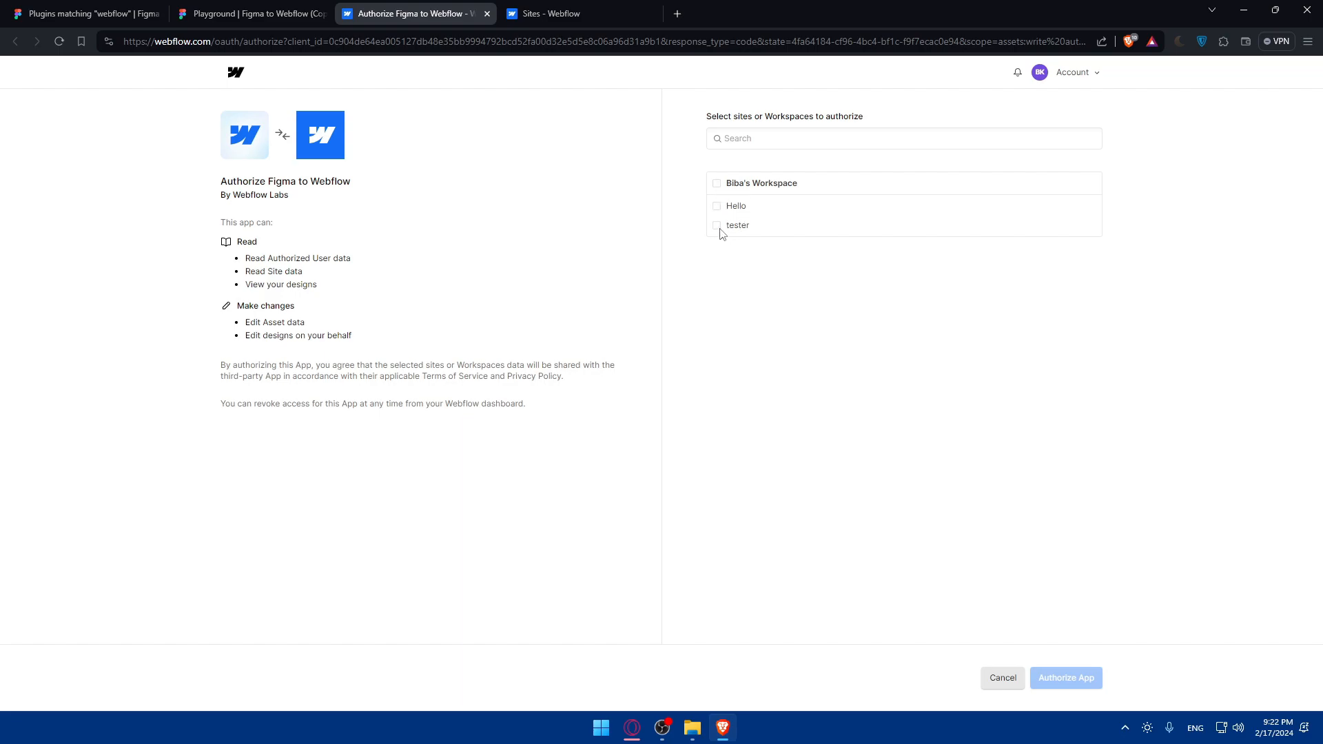
# Tick the Hello and tester site checkboxes on the authorization page.
pyautogui.click(716, 206)
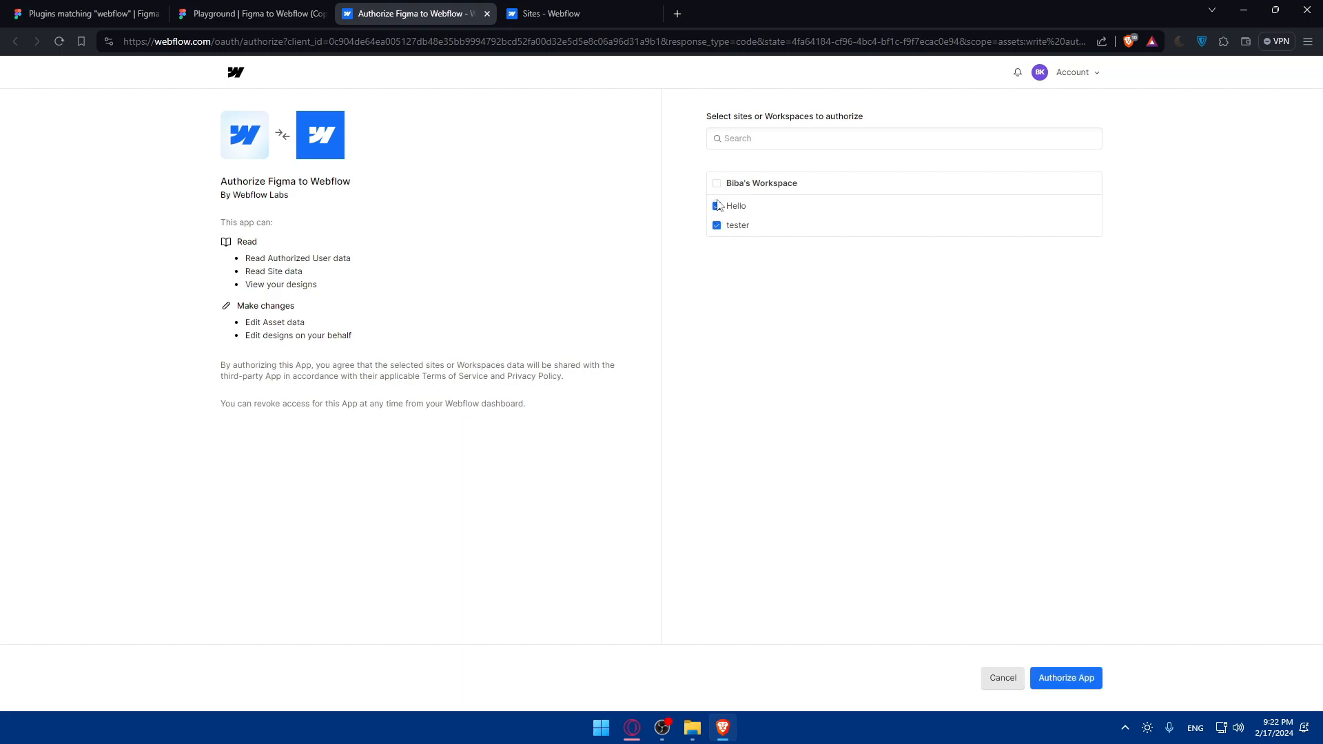
pyautogui.click(716, 205)
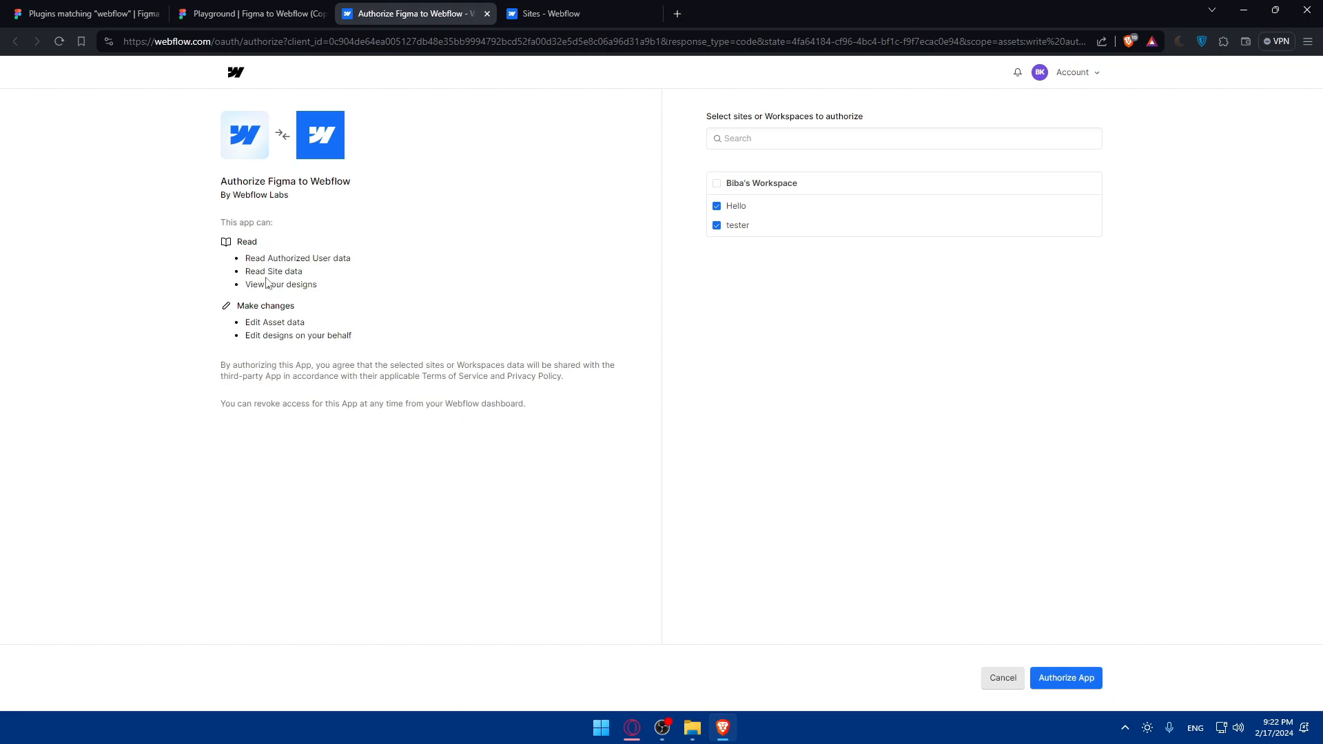
pyautogui.moveTo(257, 289)
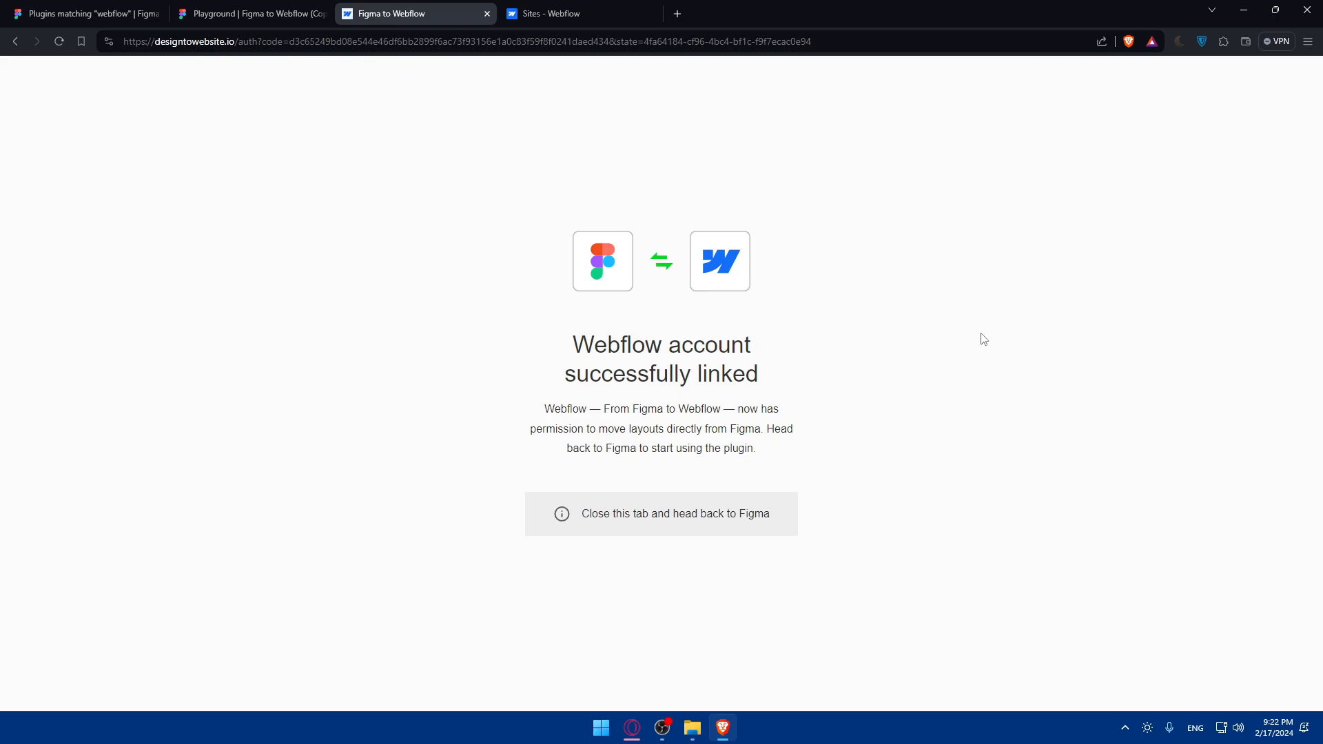
pyautogui.moveTo(777, 314)
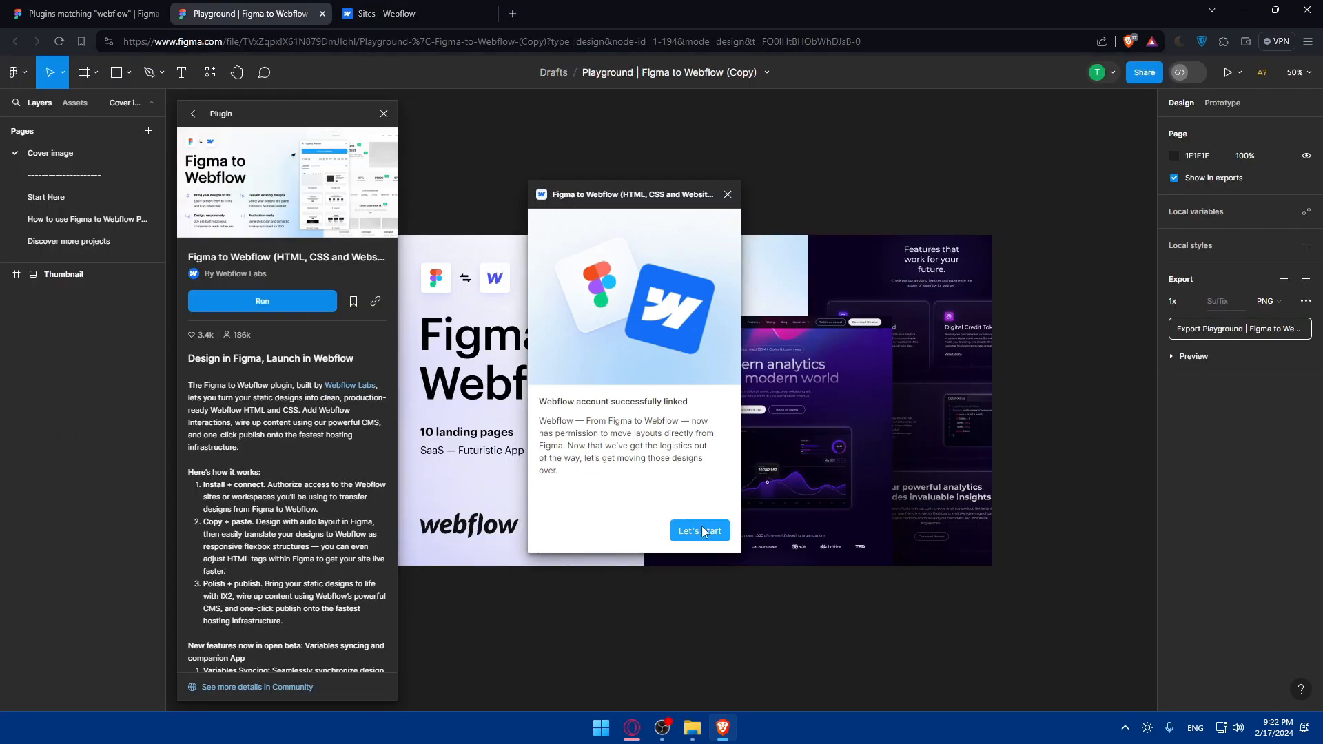
# Start the plugin, view Design System Sync, then return to the Copy/paste layouts.
pyautogui.click(699, 531)
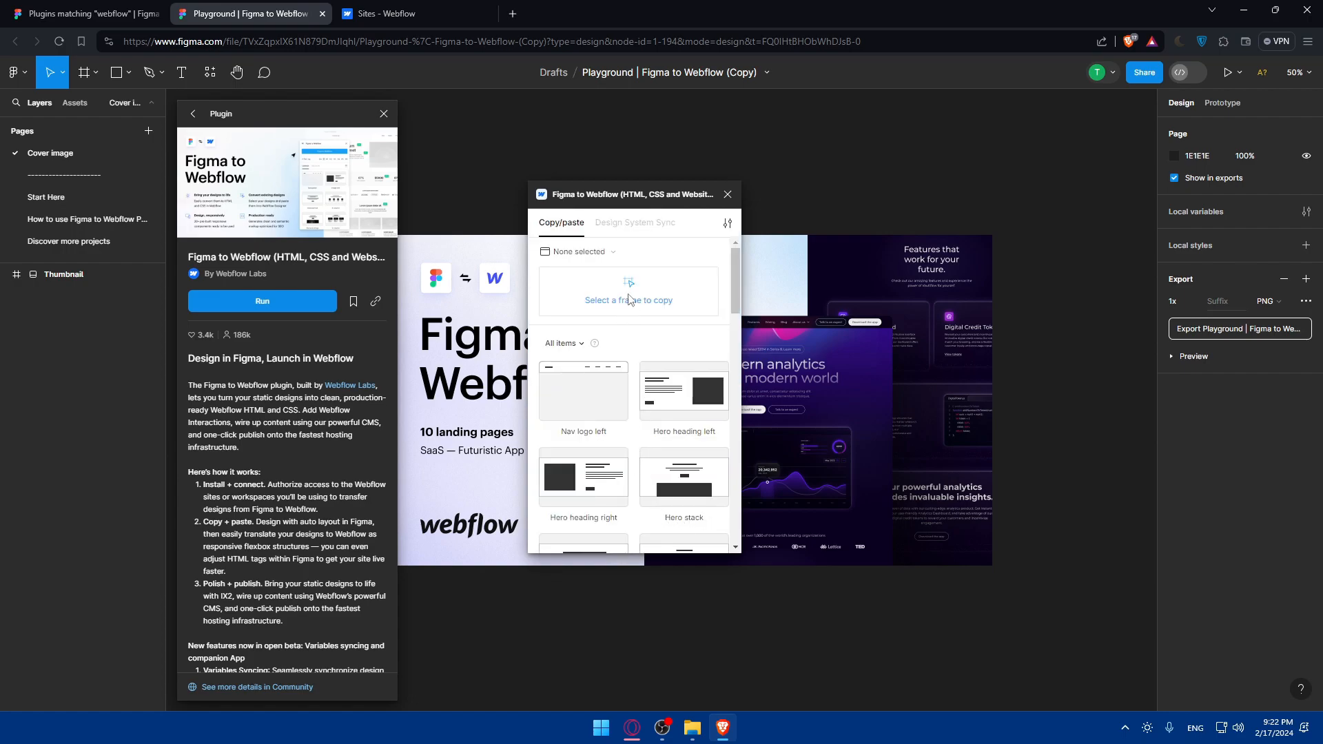
pyautogui.moveTo(611, 227)
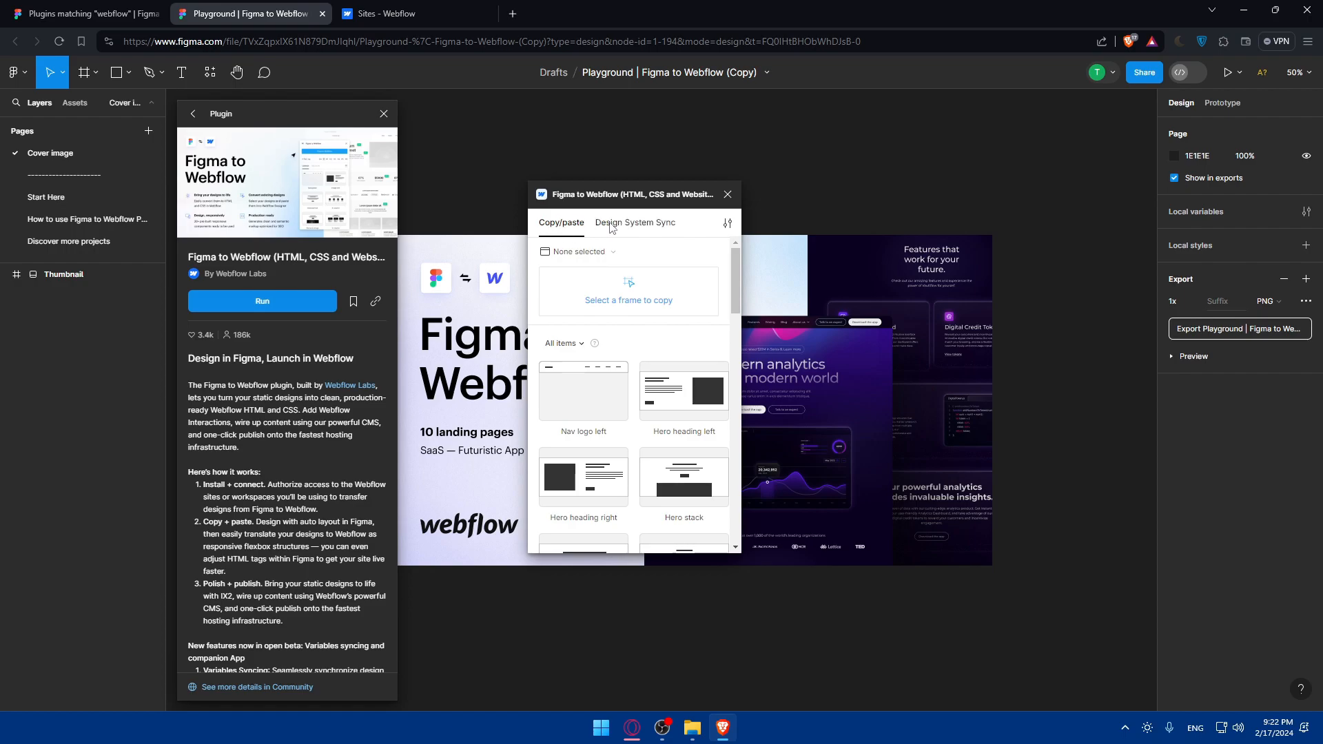
pyautogui.click(635, 223)
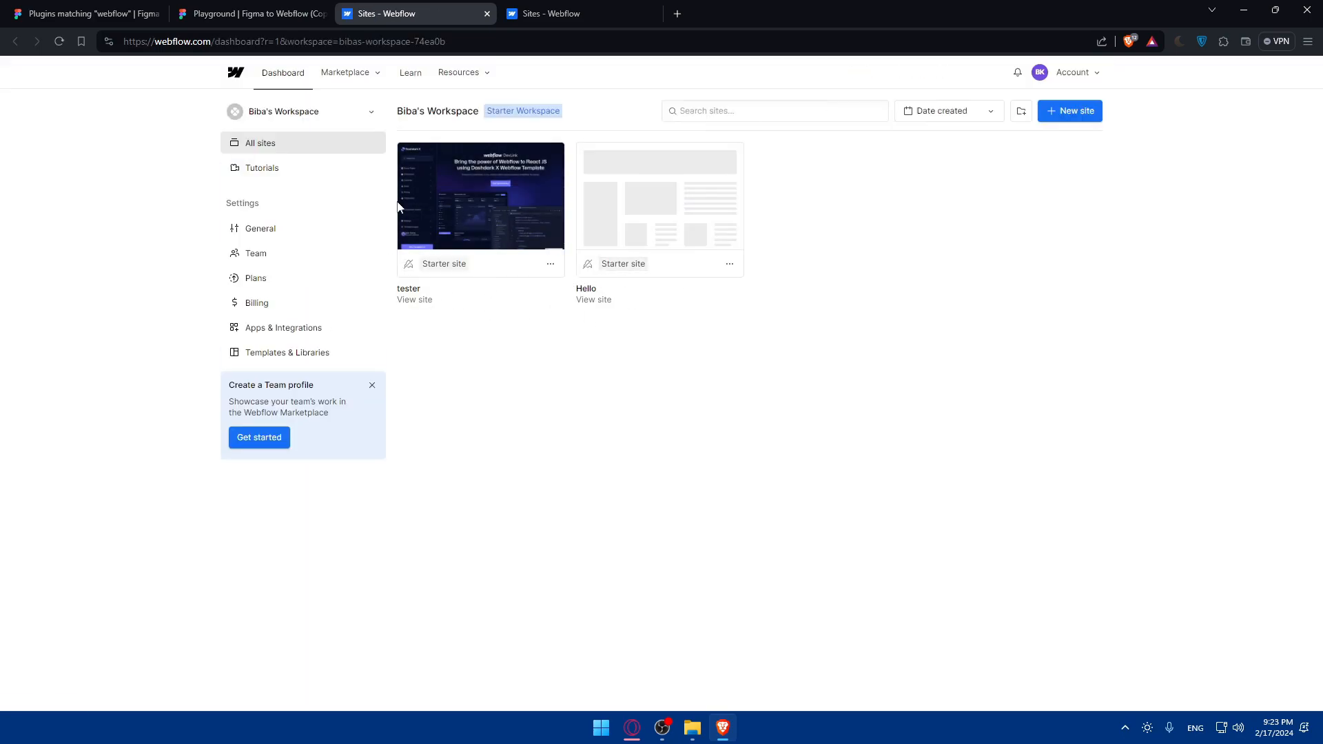
pyautogui.click(250, 14)
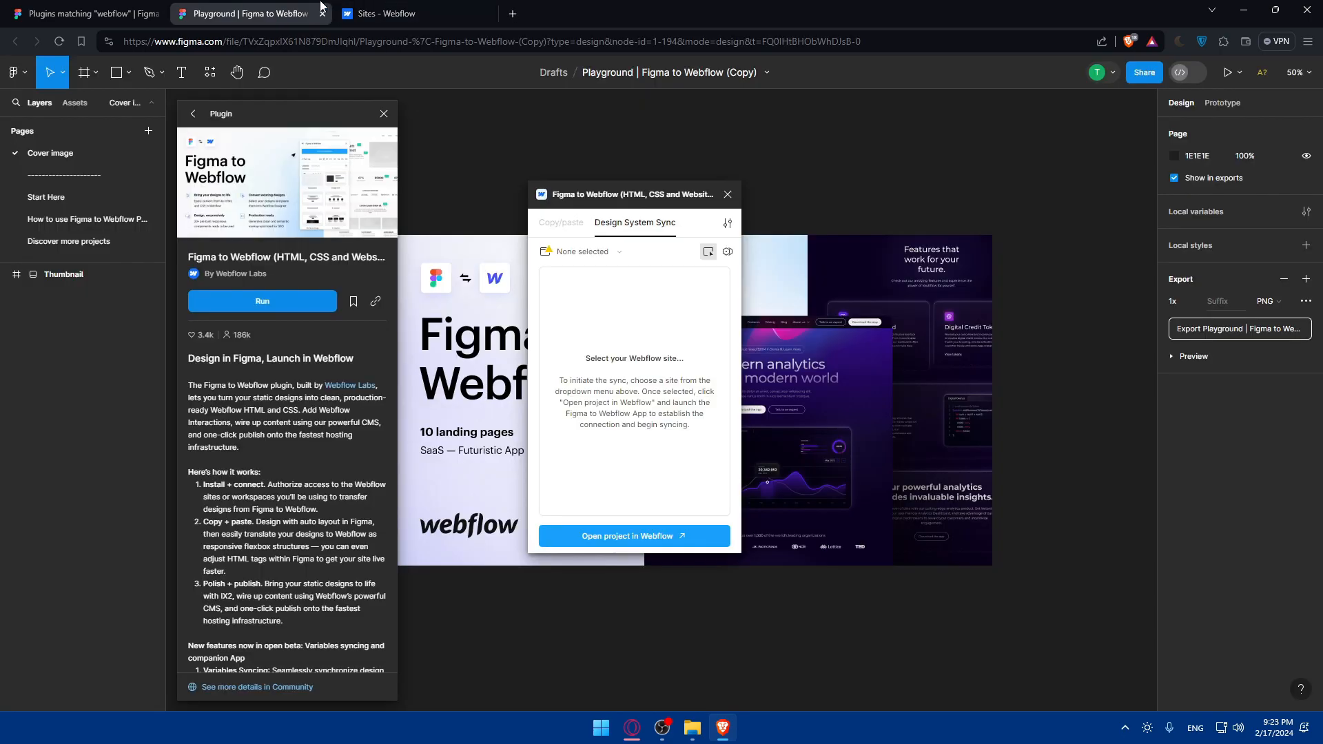
pyautogui.click(561, 222)
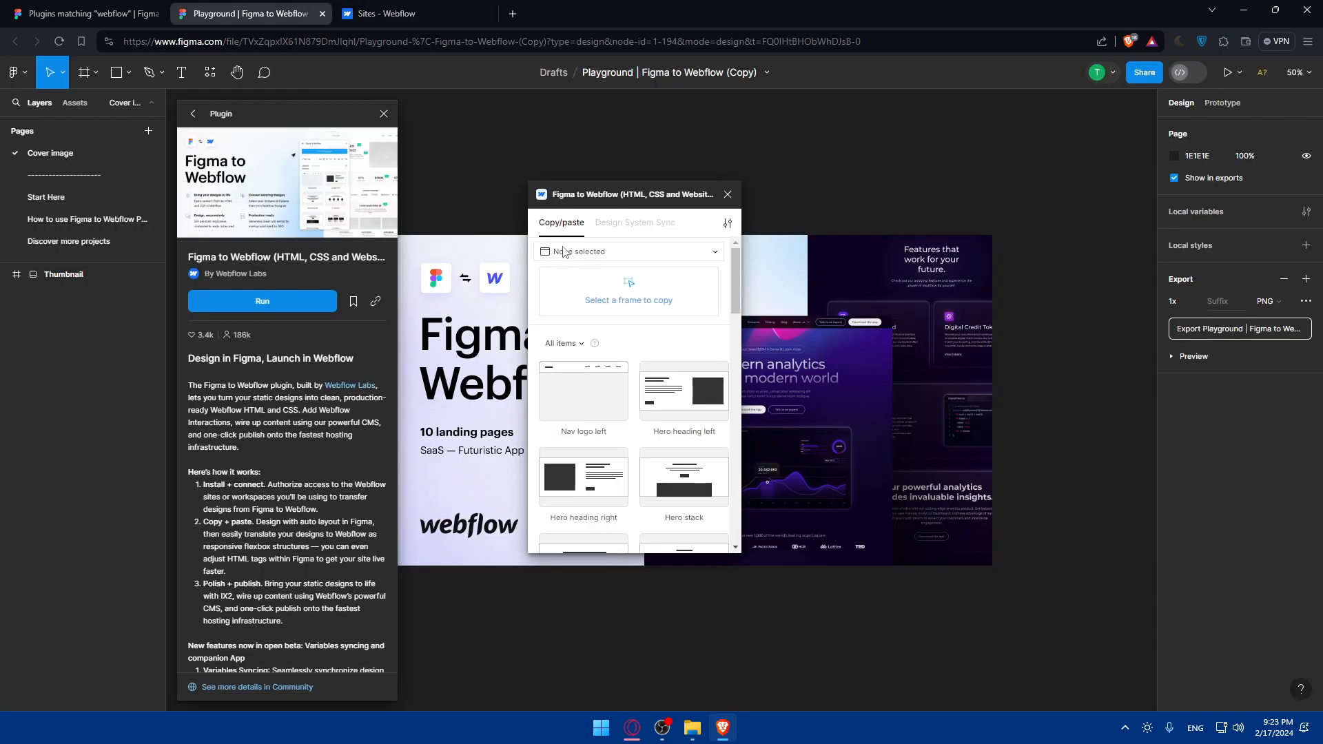
pyautogui.moveTo(599, 395)
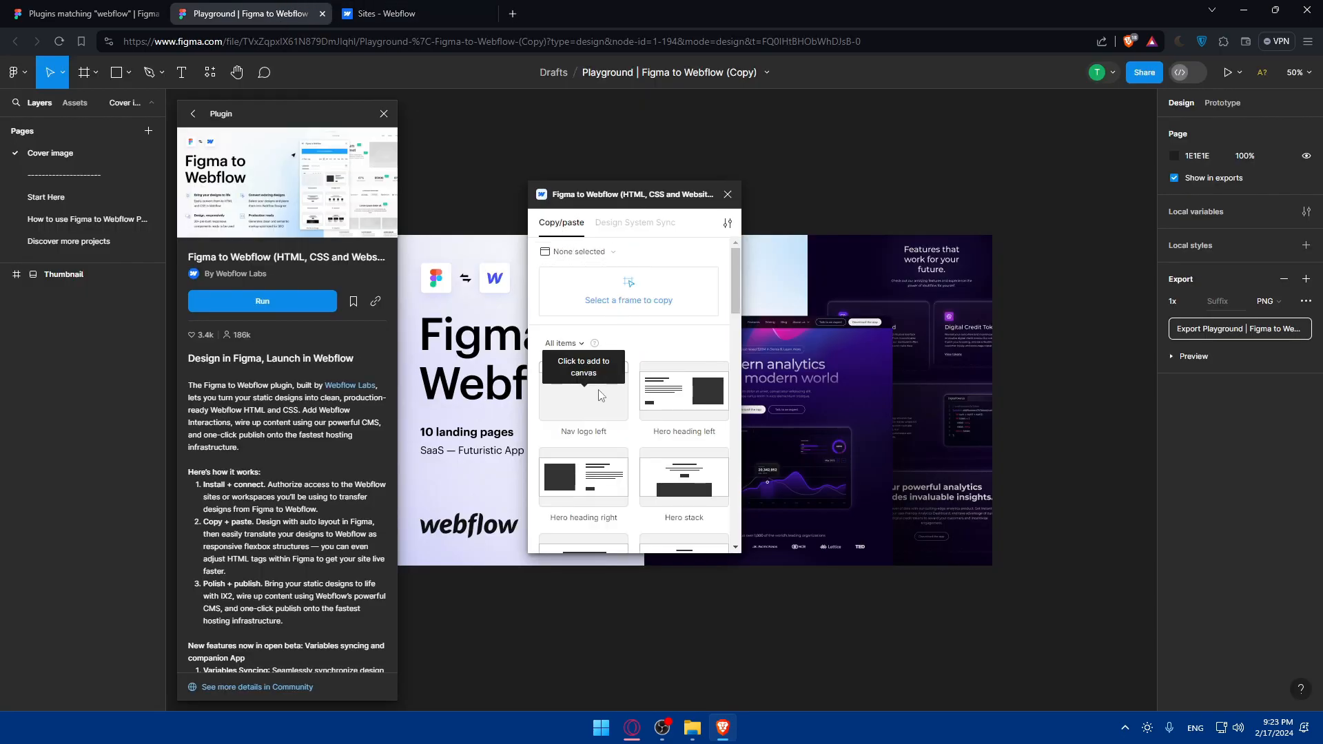
pyautogui.moveTo(660, 289)
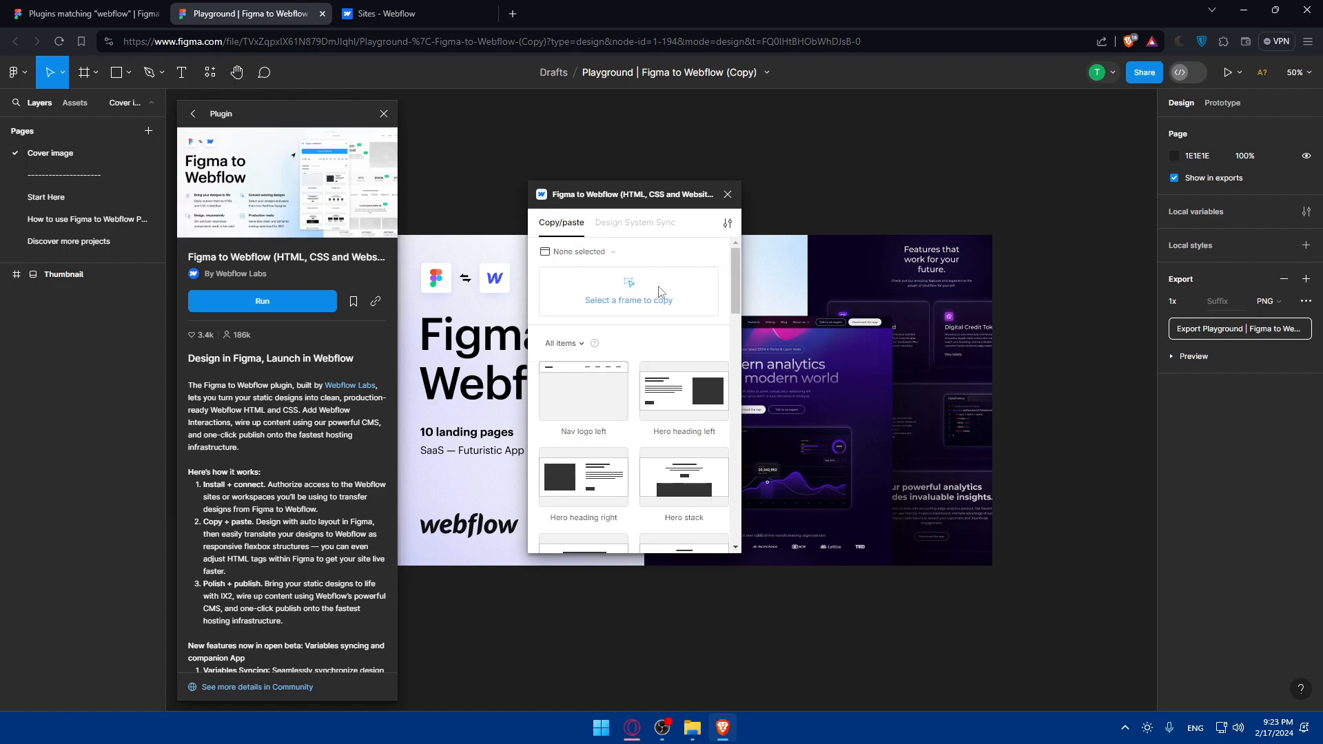
pyautogui.moveTo(626, 313)
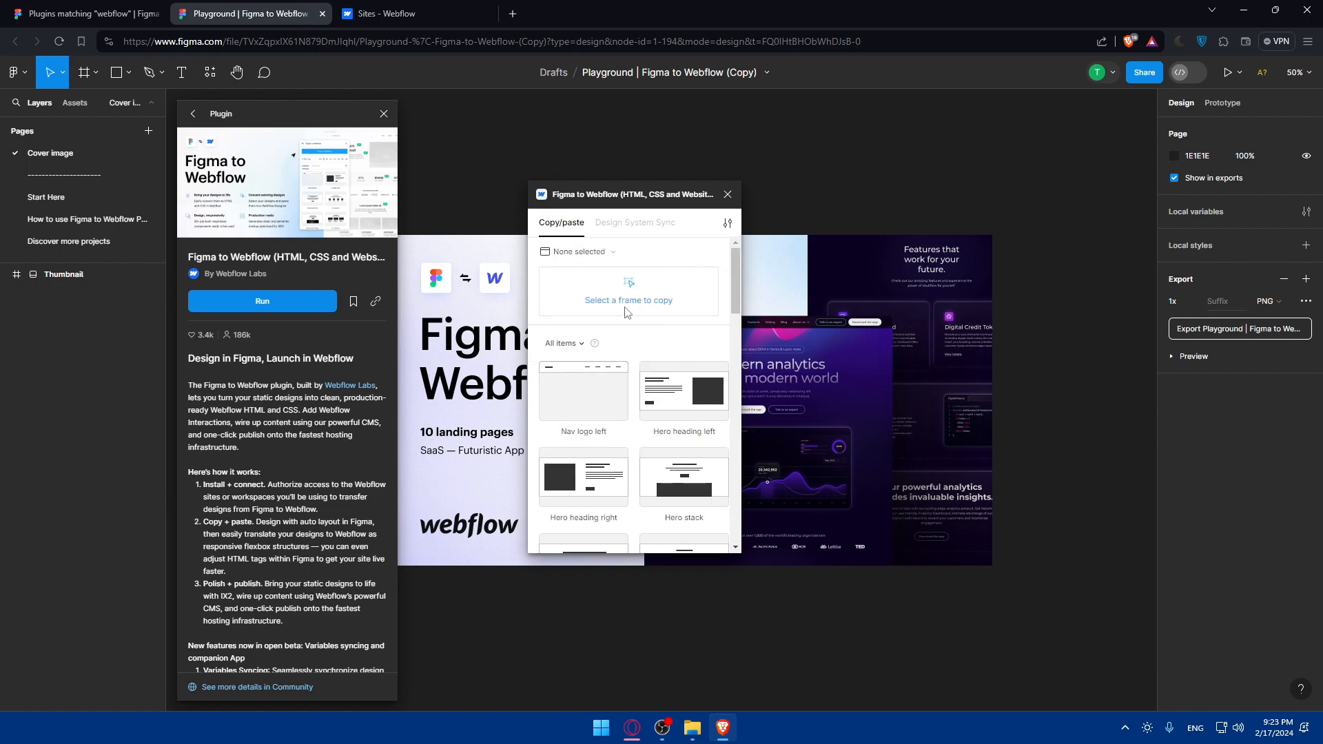
pyautogui.scroll(-3)
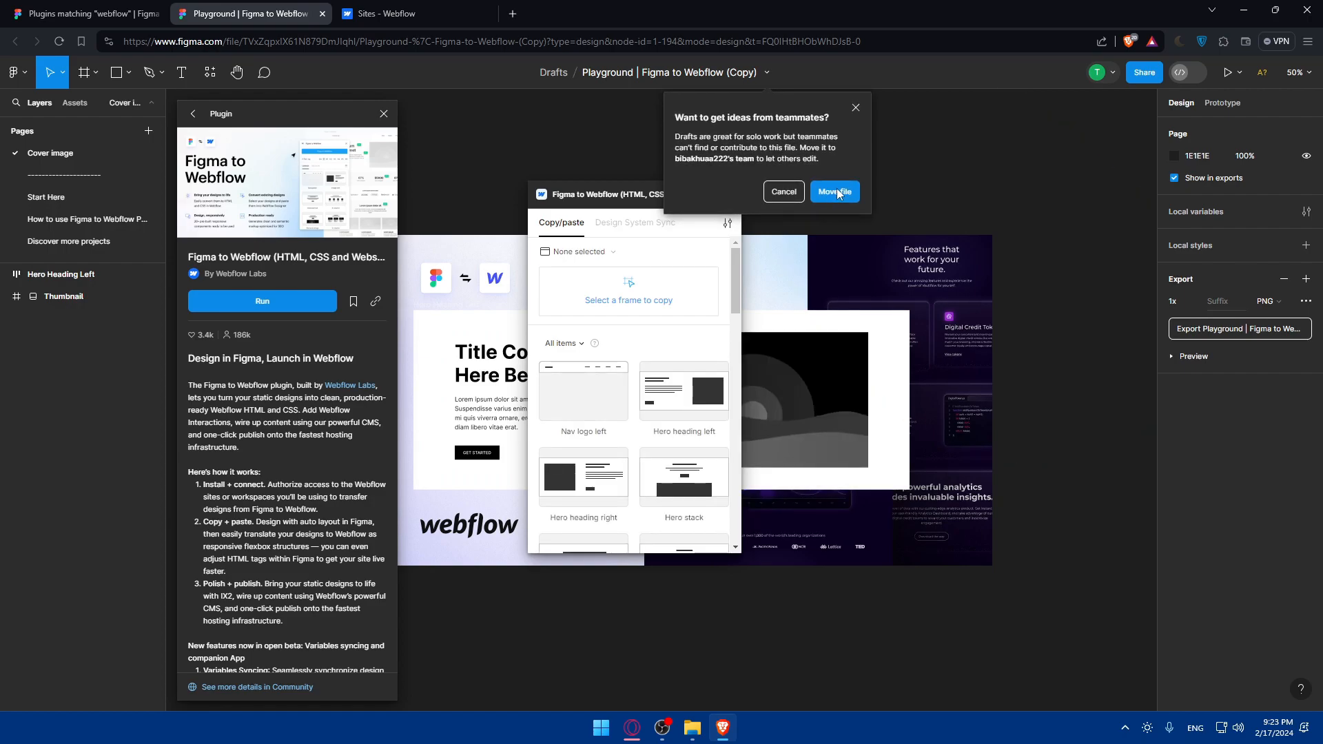
pyautogui.moveTo(825, 181)
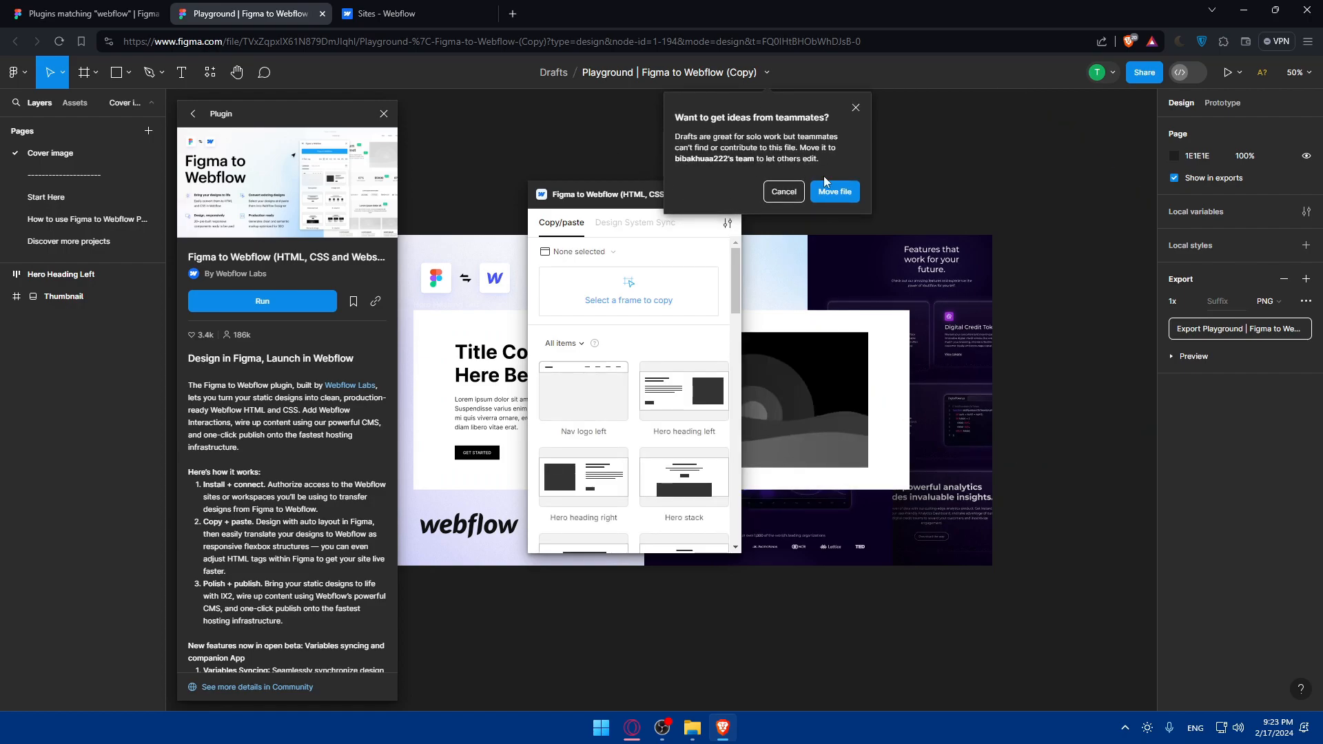
# Move the draft file into the team project, dismiss the collaboration tip, and switch to Webflow.
pyautogui.click(783, 191)
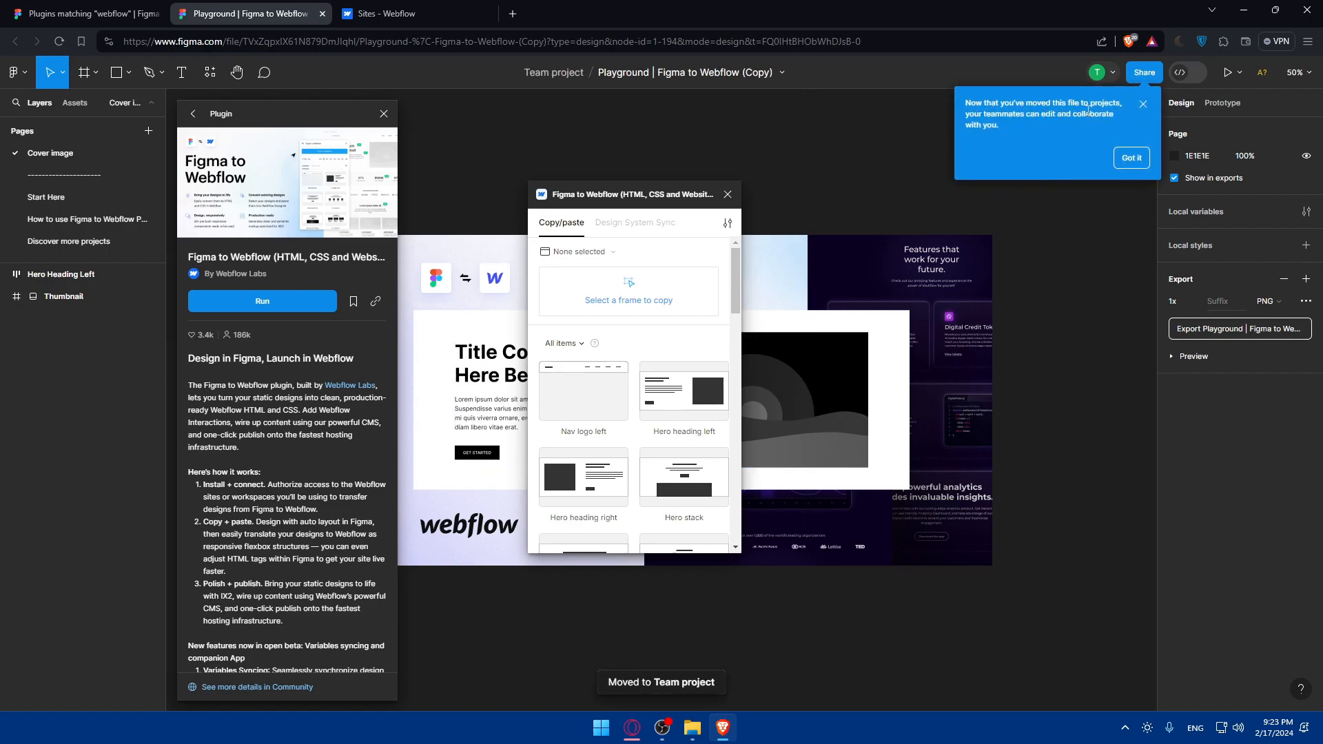
pyautogui.moveTo(1084, 136)
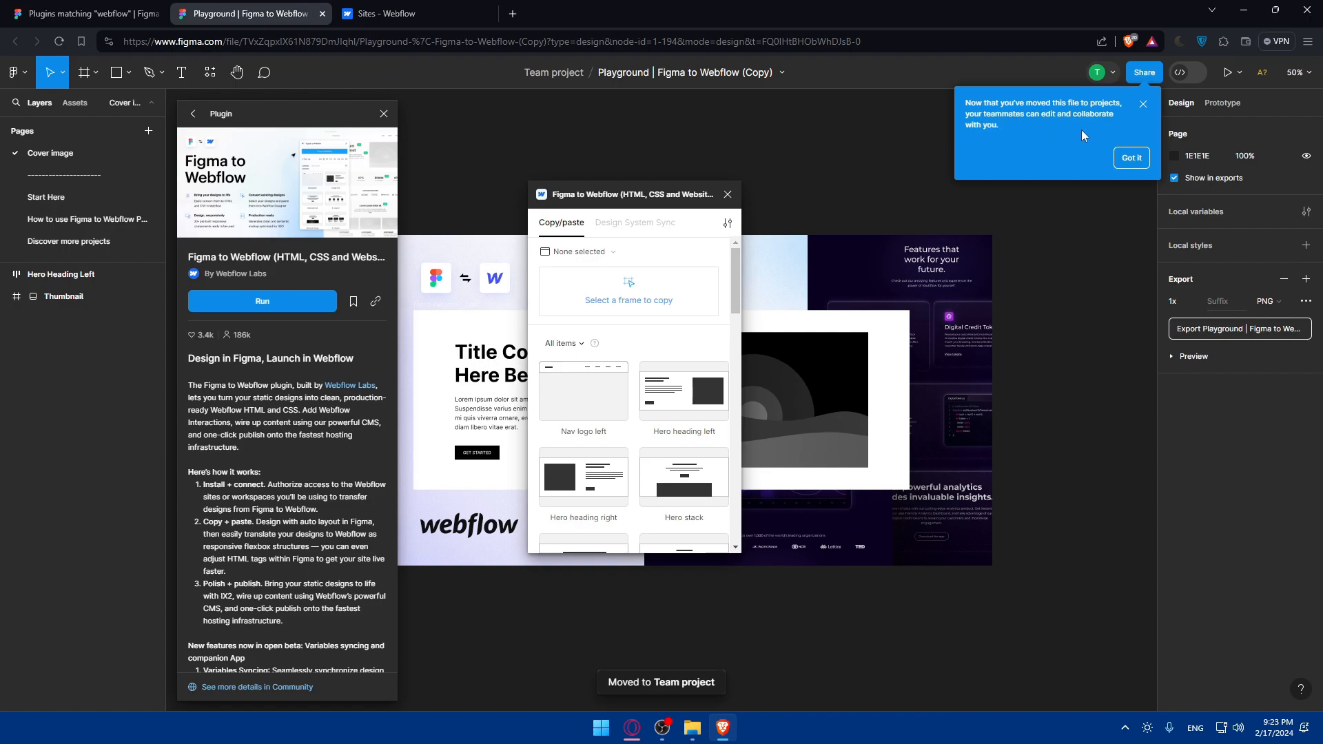
pyautogui.click(1131, 158)
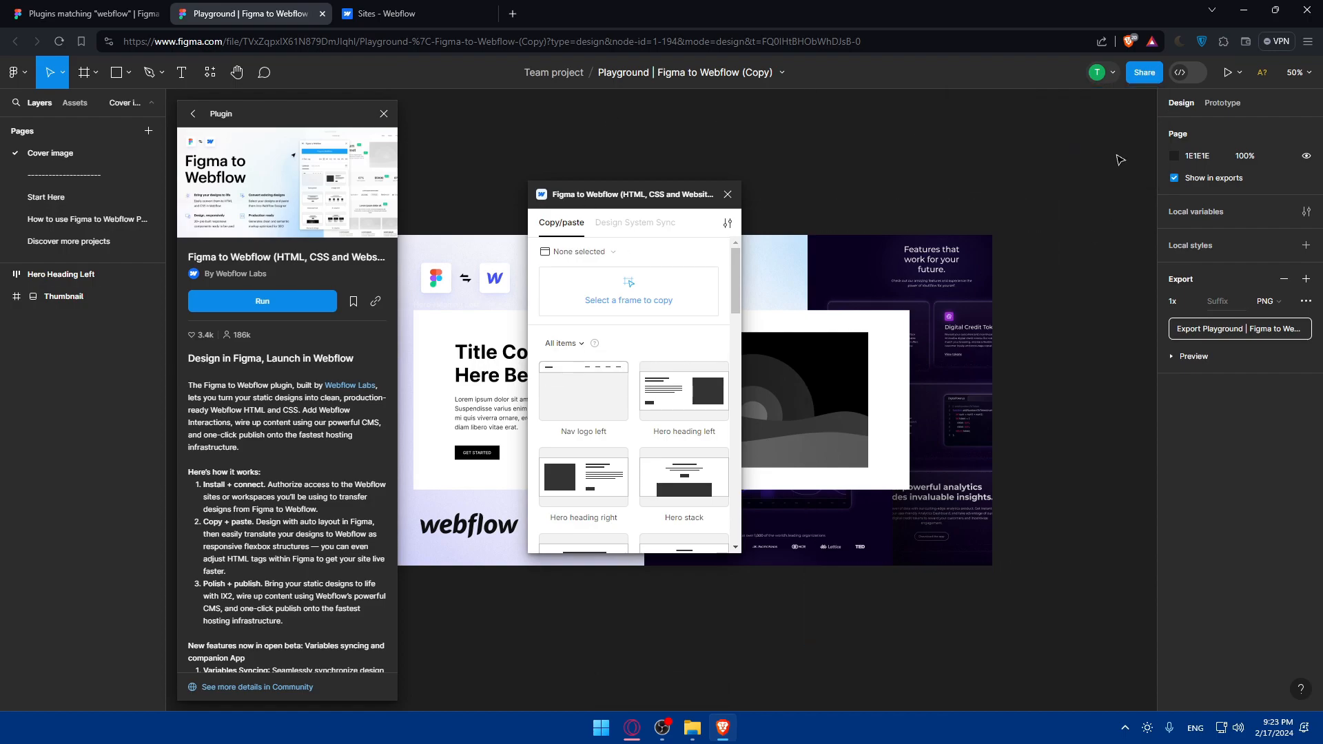
pyautogui.click(391, 14)
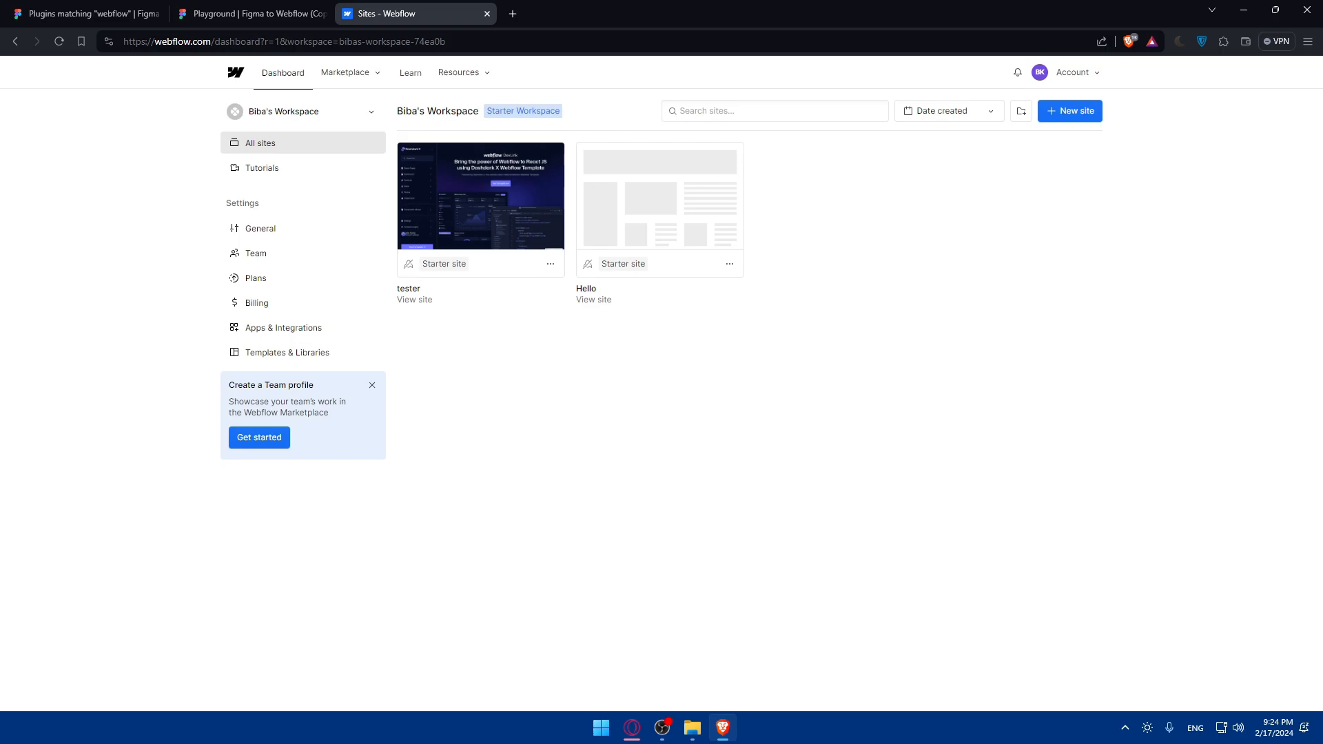
pyautogui.moveTo(281, 74)
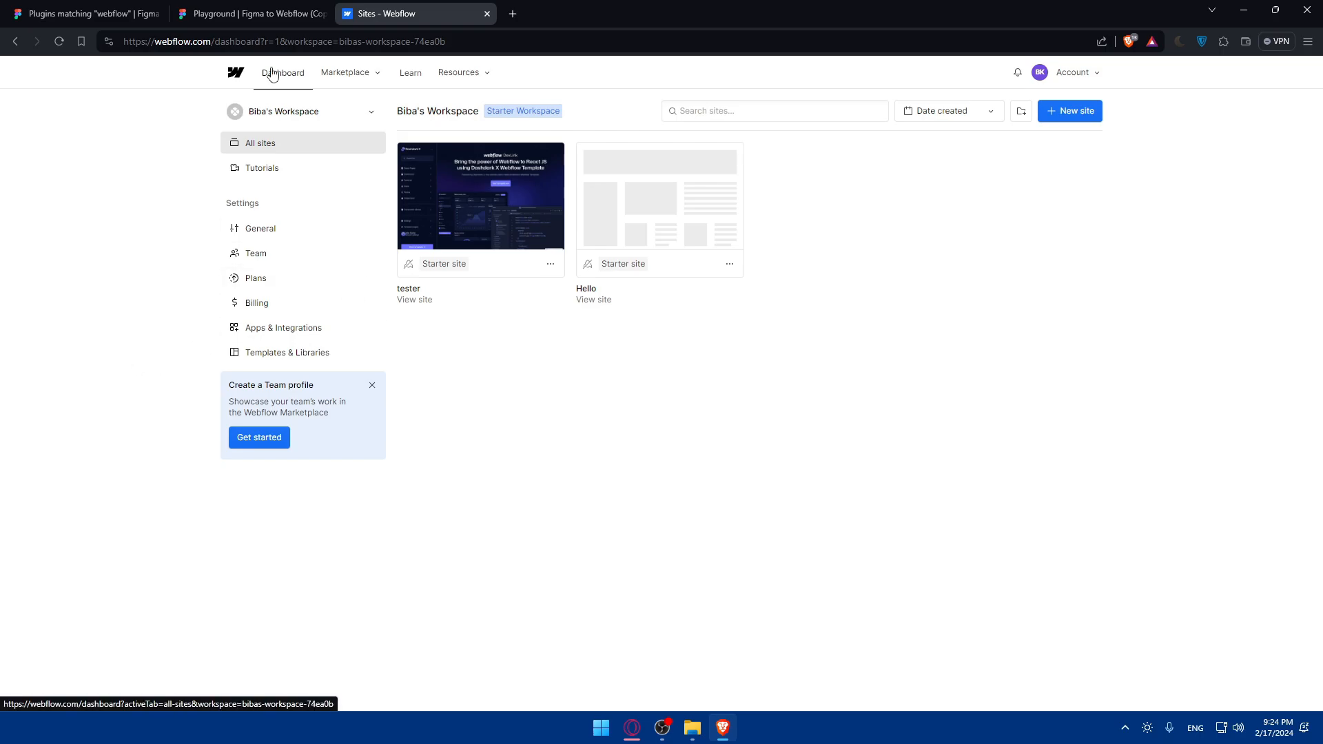
# Glance back at the Figma file, then return to the Webflow dashboard listing tester and Hello.
pyautogui.click(249, 14)
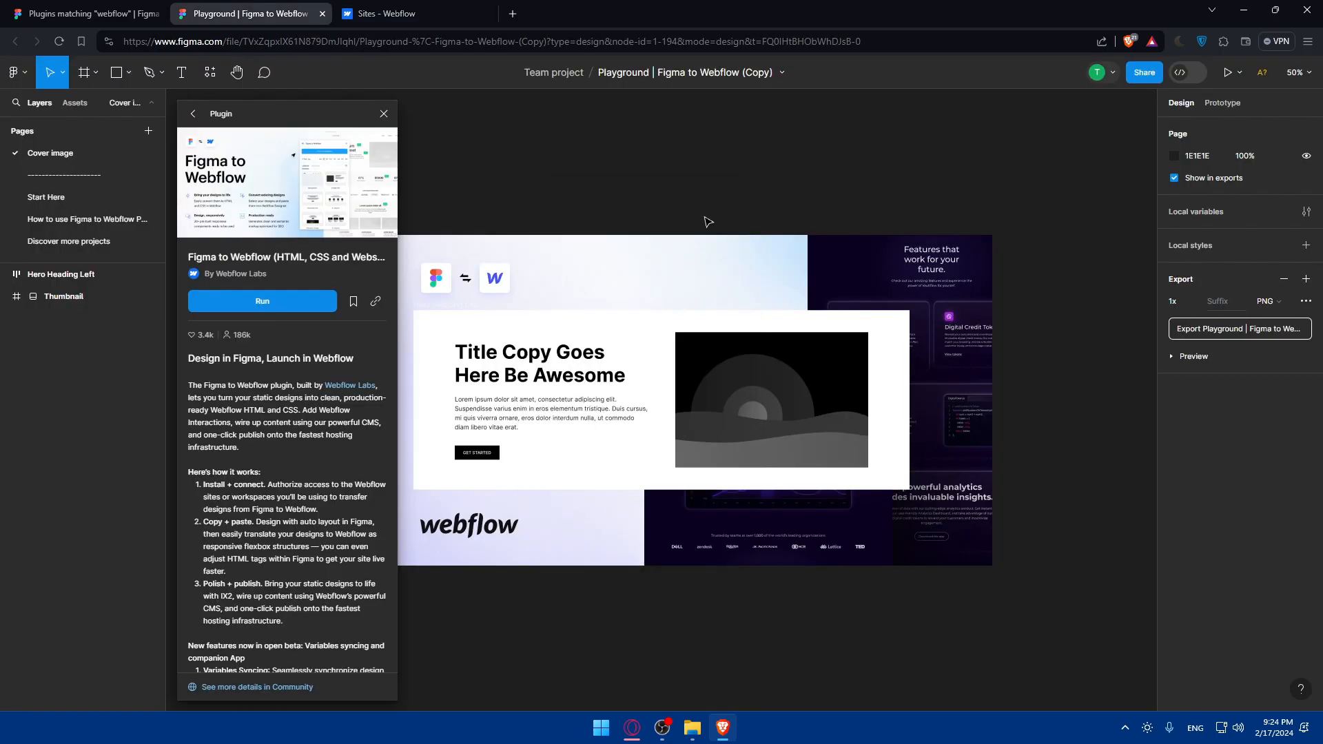
pyautogui.click(388, 13)
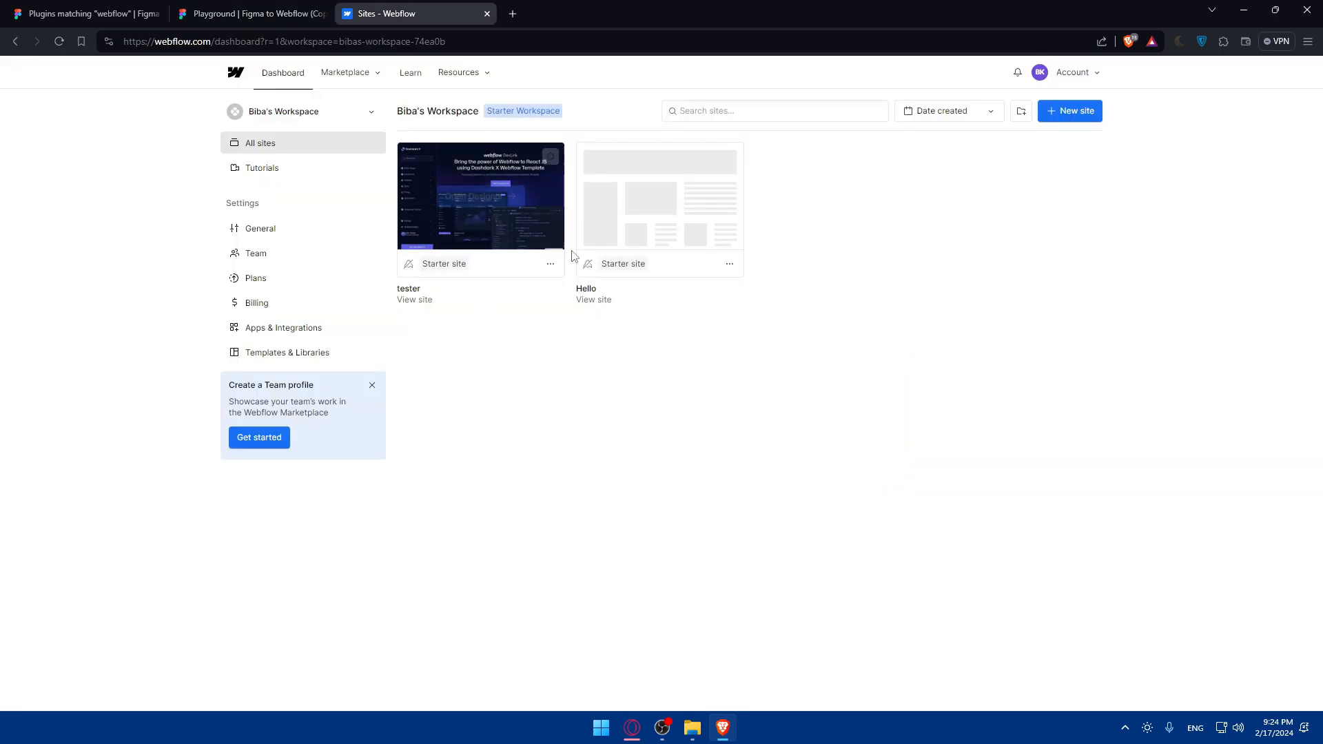
pyautogui.moveTo(572, 245)
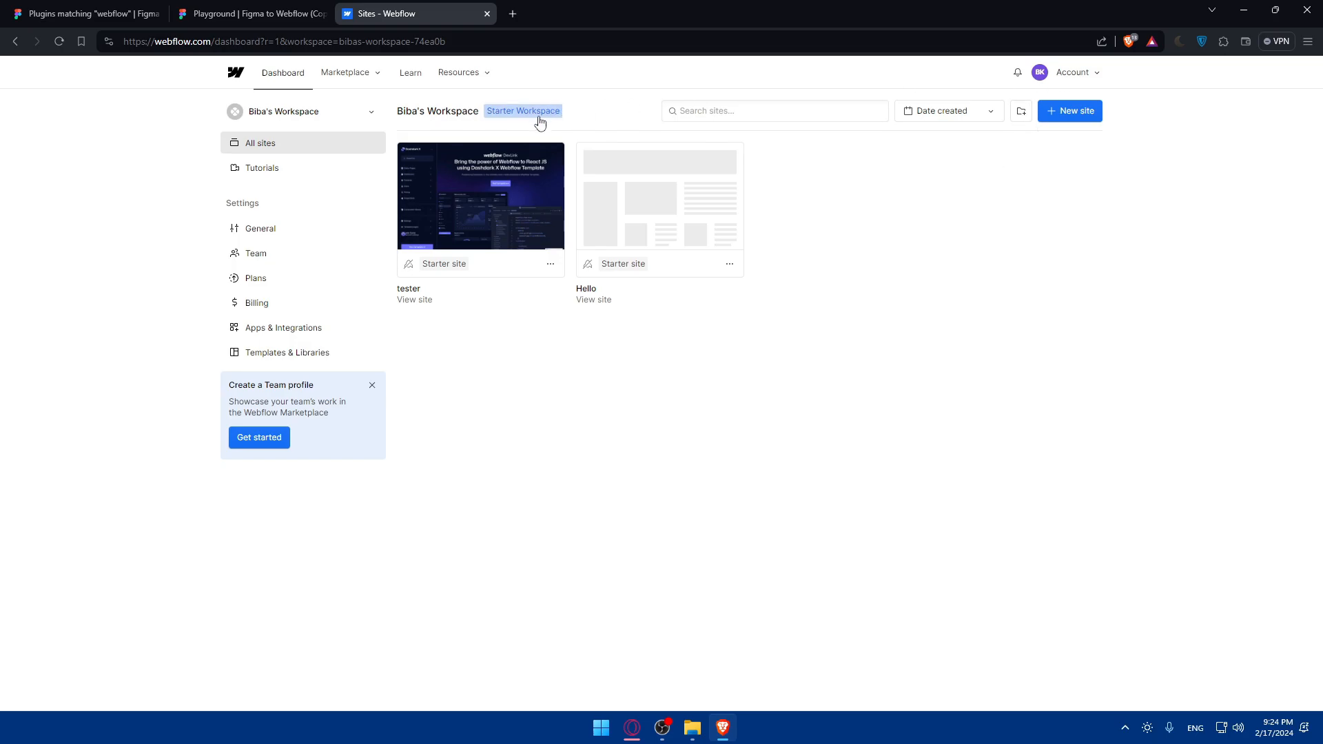
pyautogui.moveTo(300, 85)
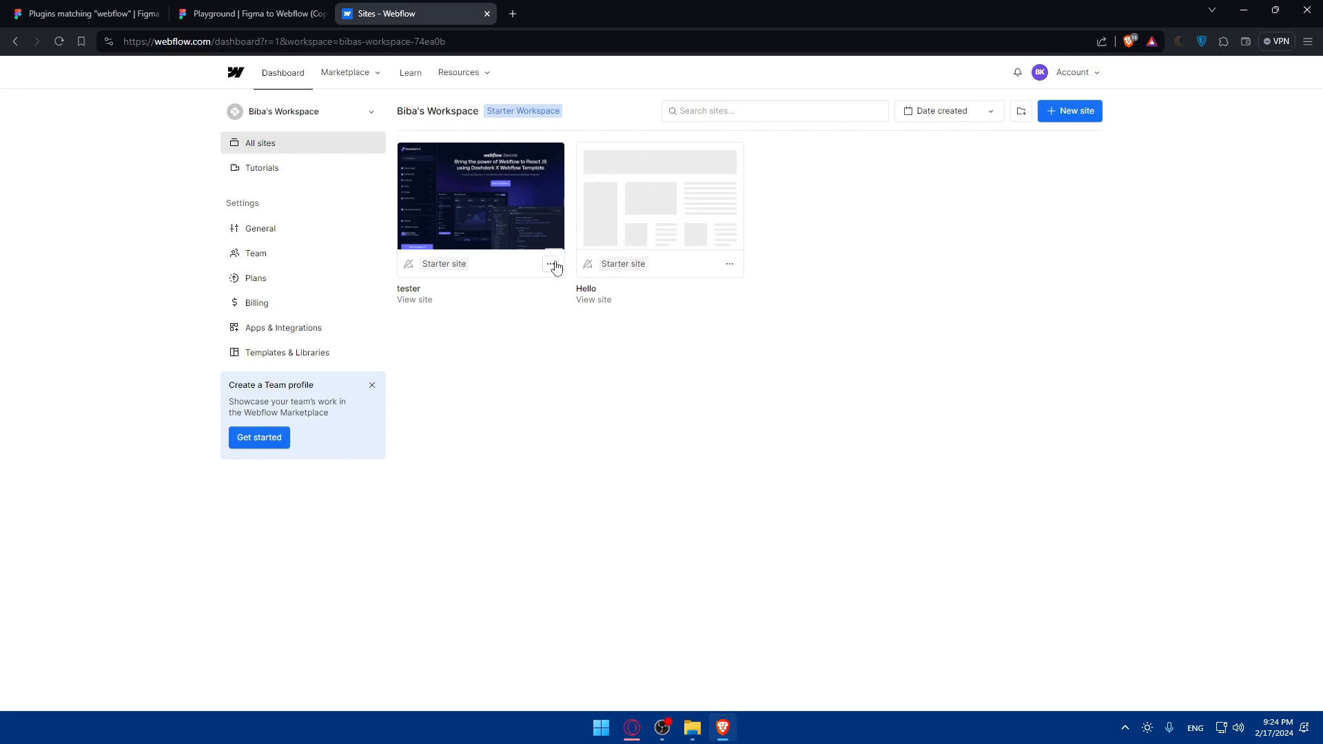
# Archive the tester site by confirming its name tester-bcae21, then return to Figma.
pyautogui.click(550, 264)
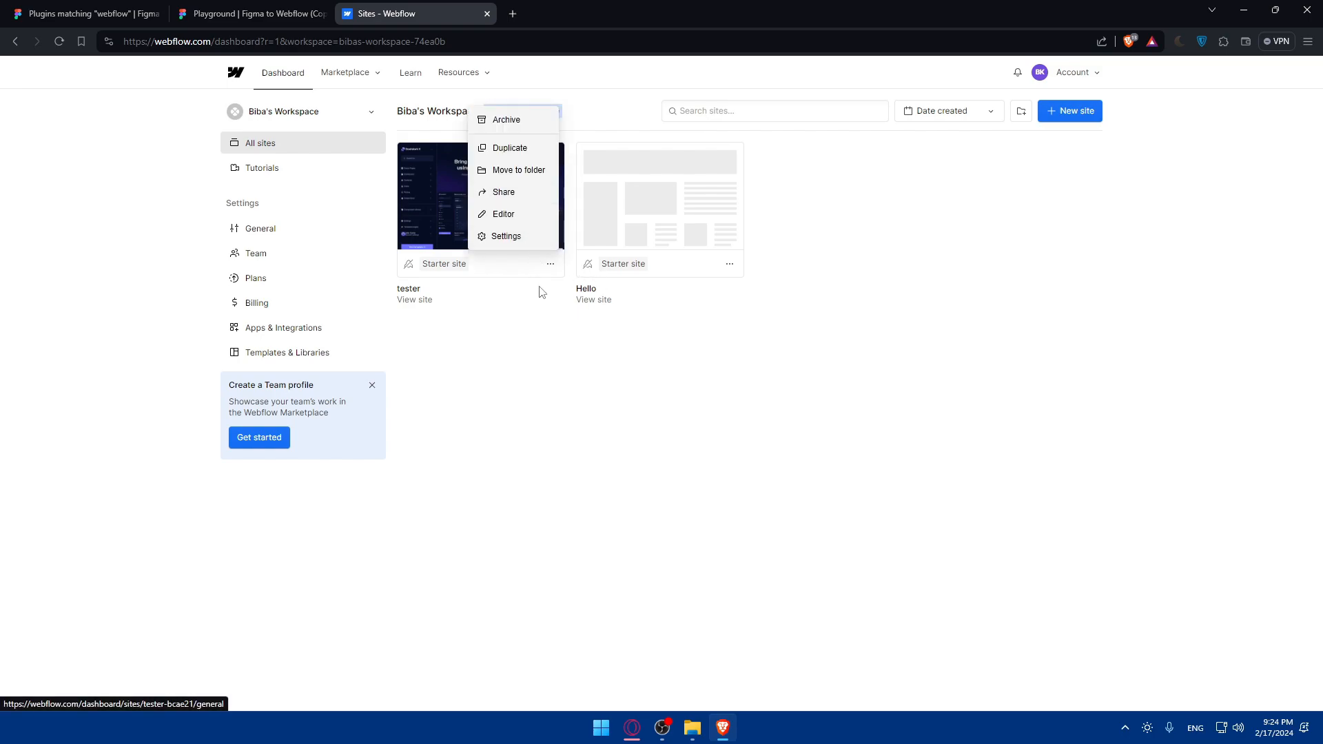
pyautogui.moveTo(501, 121)
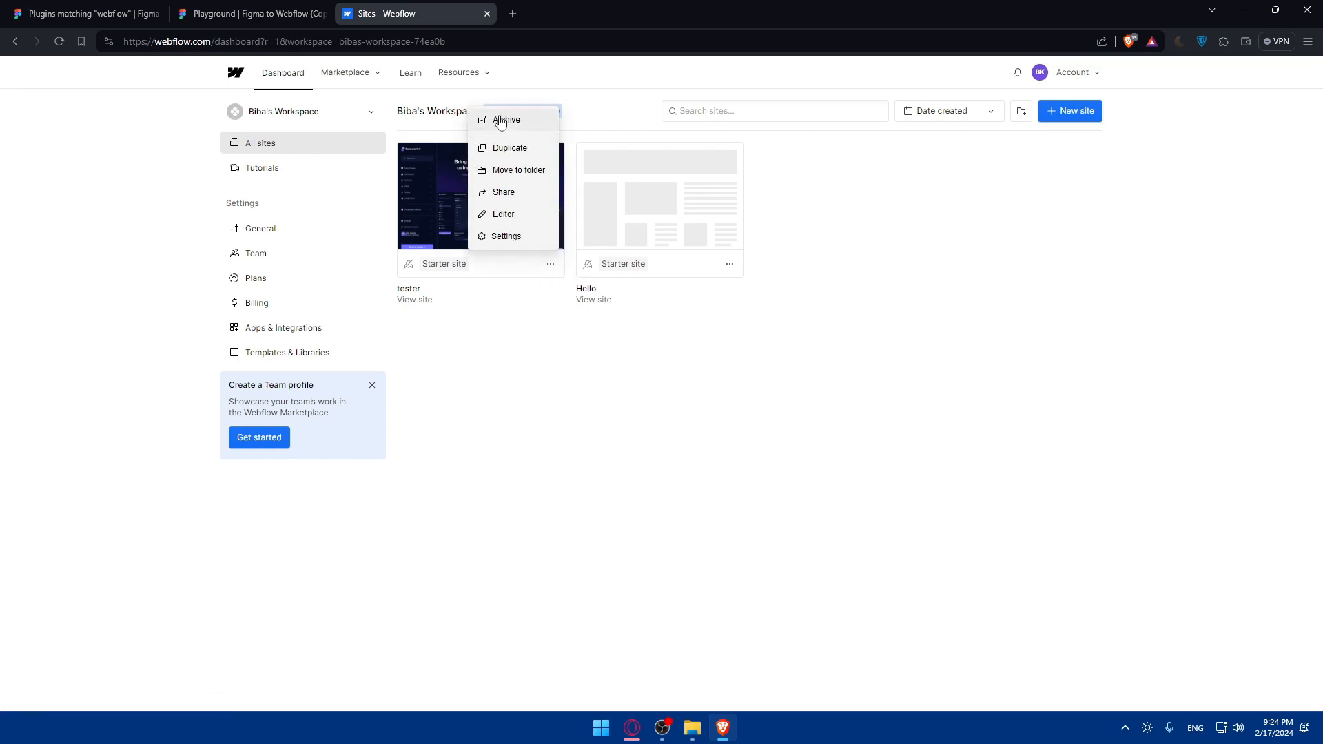
pyautogui.click(506, 119)
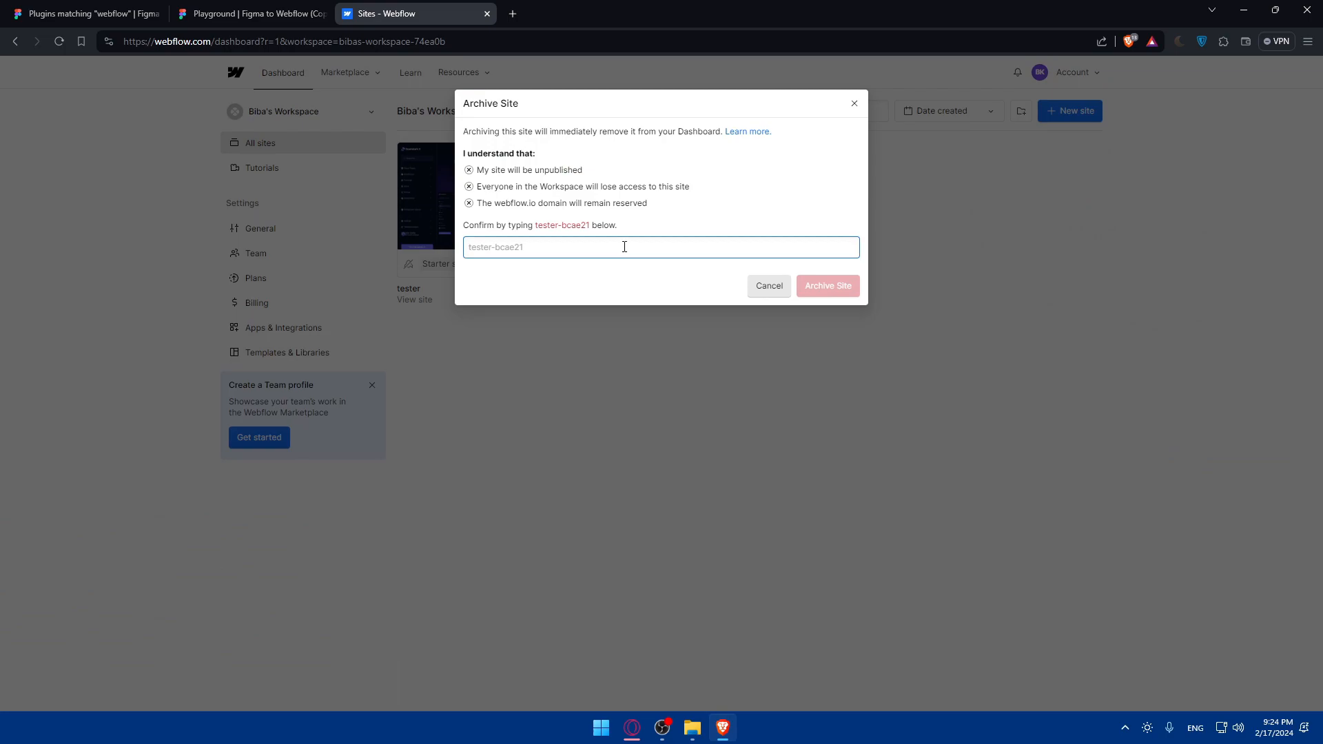
pyautogui.write('tester-b')
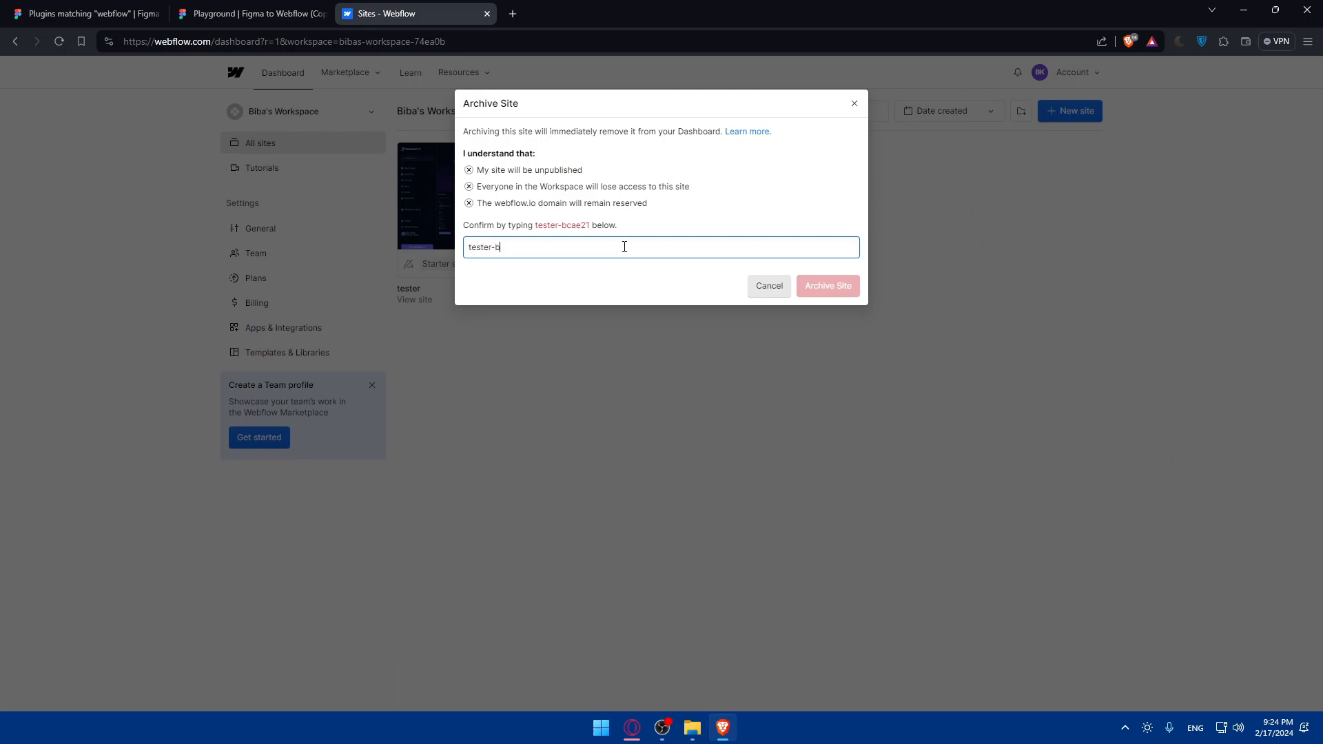
pyautogui.write('cae')
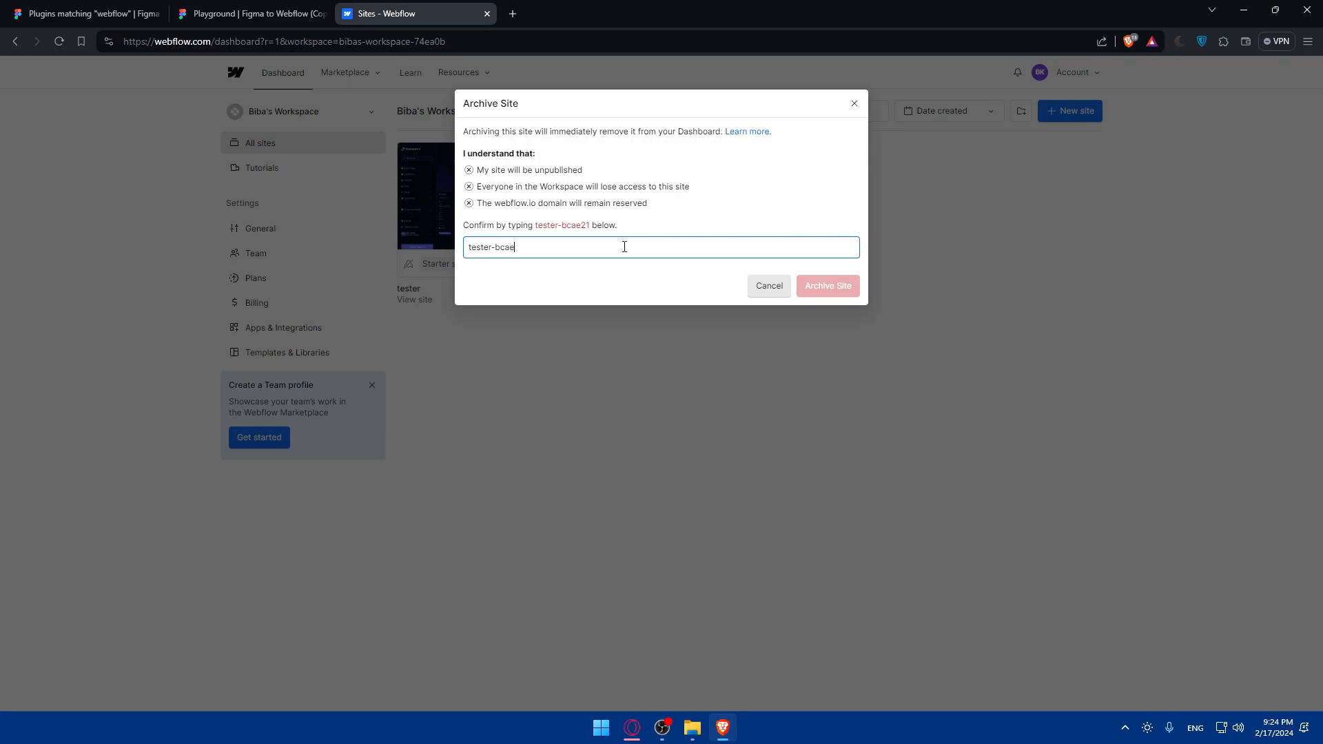
pyautogui.click(827, 285)
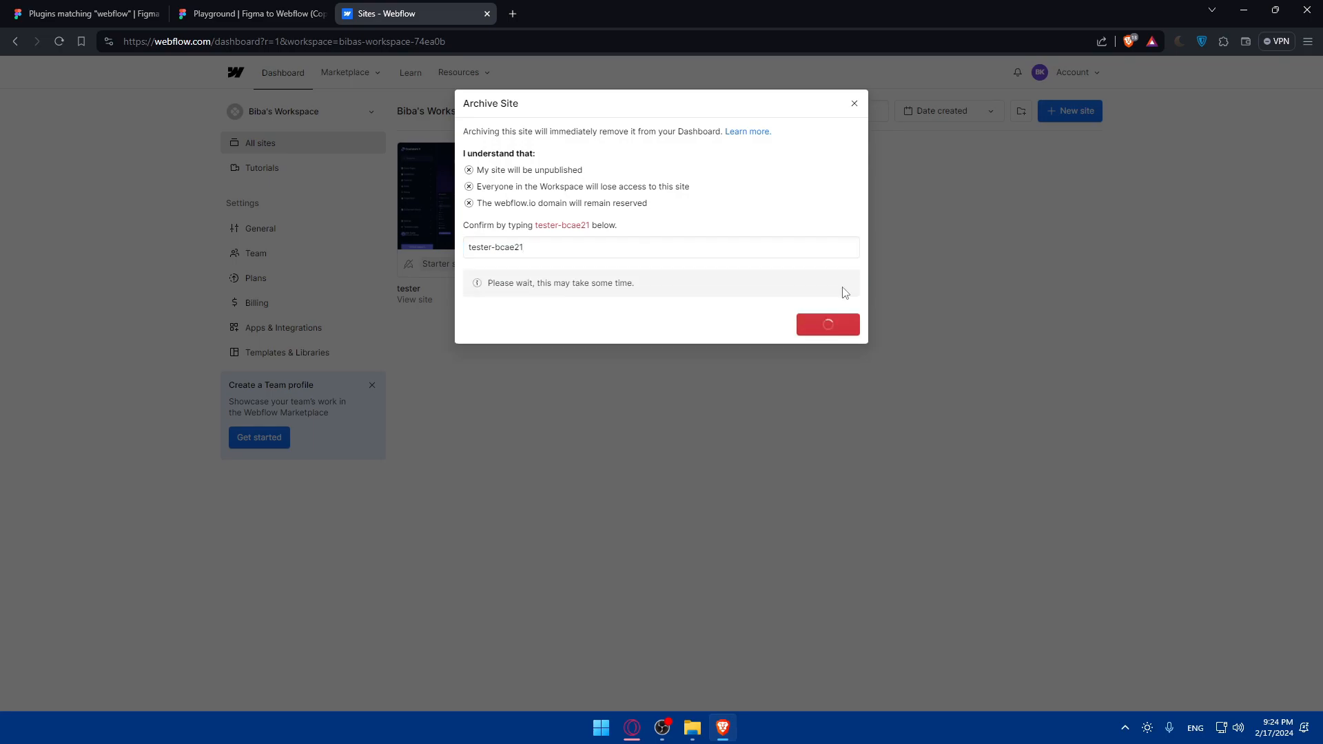
pyautogui.click(250, 14)
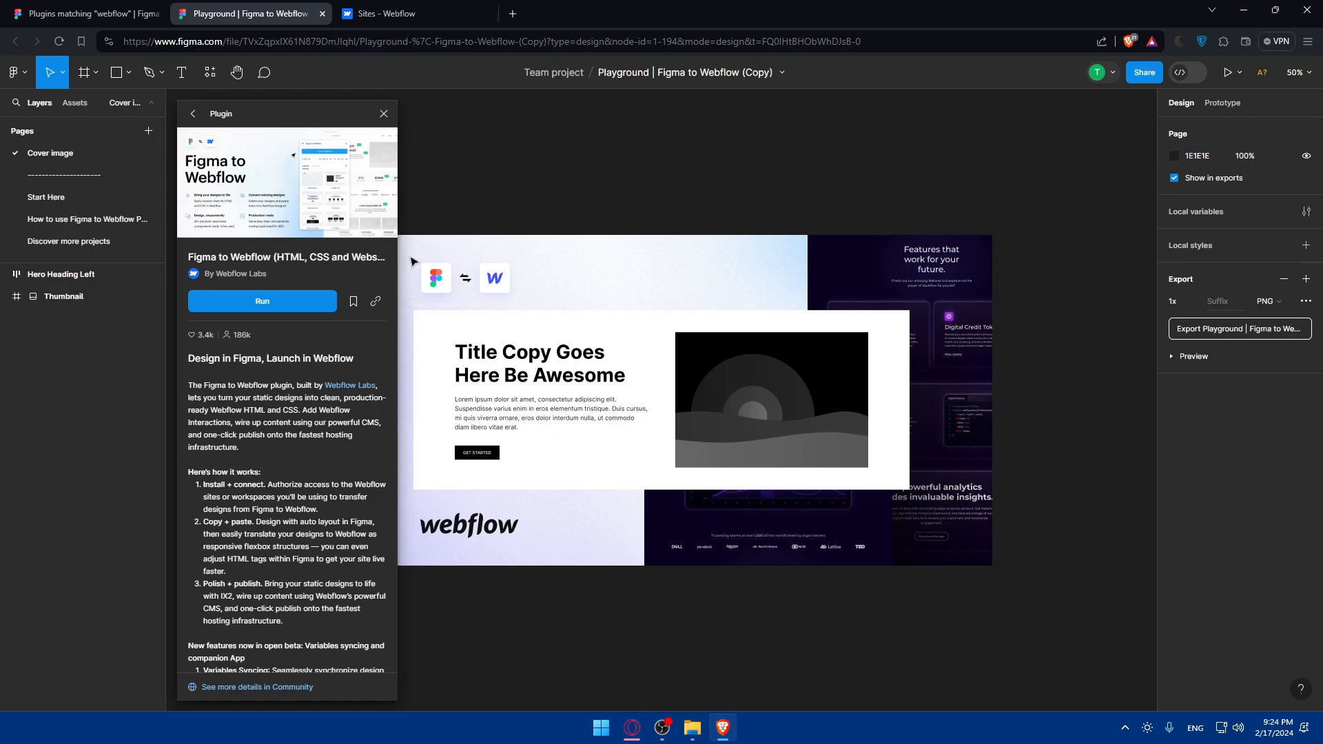